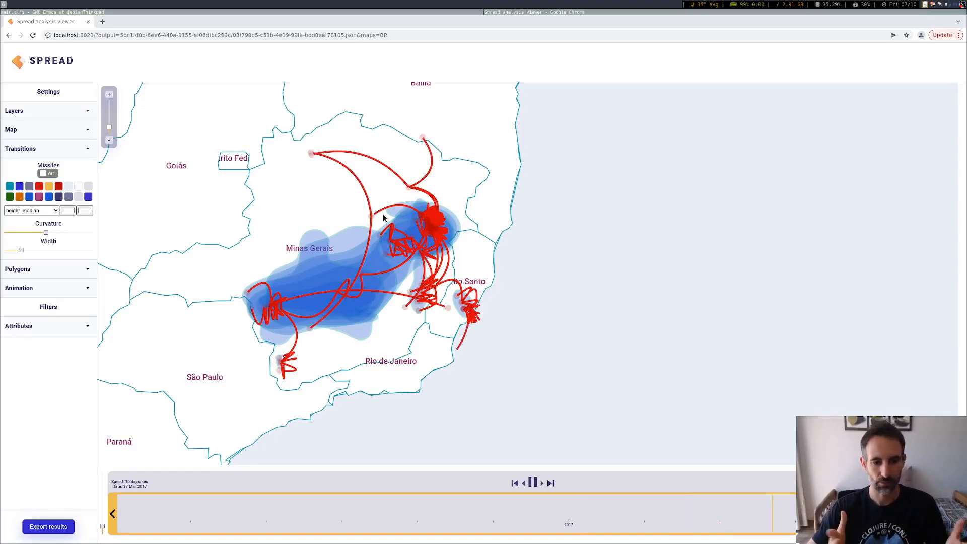
Step: Play the transitions animation on the map, then pause it partway through
left_click(532, 483)
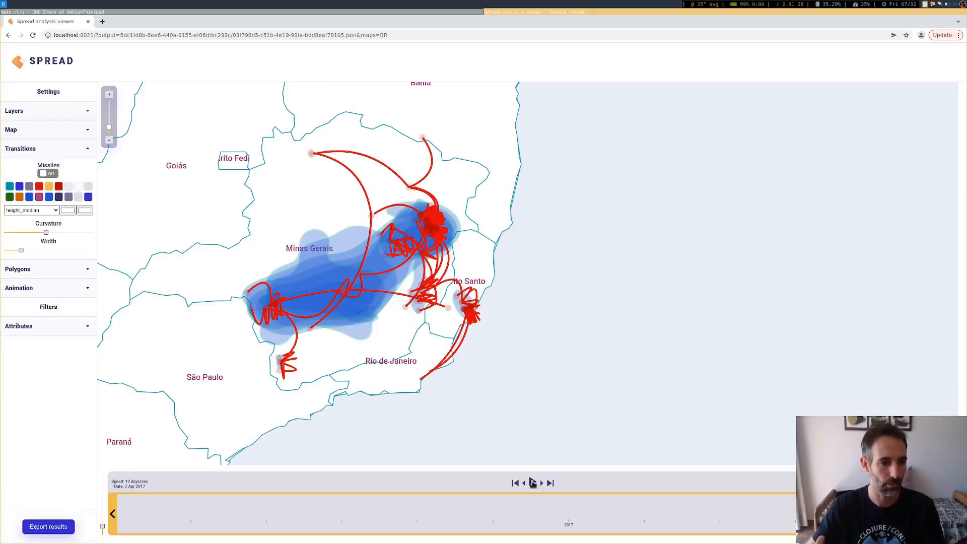
left_click(533, 482)
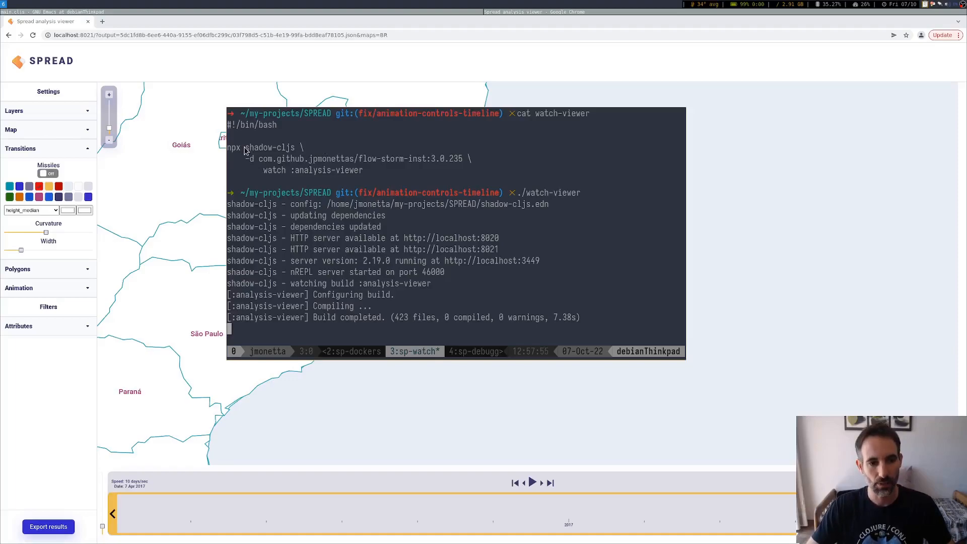
mouse_move(632, 122)
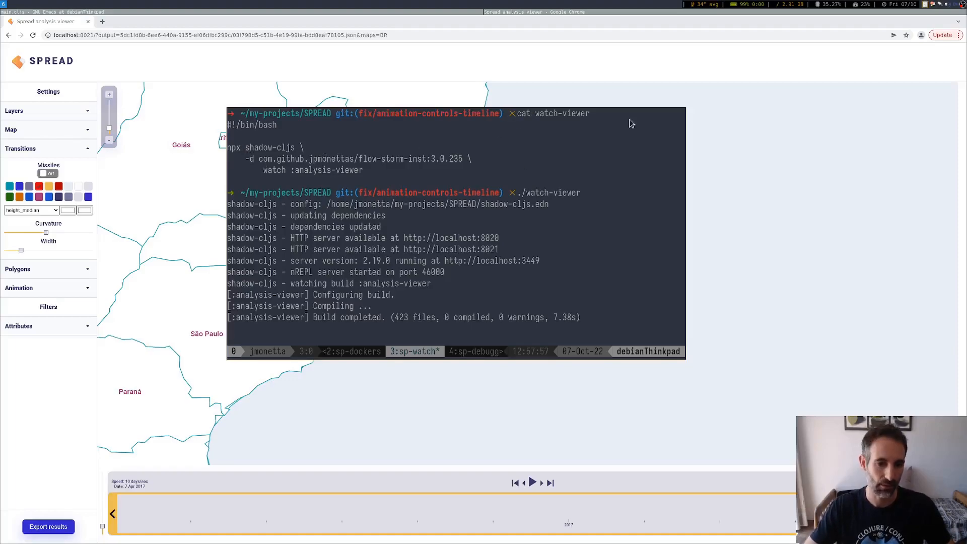
mouse_move(257, 170)
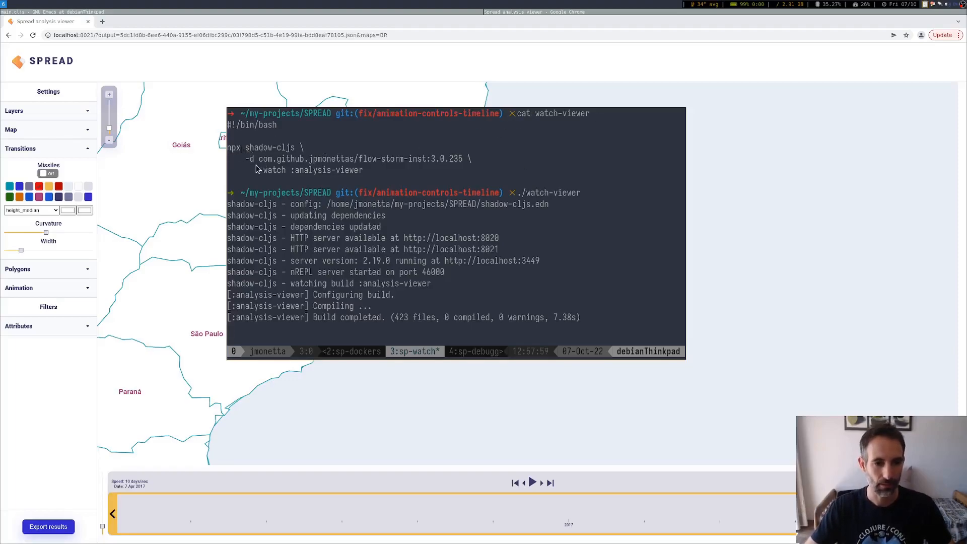
double_click(259, 147)
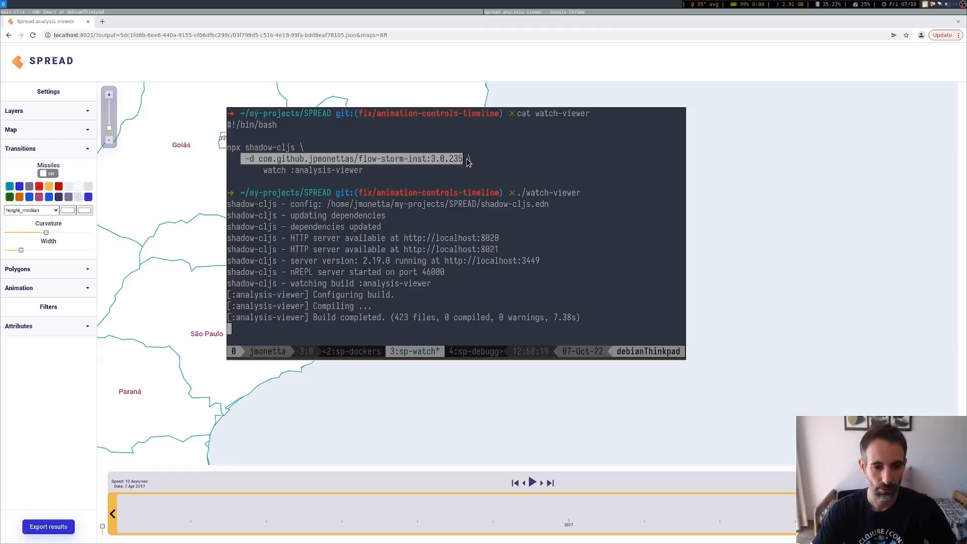
mouse_move(471, 198)
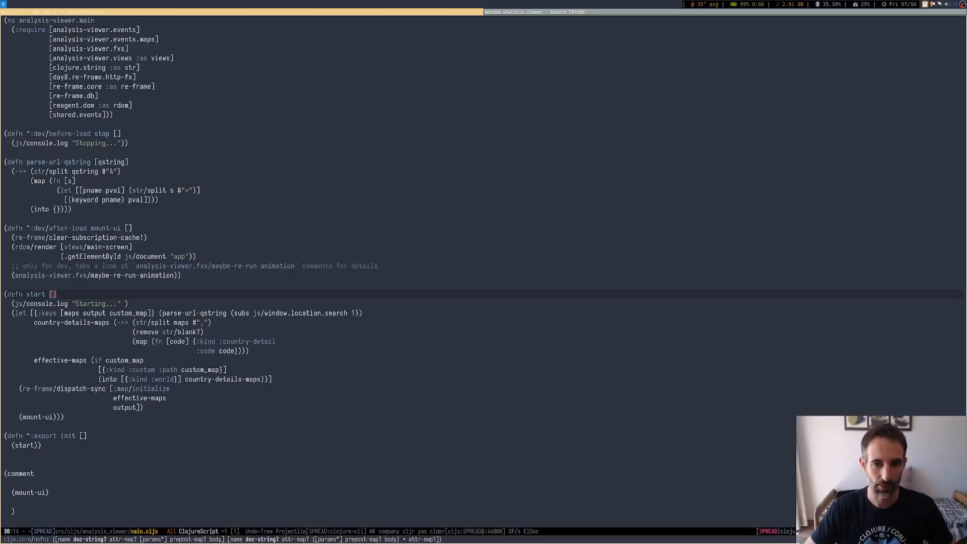
mouse_move(351, 301)
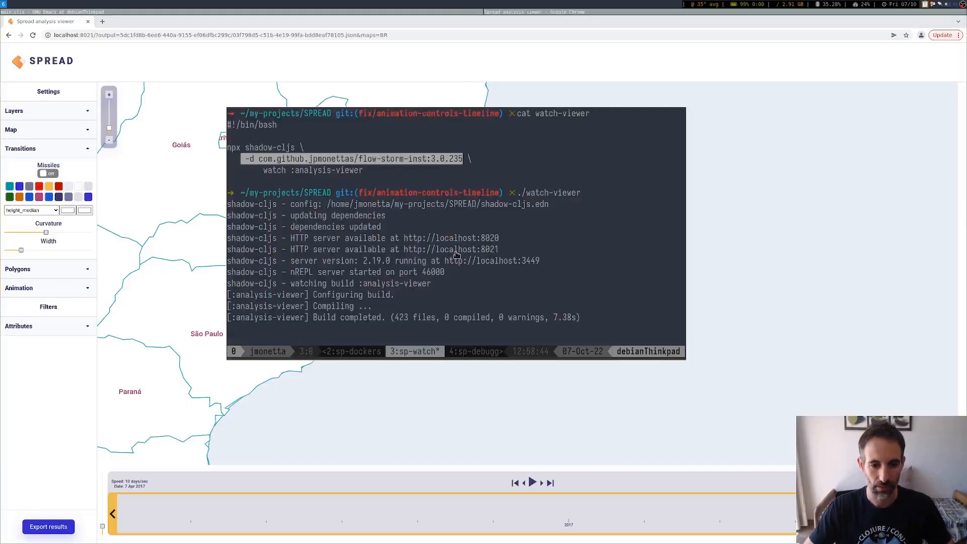
Step: Switch to the sp-debugger tmux window and check its :port 46000 against the nREPL server port
left_click(411, 351)
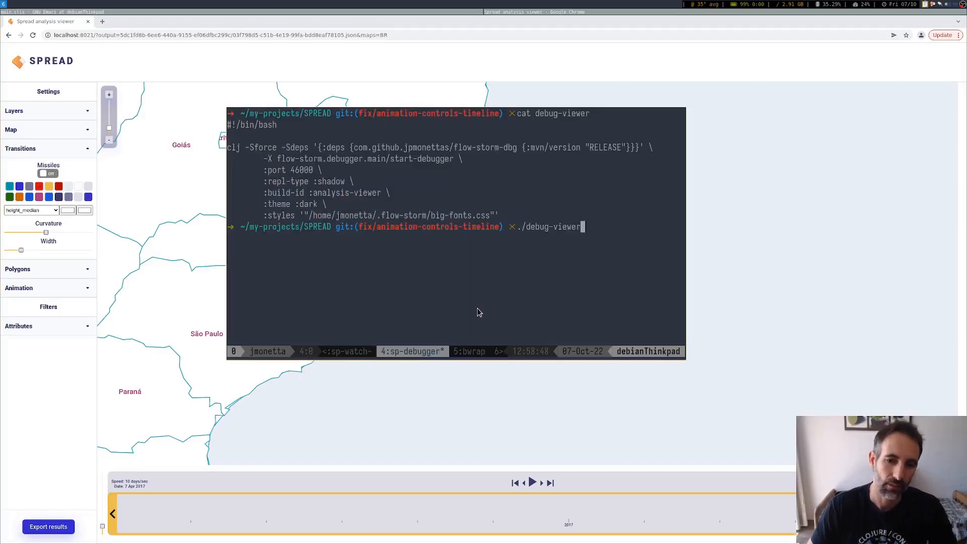
mouse_move(229, 150)
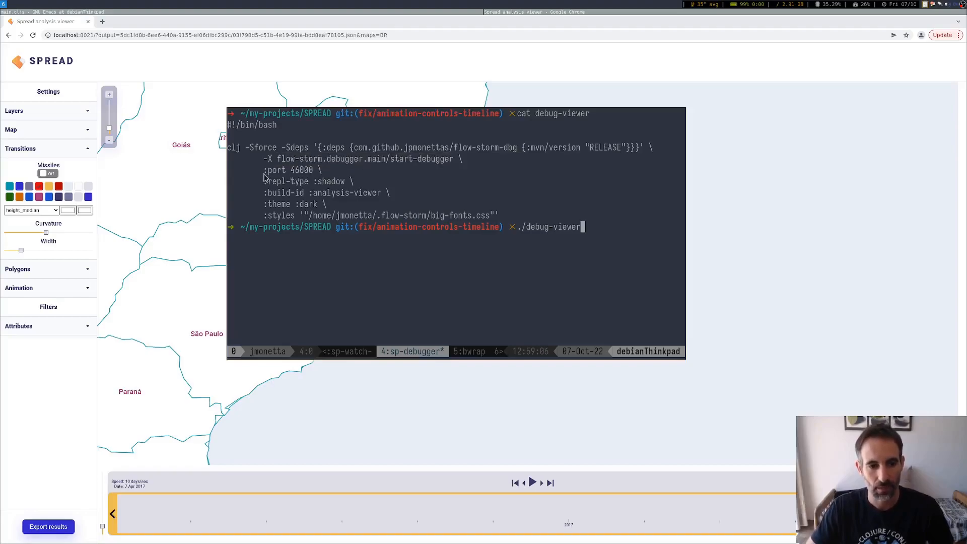
double_click(288, 170)
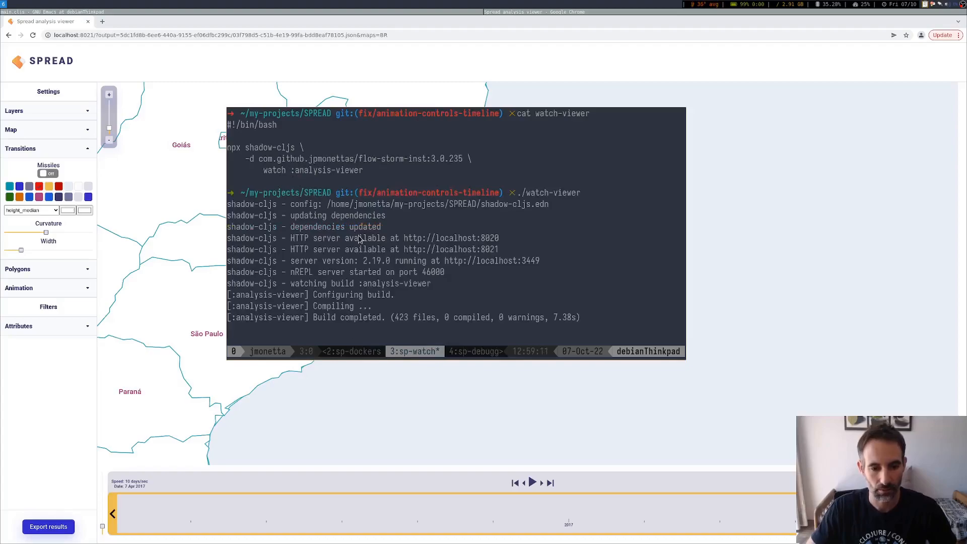
double_click(432, 271)
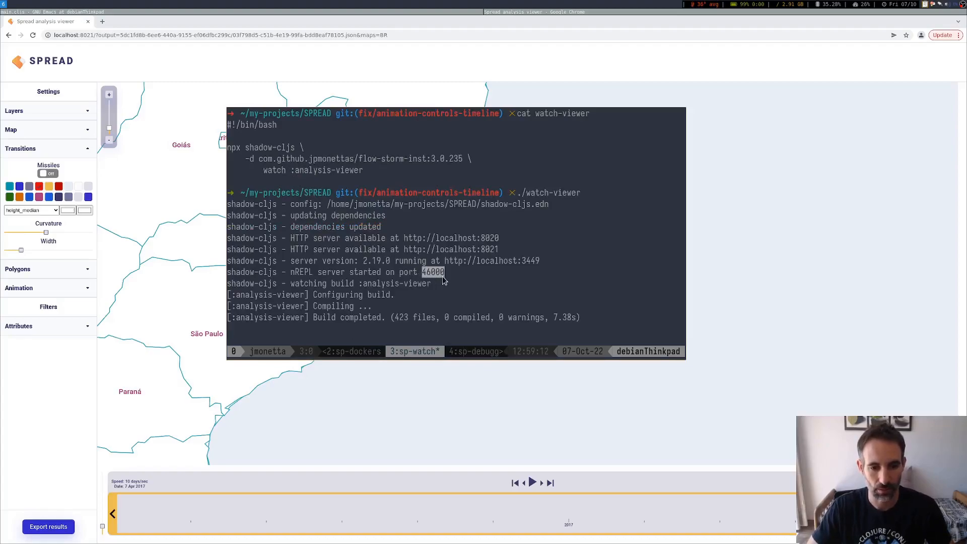
mouse_move(454, 345)
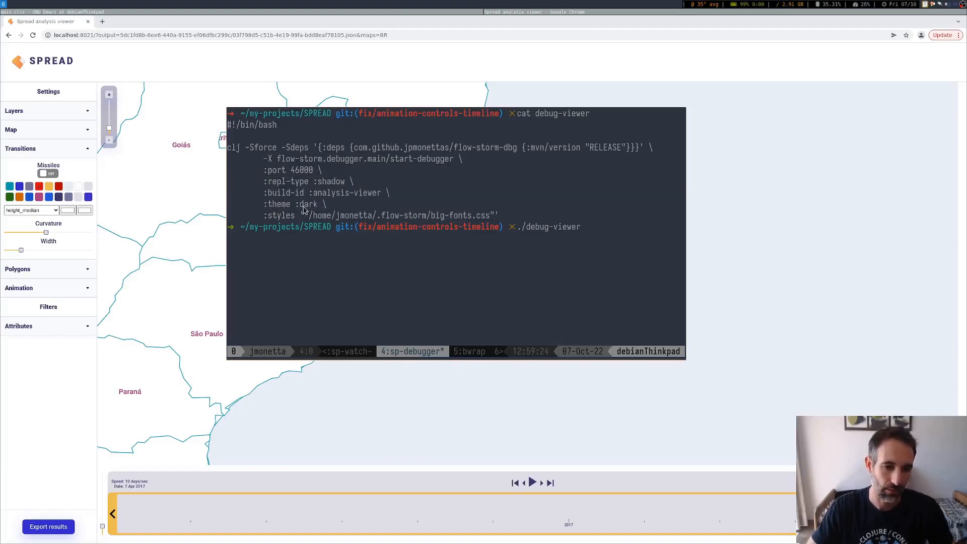
mouse_move(447, 218)
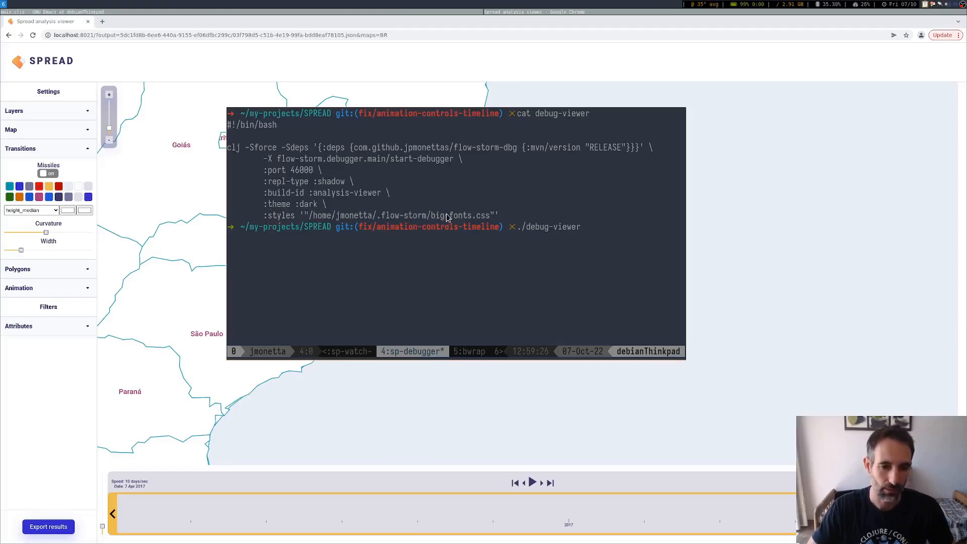
mouse_move(459, 228)
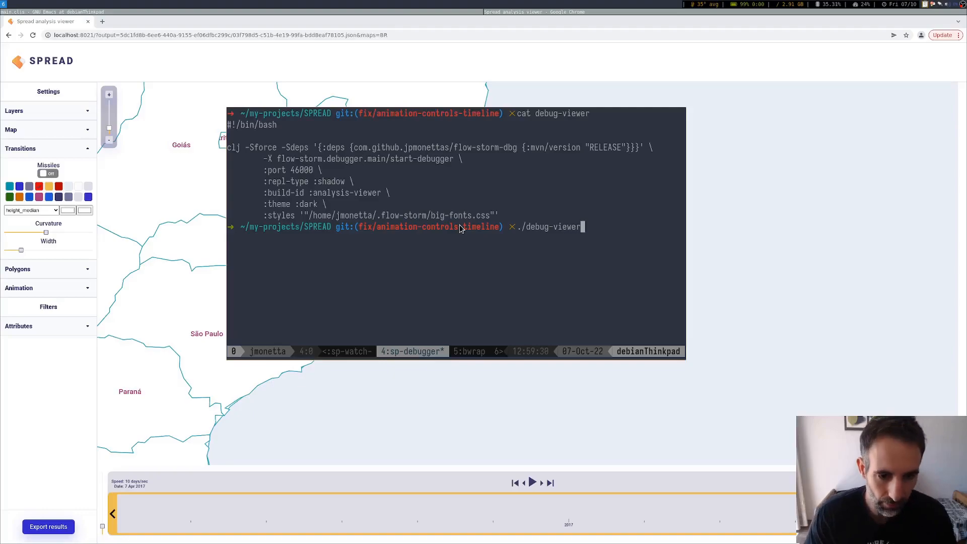
Step: Run ./debug-viewer so FlowStorm starts and connects to the running SPREAD app
key("Return")
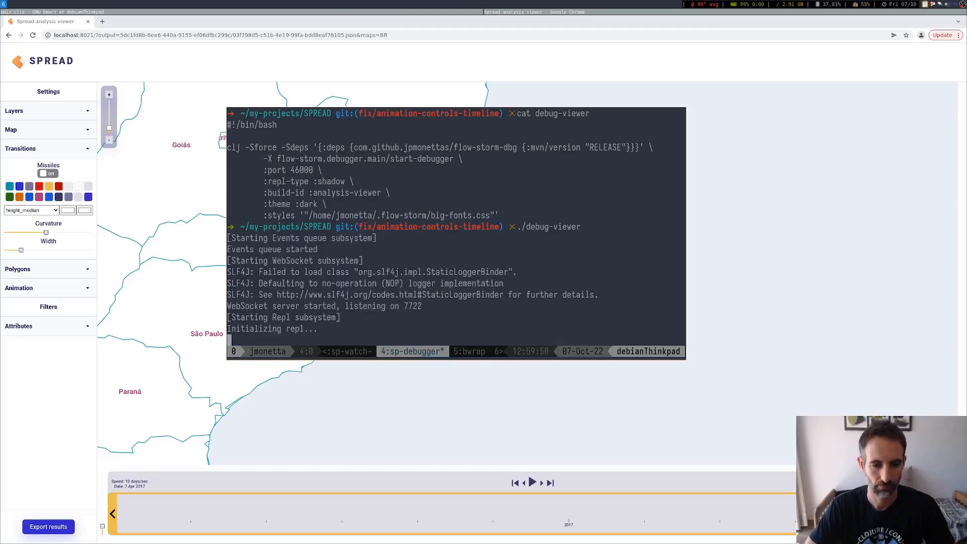
scroll("down", 3)
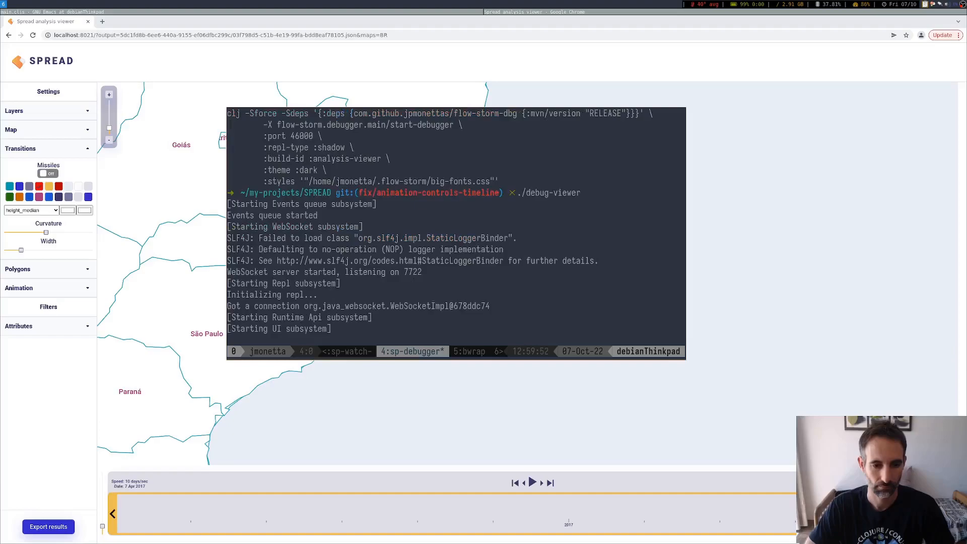
scroll("down", 3)
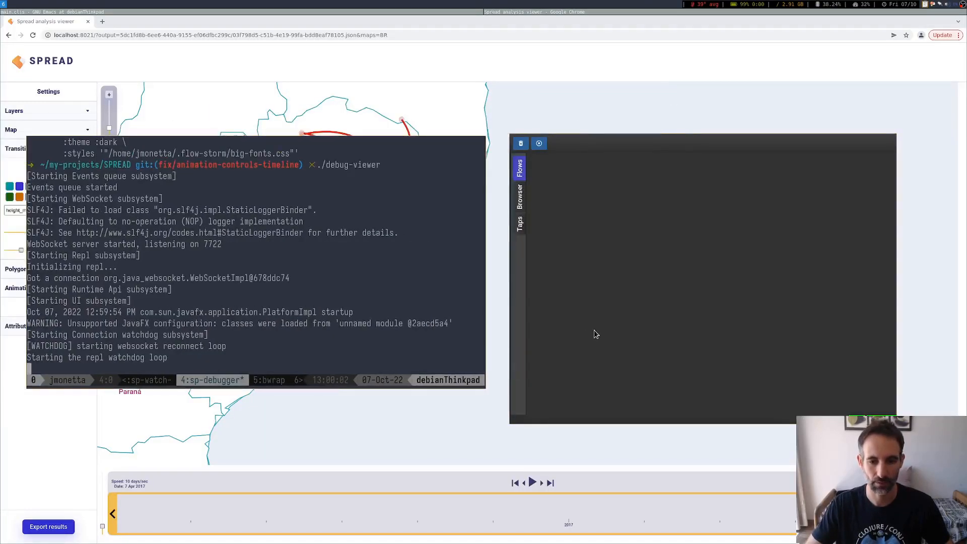
mouse_move(587, 267)
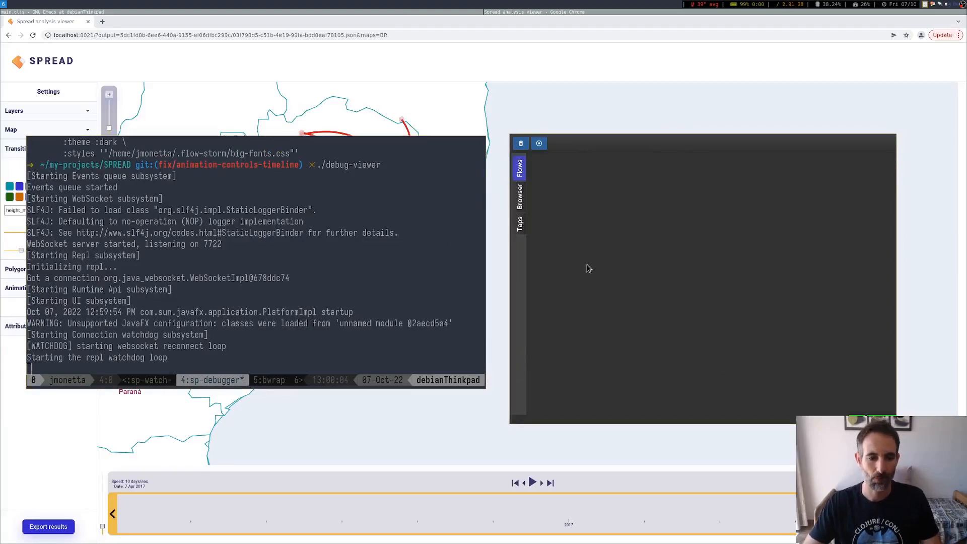
mouse_move(776, 320)
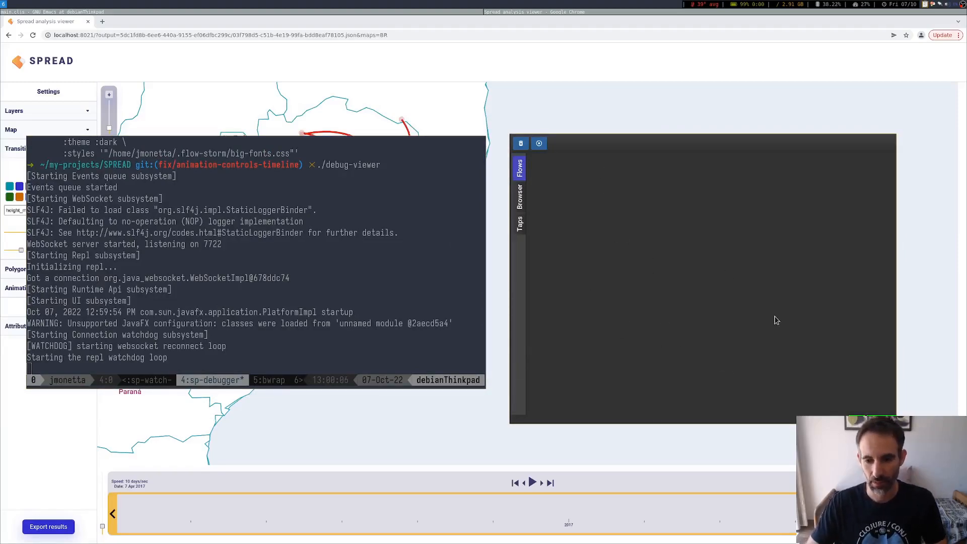
mouse_move(674, 223)
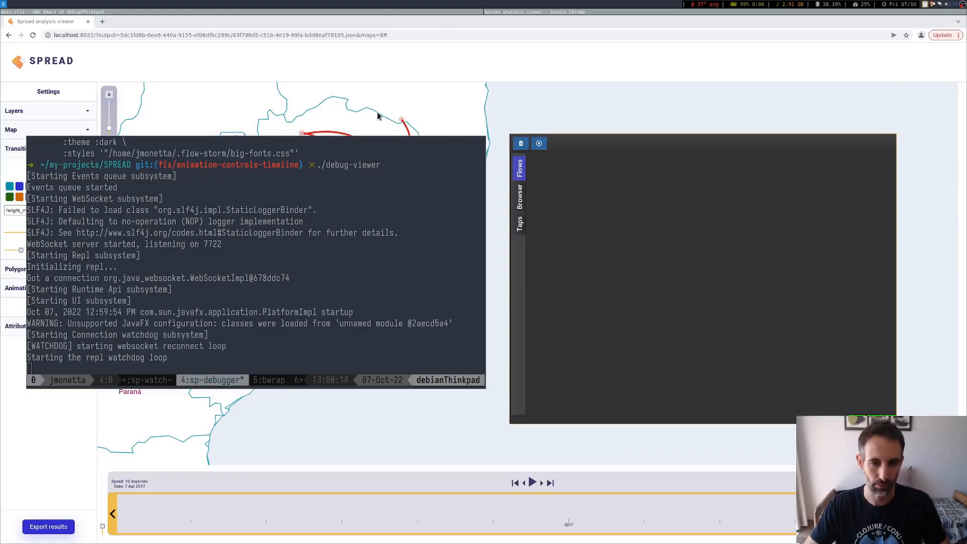
mouse_move(355, 77)
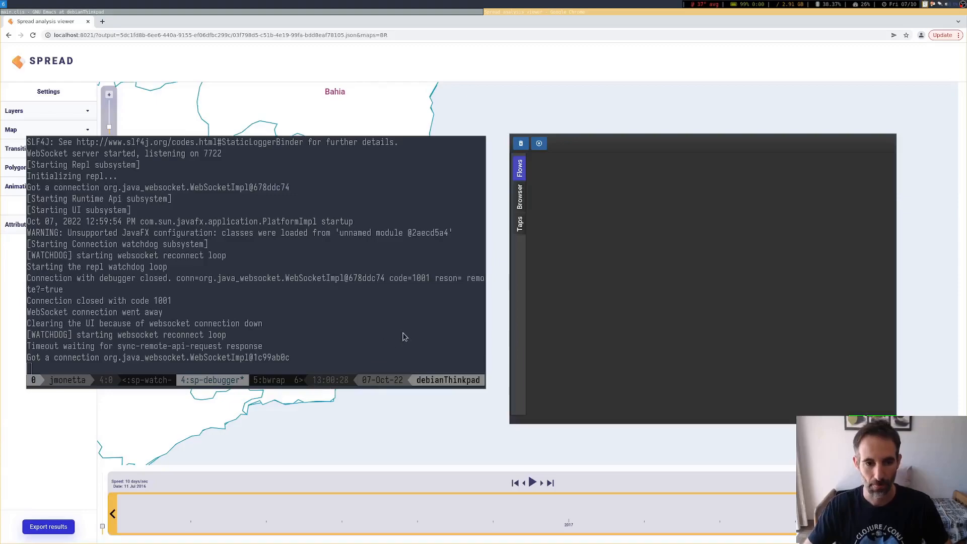
mouse_move(695, 297)
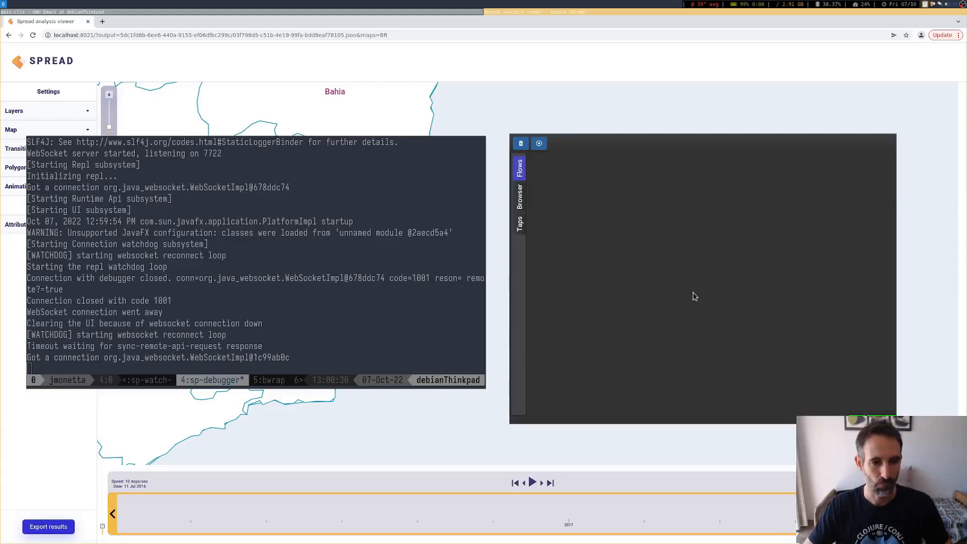
mouse_move(529, 194)
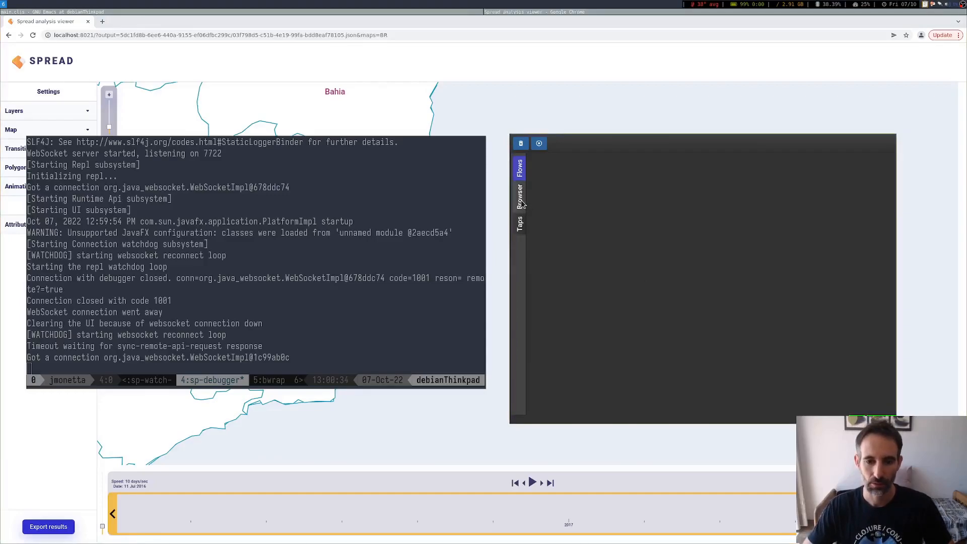
Step: Filter the Browser's loaded namespaces with "anal" to show only analysis-viewer ones
left_click(519, 198)
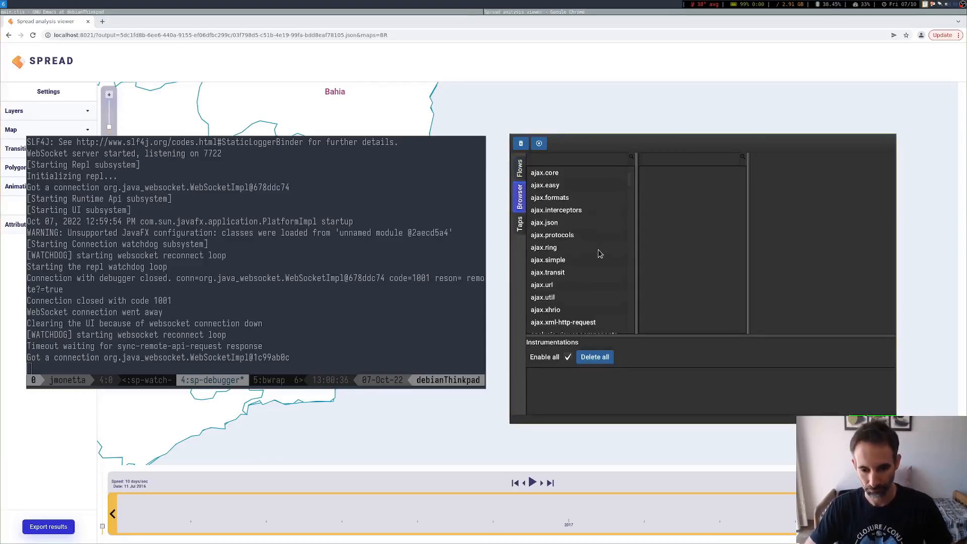
mouse_move(565, 198)
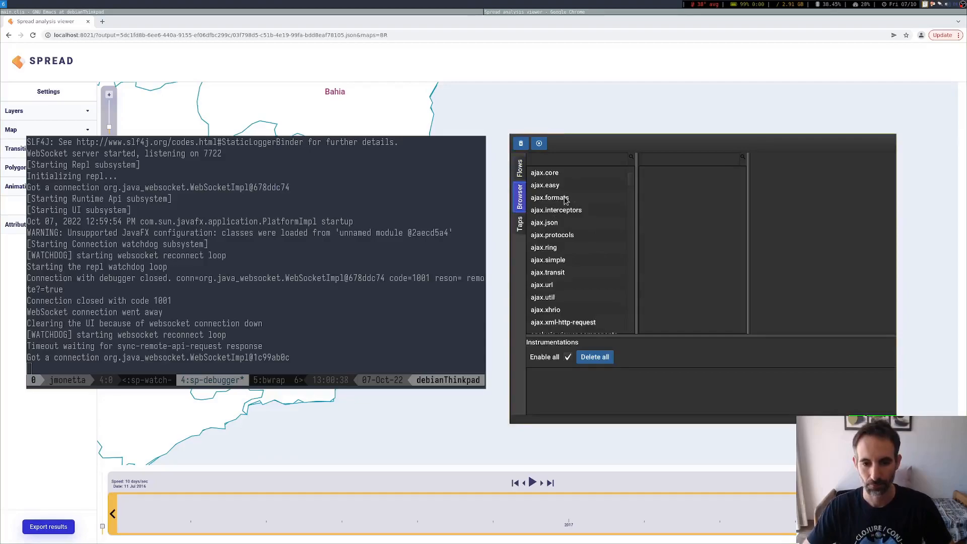
mouse_move(586, 226)
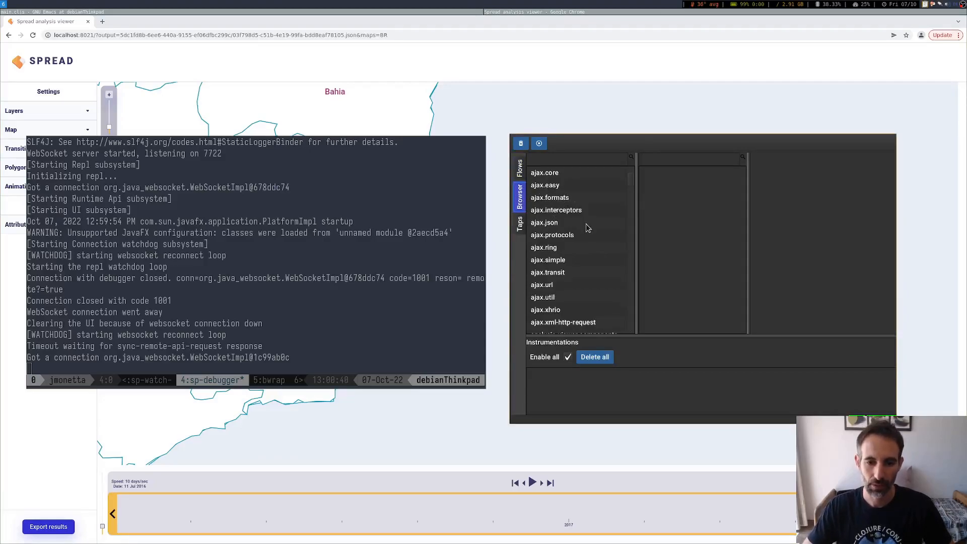
scroll("down", 3)
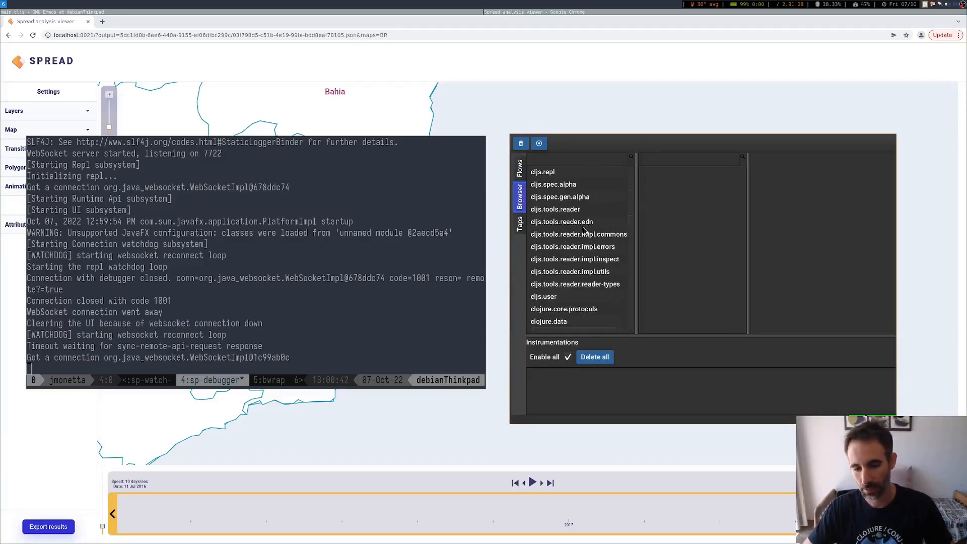
mouse_move(564, 266)
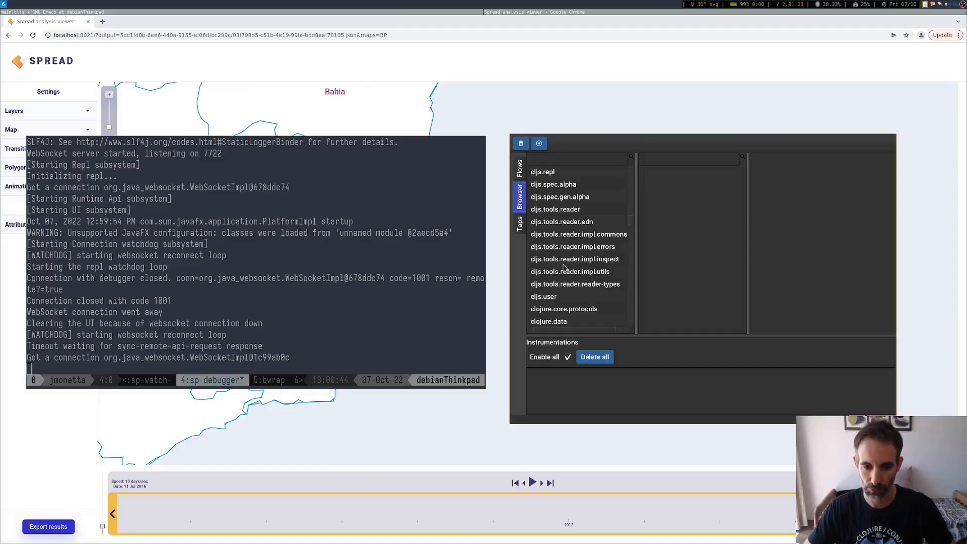
mouse_move(550, 162)
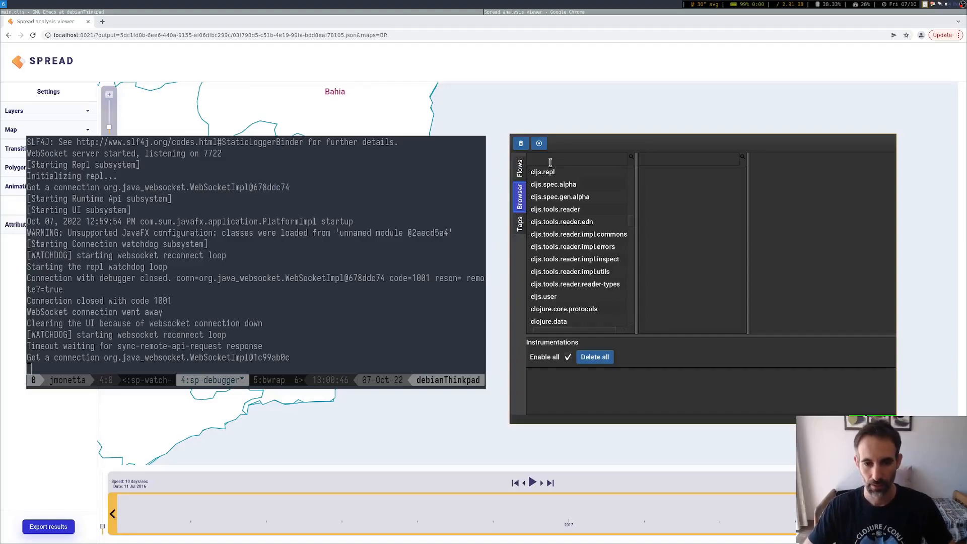
type("a")
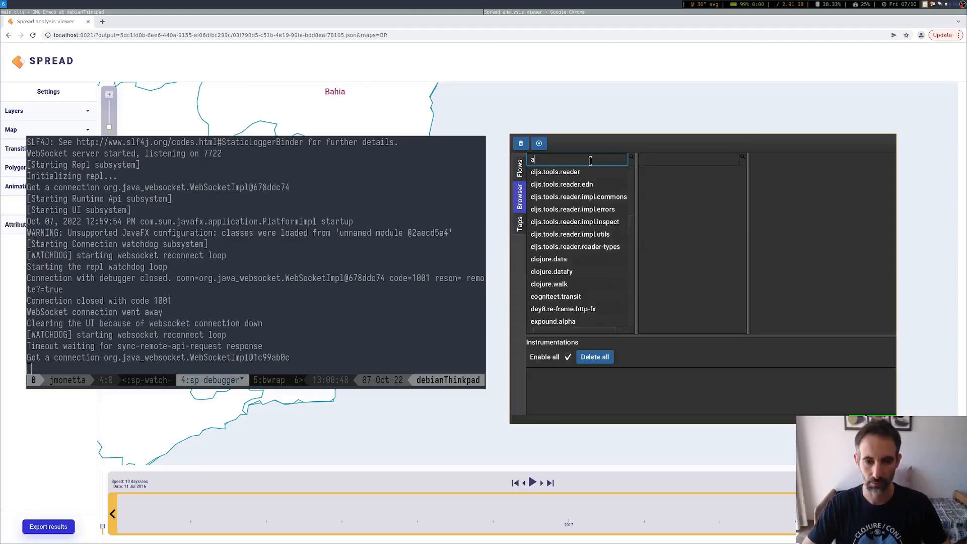
type("nal")
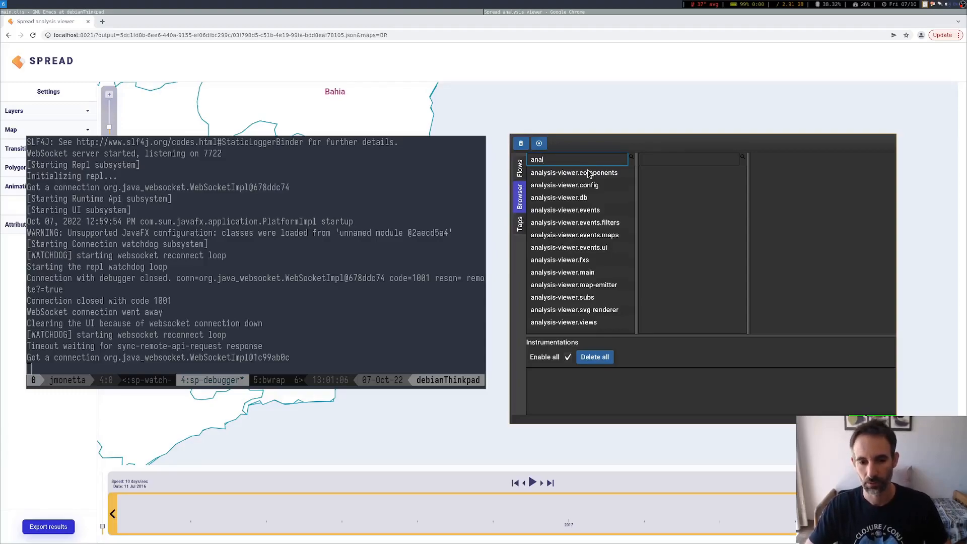
Step: Select all filtered analysis-viewer namespaces and choose "Instrument namespace :full"
left_click(573, 173)
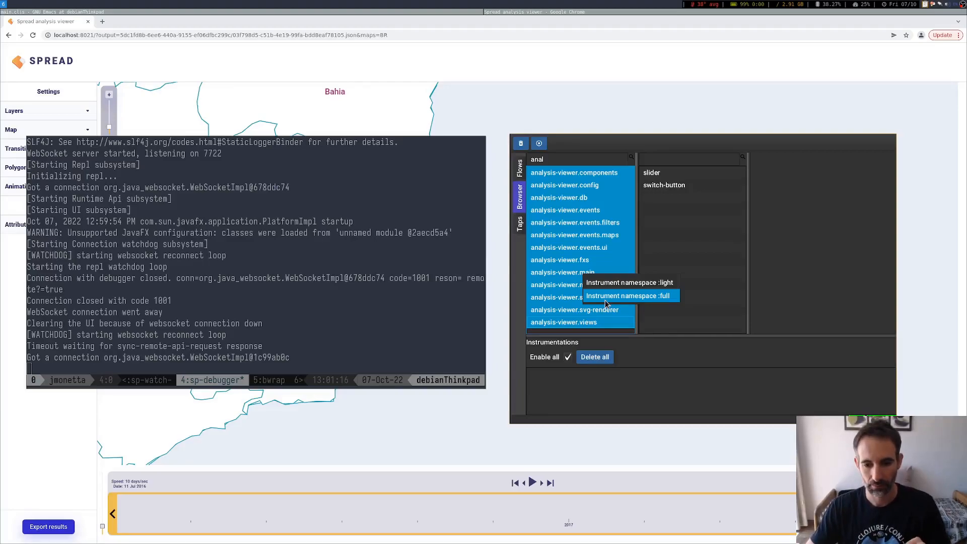
left_click(624, 295)
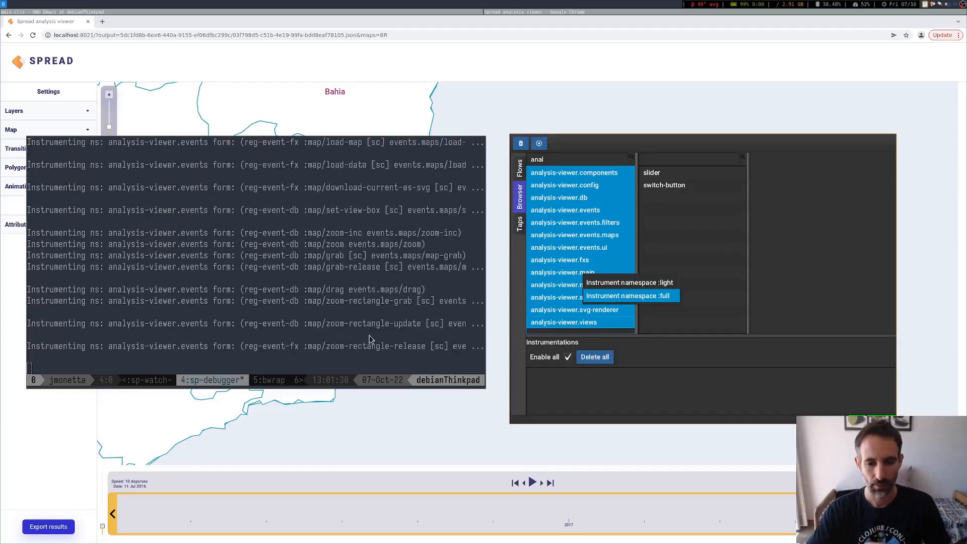
left_click(627, 295)
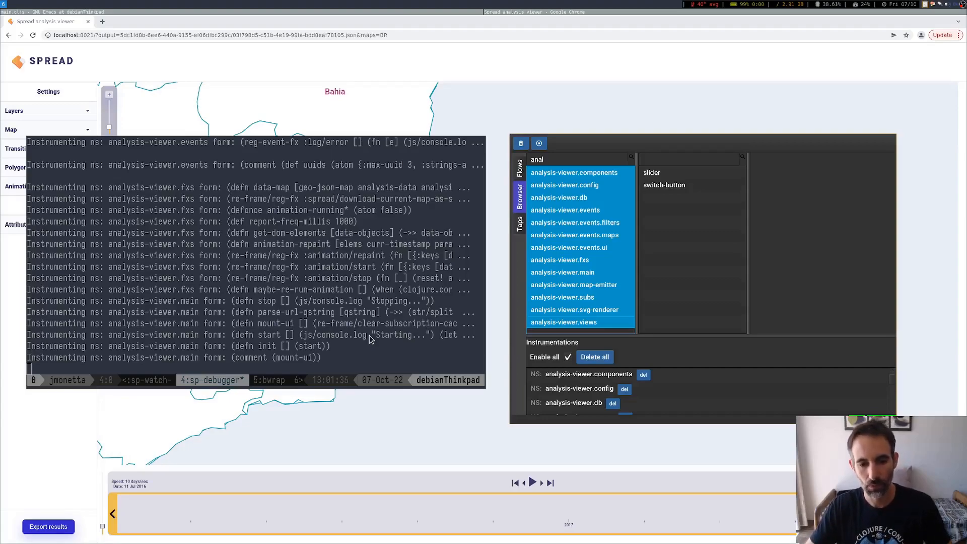
mouse_move(500, 323)
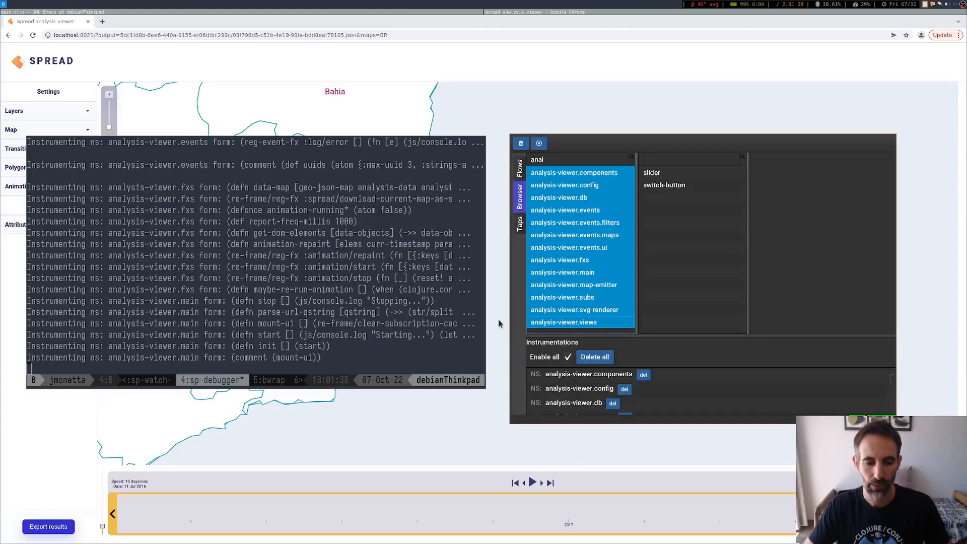
mouse_move(542, 330)
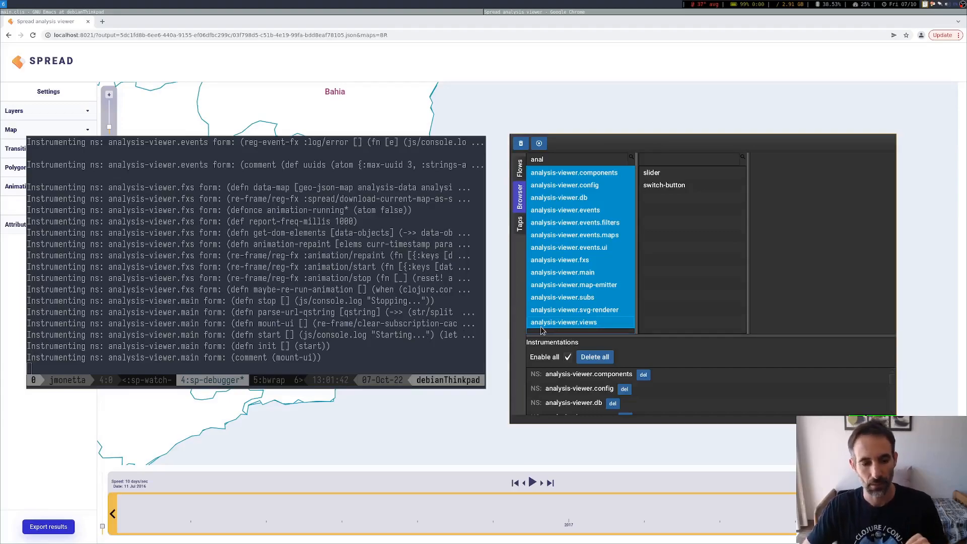
mouse_move(438, 85)
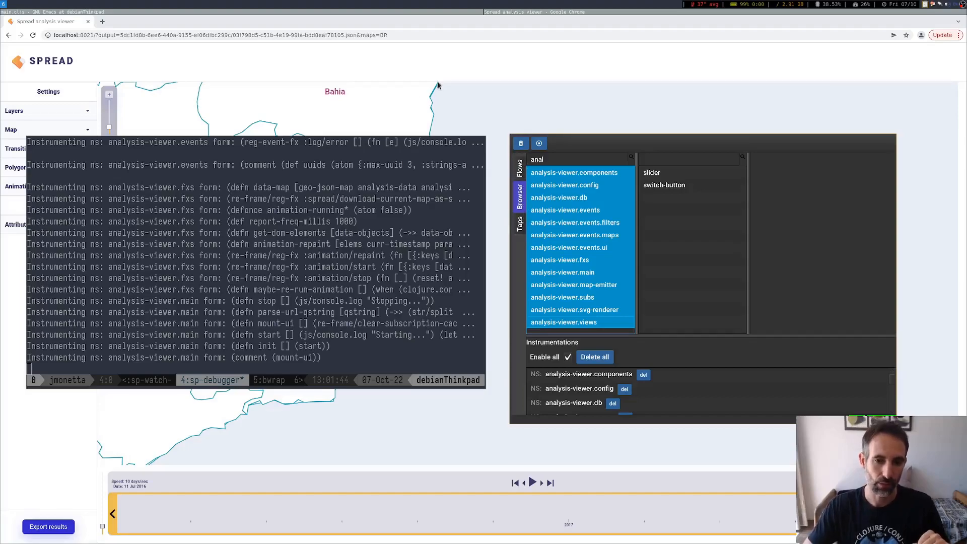
mouse_move(403, 107)
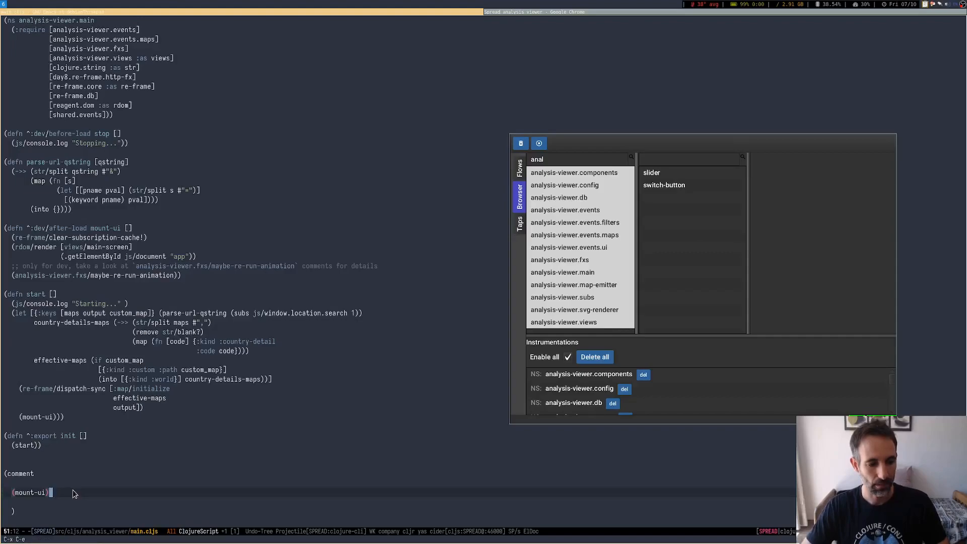
Step: Evaluate (mount-ui) in main.cljs's comment block so a new flow is recorded
left_click(519, 173)
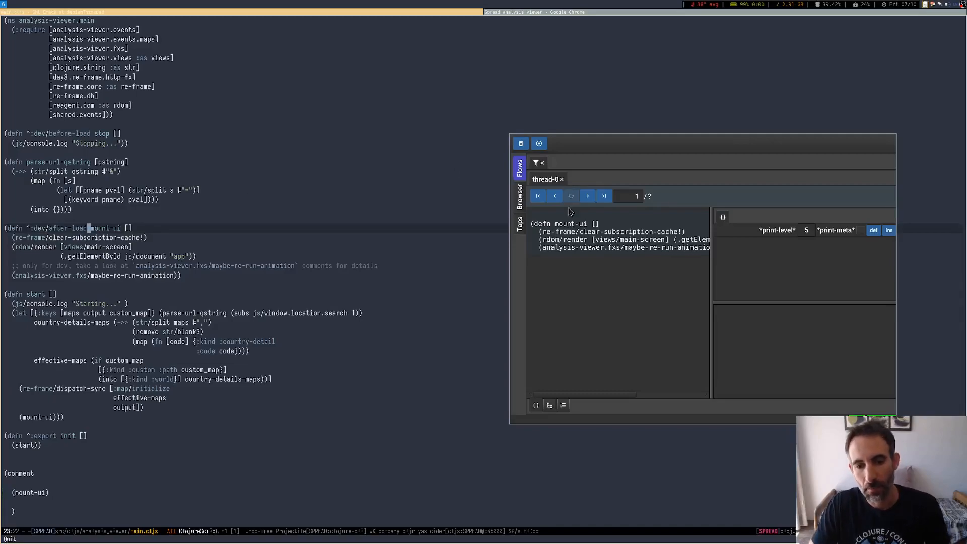
mouse_move(535, 192)
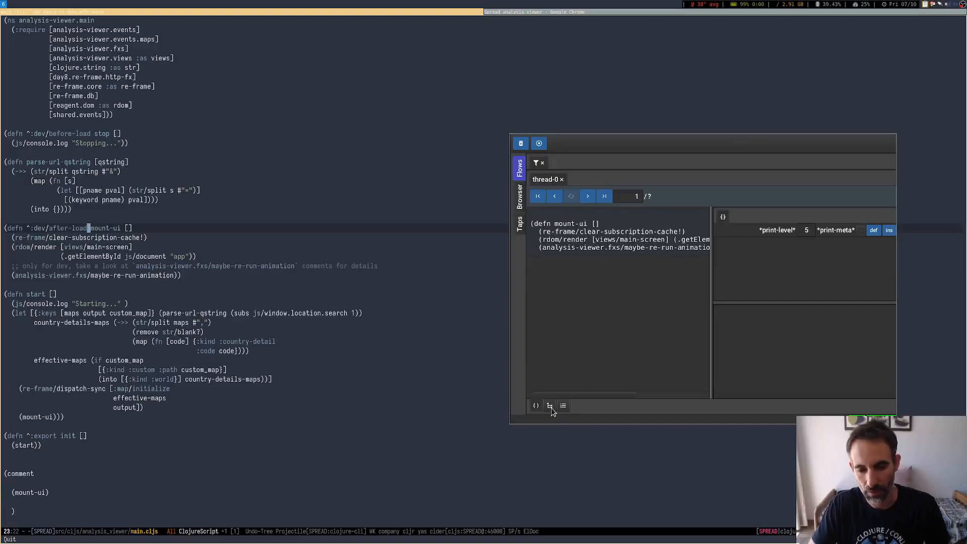
Step: View the thread-0 flow as a call tree and expand mount-ui to see its calls
left_click(549, 405)
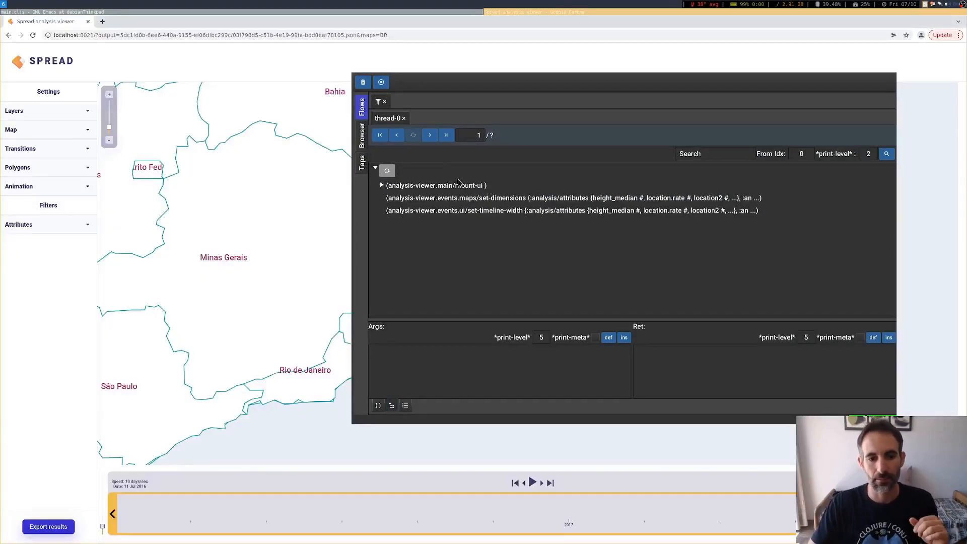
left_click(435, 186)
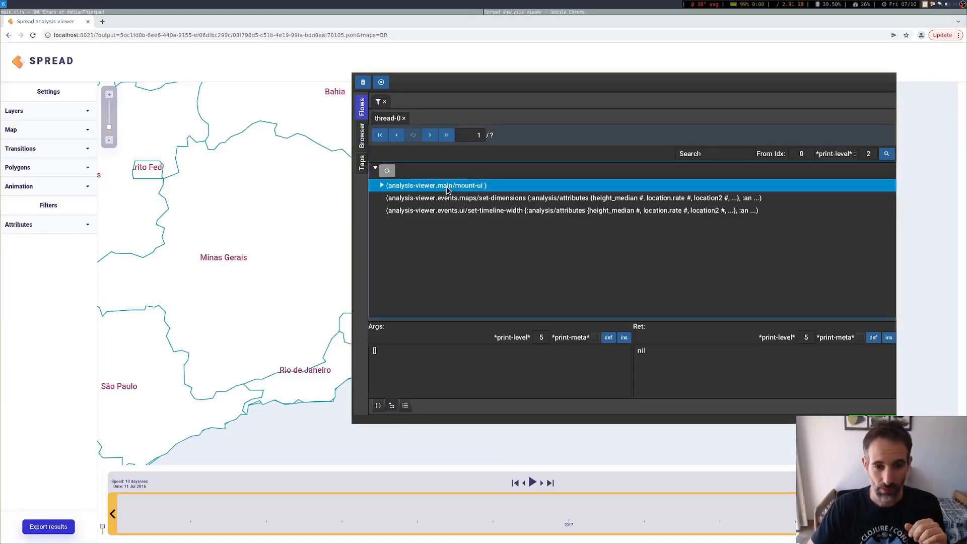
mouse_move(460, 193)
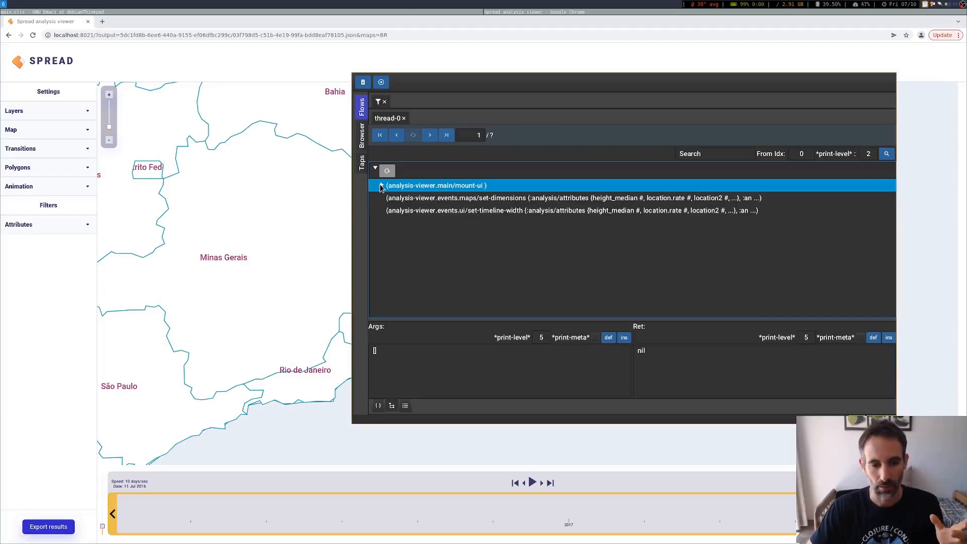
left_click(381, 186)
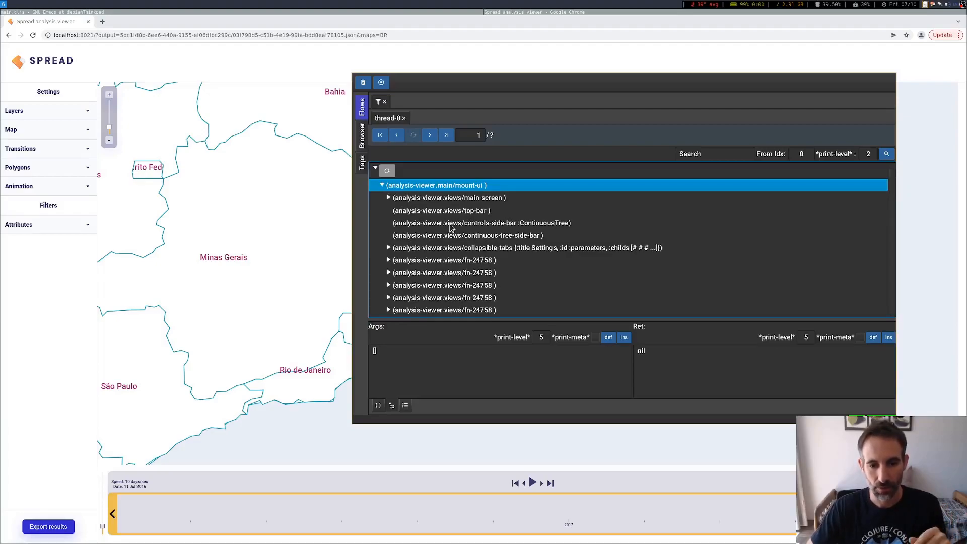
Step: Inspect the args and returned markup of main-screen and collapsible-tabs
left_click(449, 197)
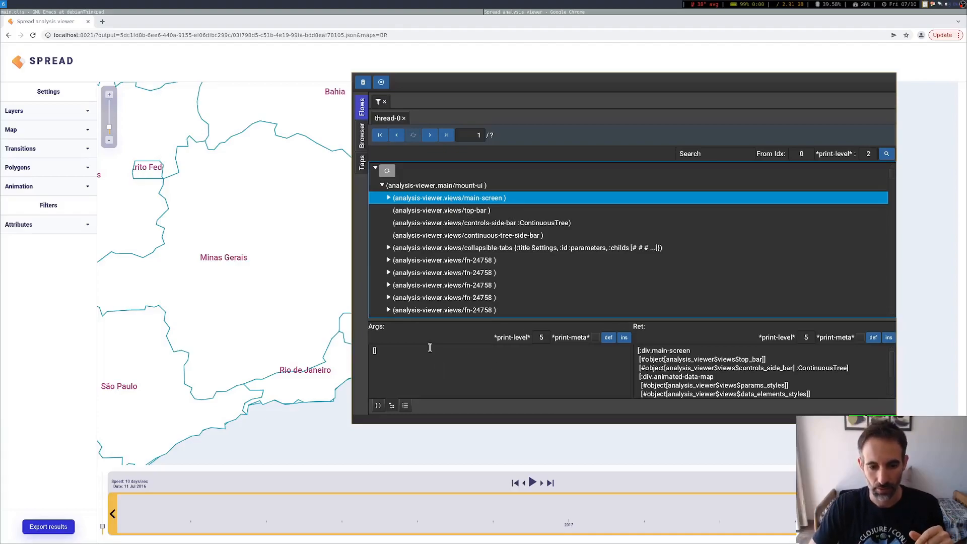
mouse_move(449, 365)
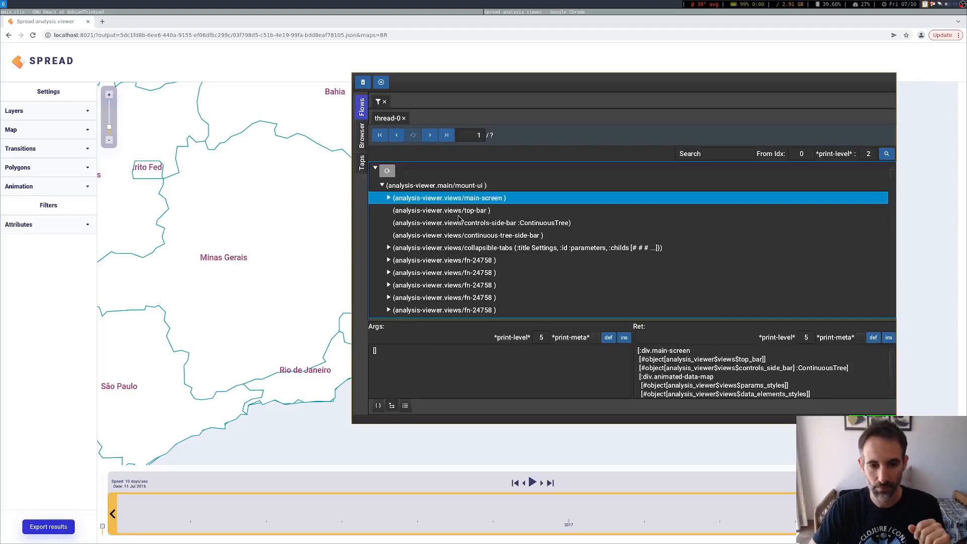
left_click(440, 210)
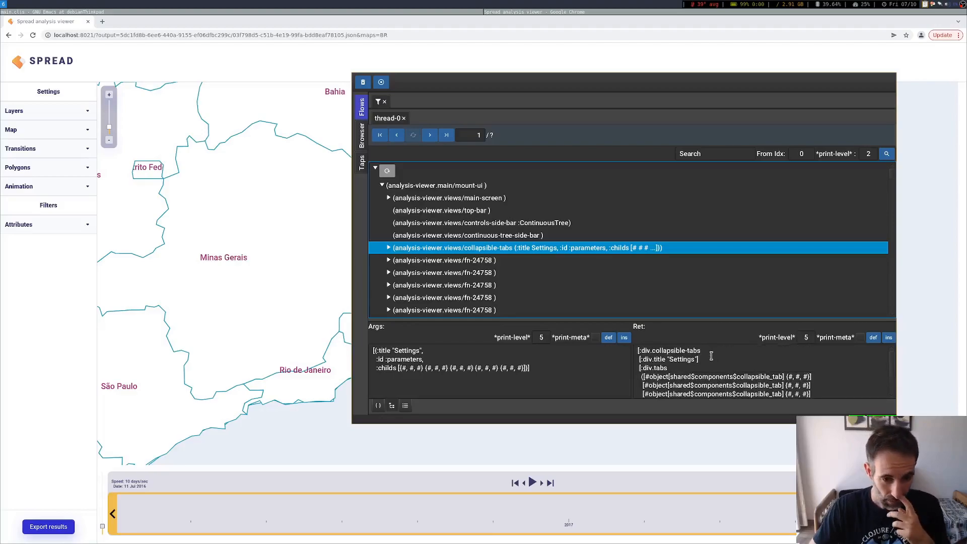
mouse_move(623, 312)
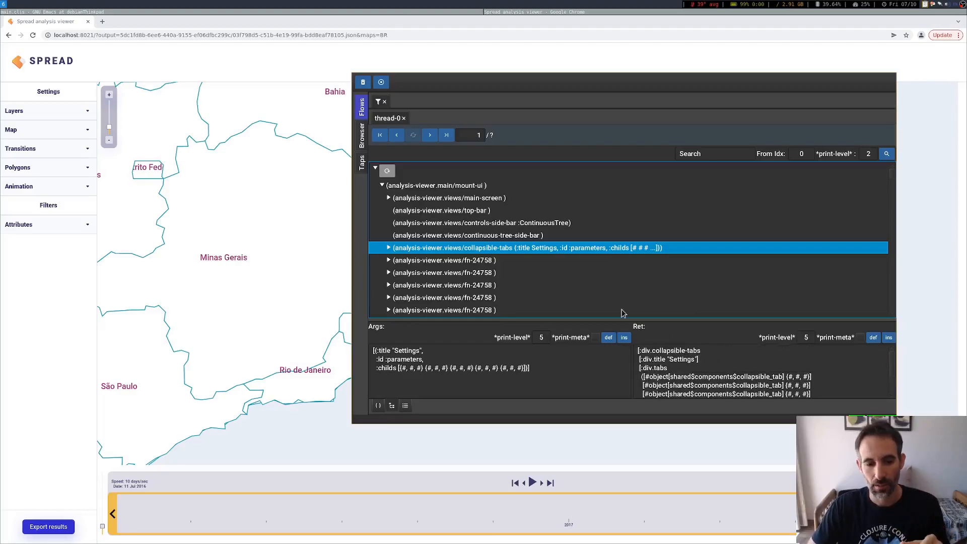
mouse_move(424, 186)
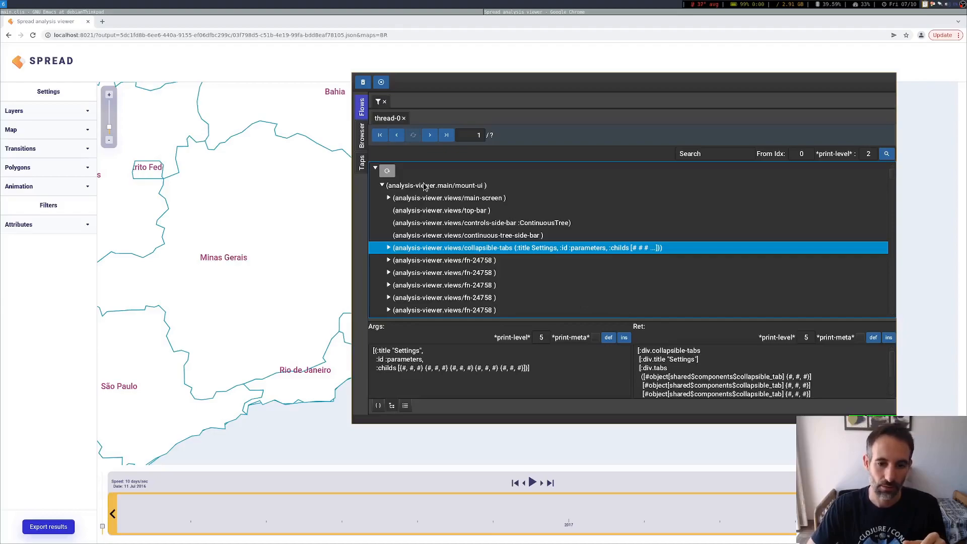
mouse_move(486, 263)
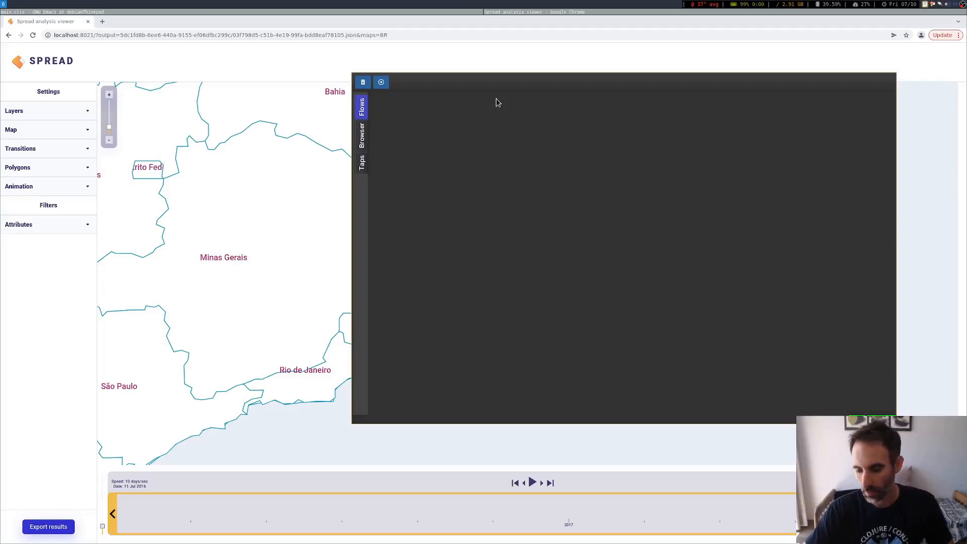
mouse_move(262, 207)
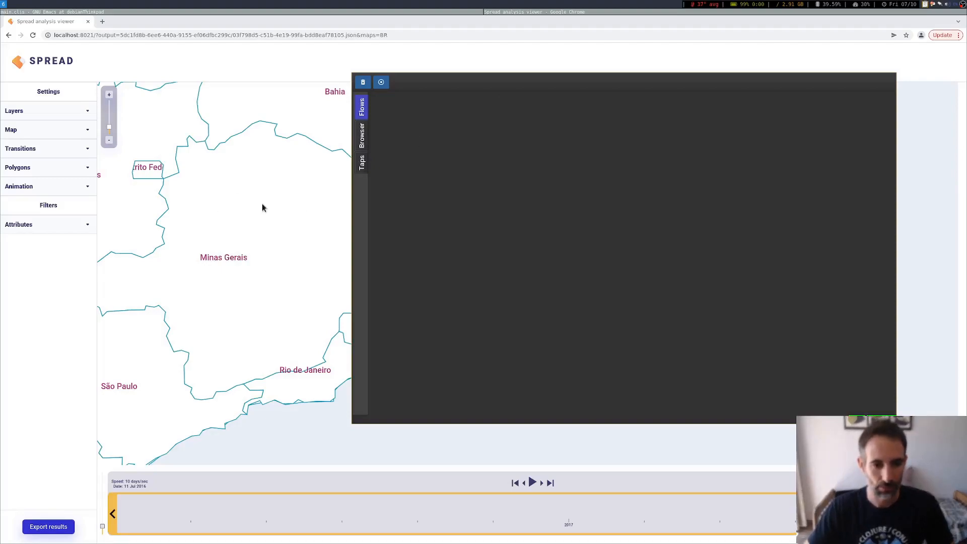
Step: Show the recorded on-mouse-move calls as a call tree and bring up actions for the first call
left_click(361, 95)
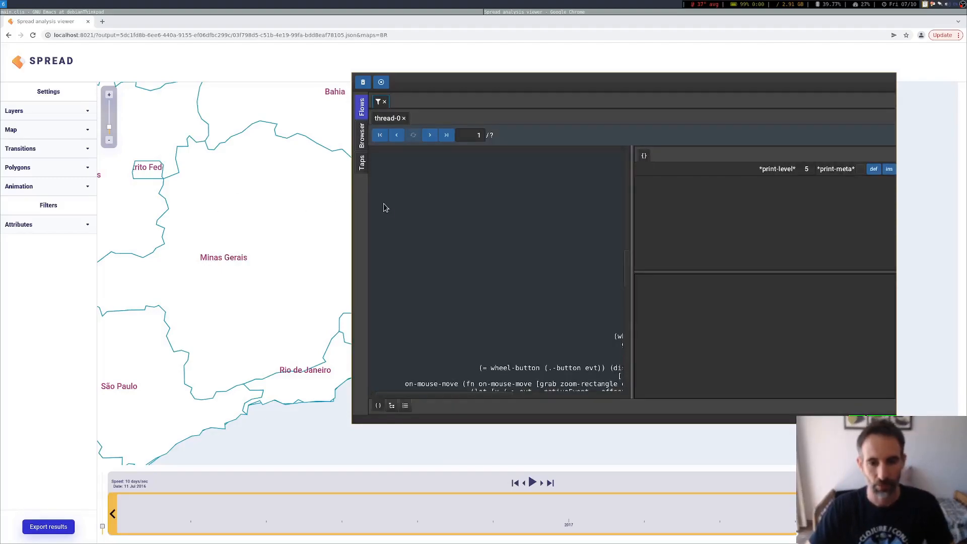
left_click(392, 404)
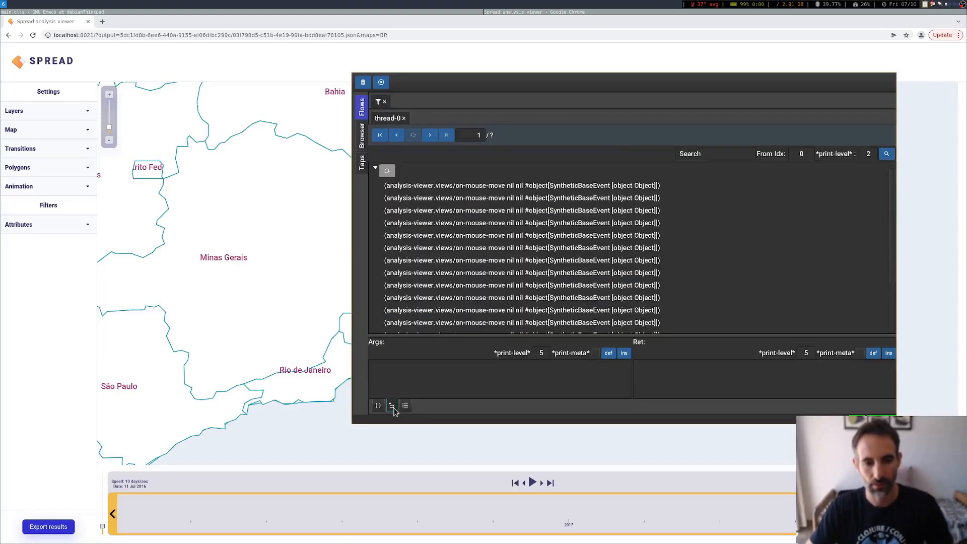
mouse_move(499, 234)
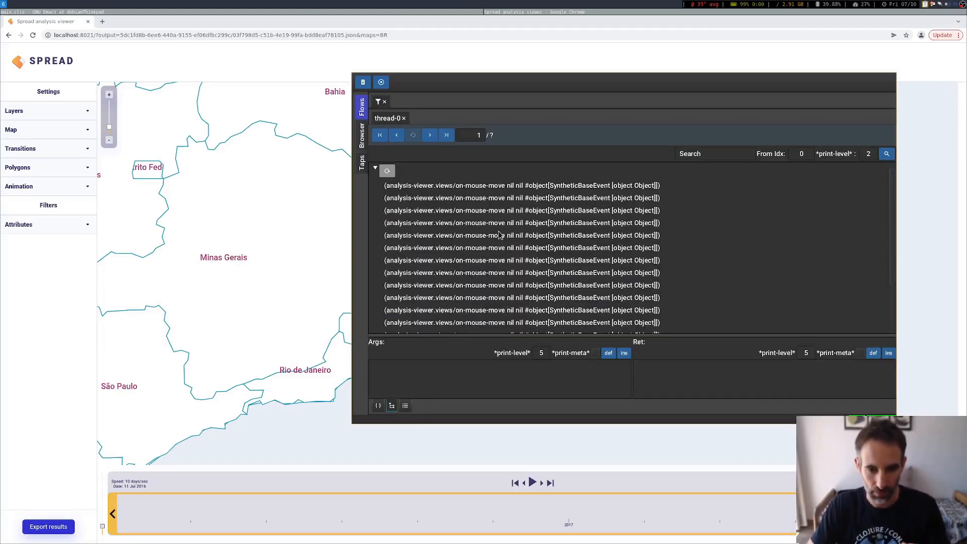
mouse_move(479, 194)
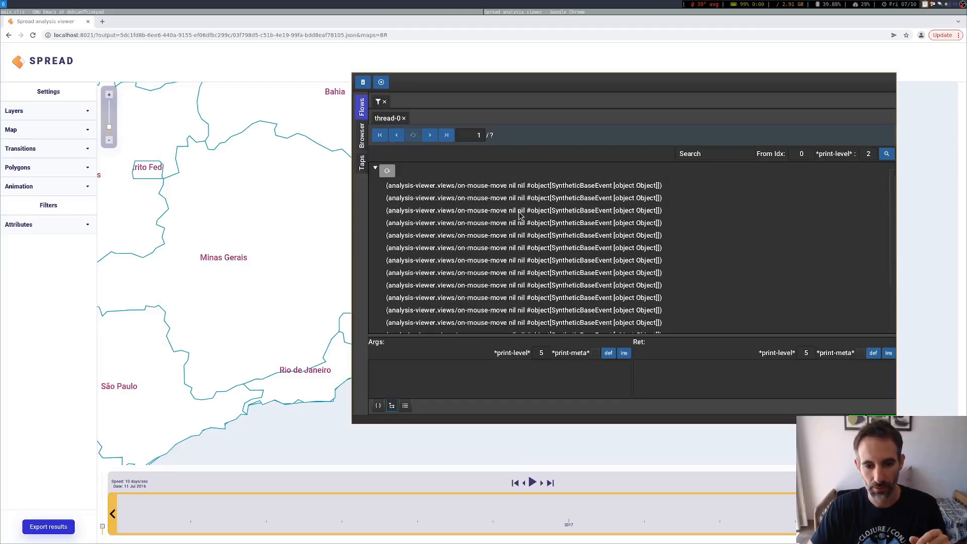
mouse_move(488, 190)
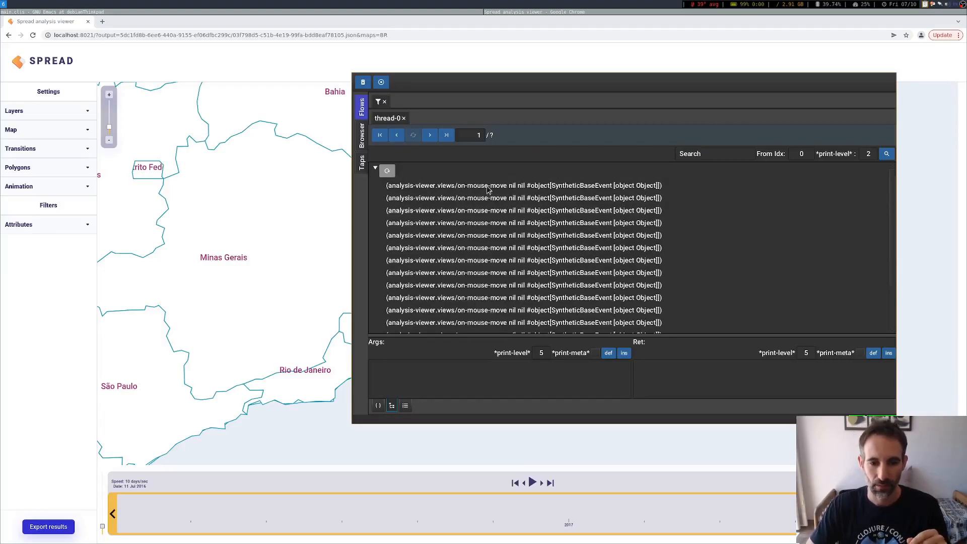
right_click(487, 185)
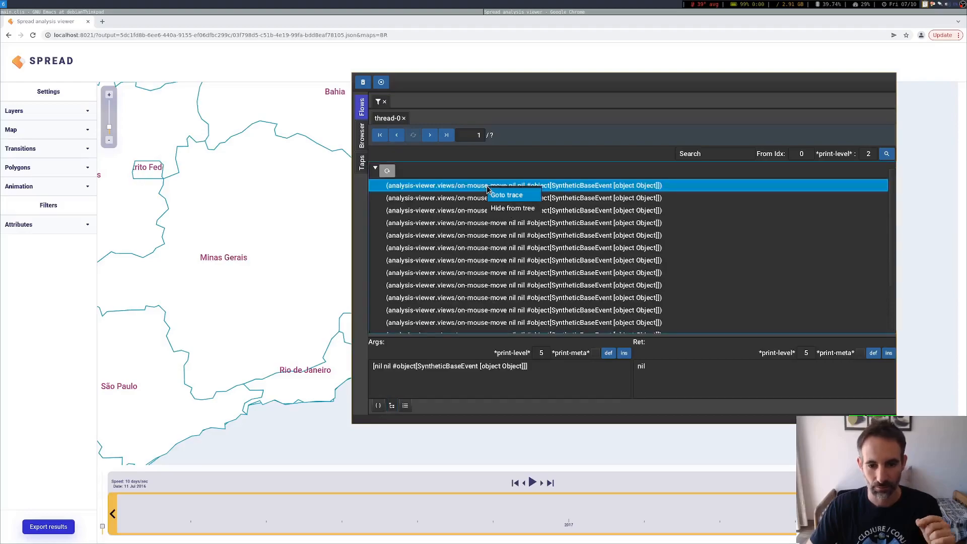
Step: Goto the first on-mouse-move trace and step forward to step 3 of 136 (x 498, y 224)
left_click(506, 195)
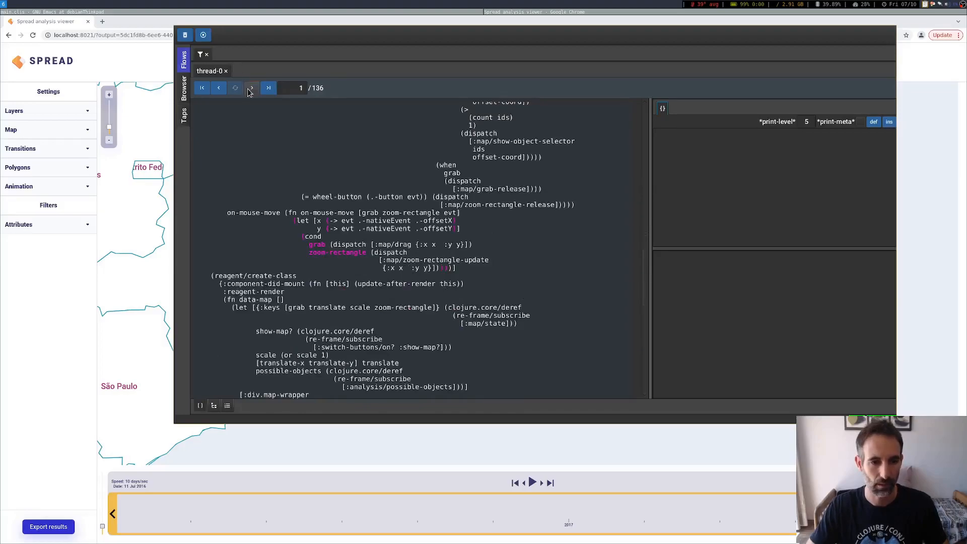
left_click(251, 87)
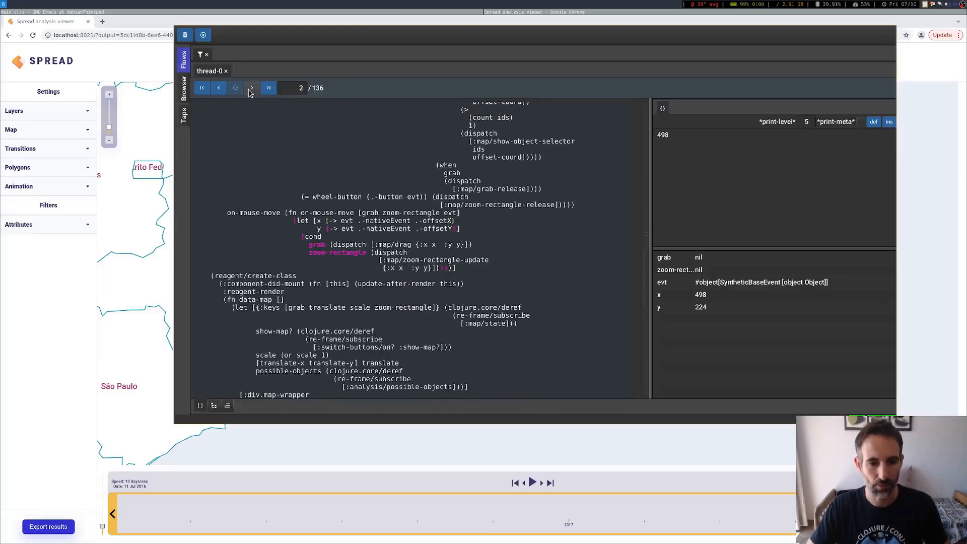
left_click(251, 87)
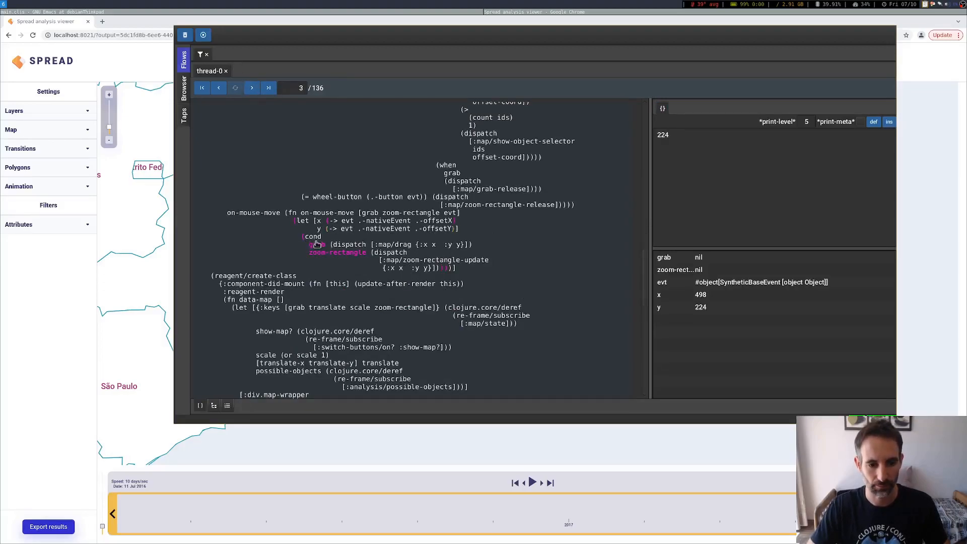
mouse_move(386, 270)
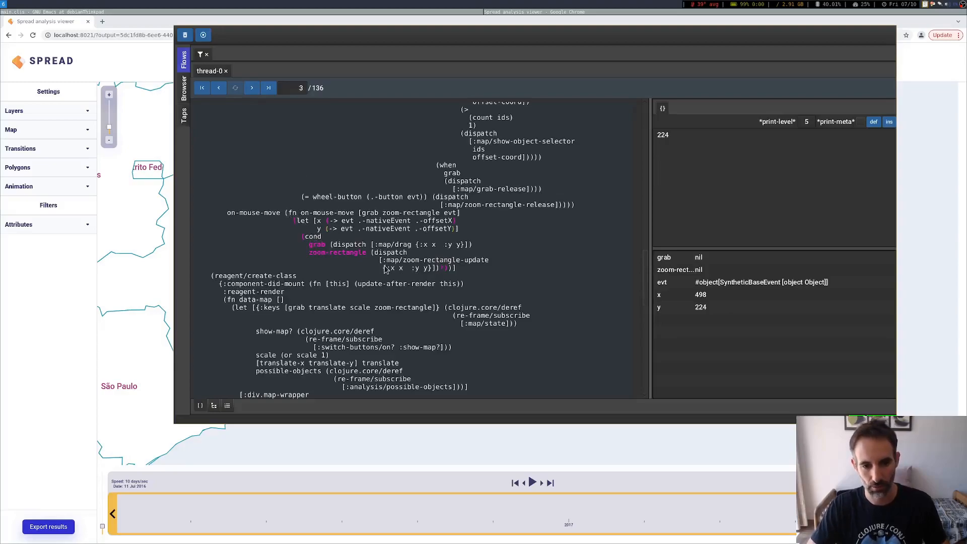
mouse_move(373, 198)
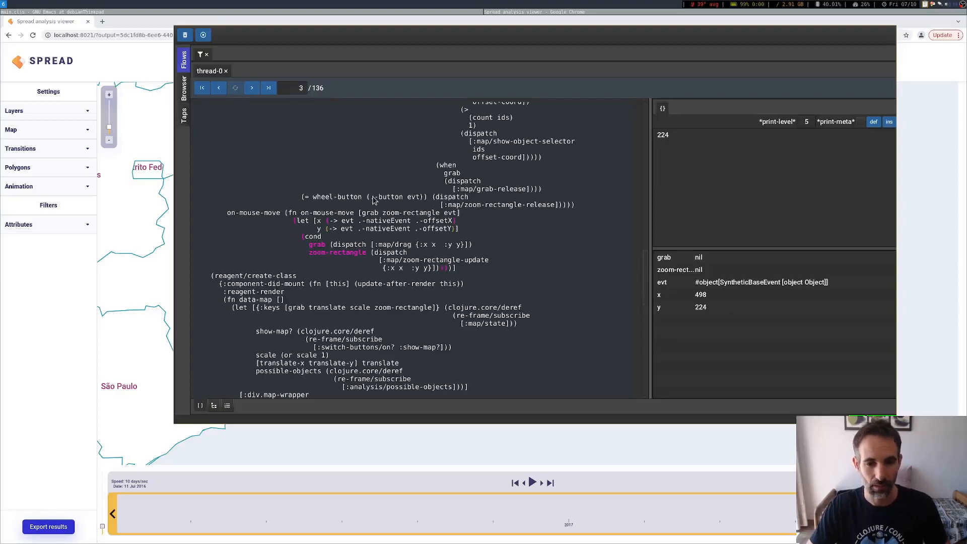
mouse_move(356, 179)
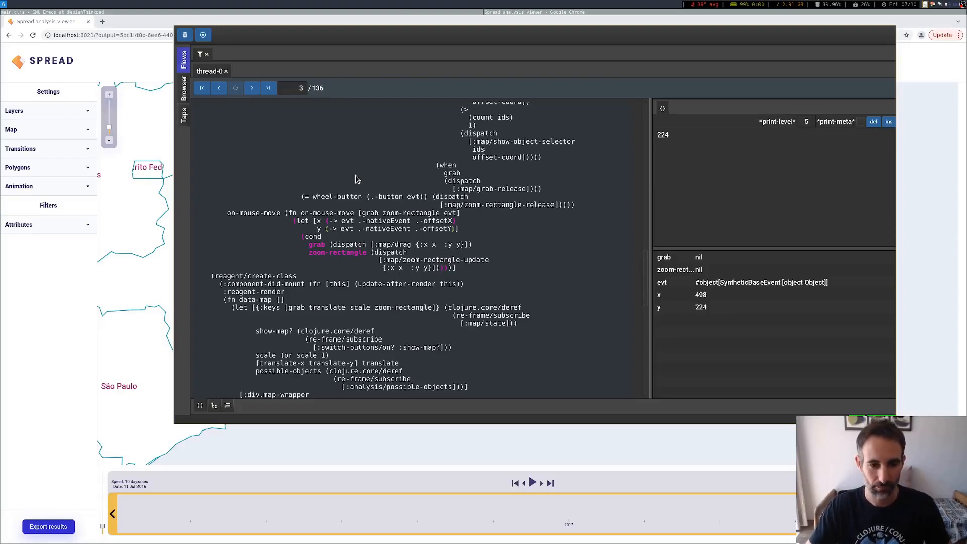
mouse_move(379, 76)
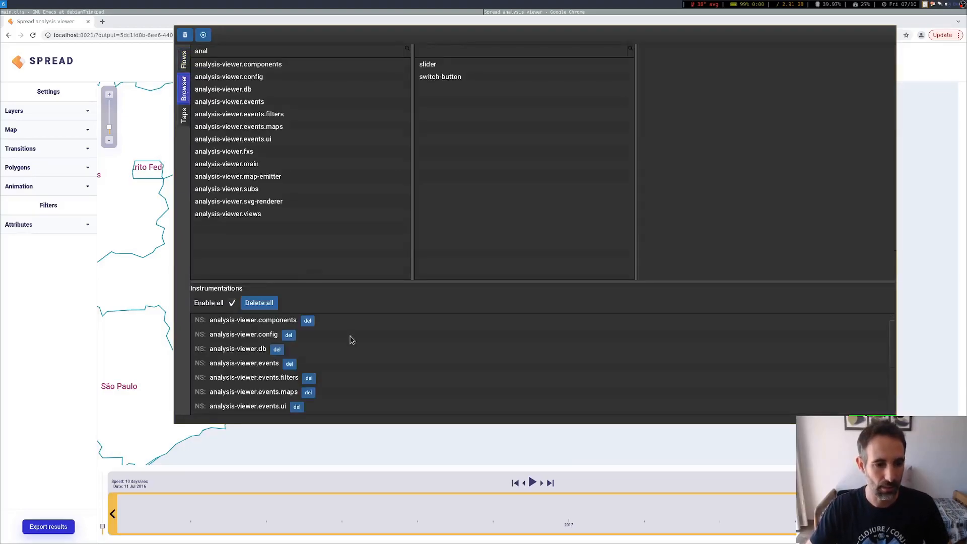
Step: Delete the analysis-viewer.views instrumentation and select components, svg-renderer and views for new actions
scroll("down", 3)
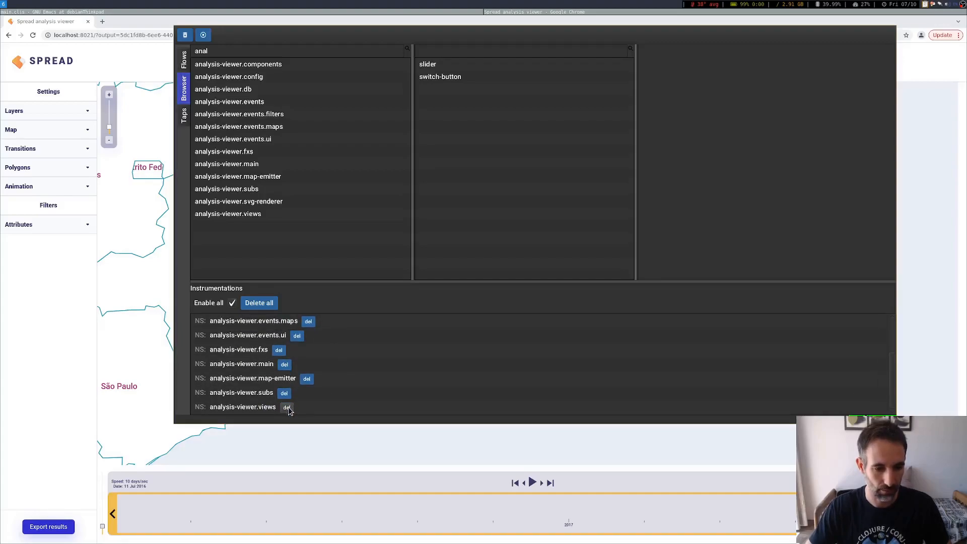
left_click(287, 406)
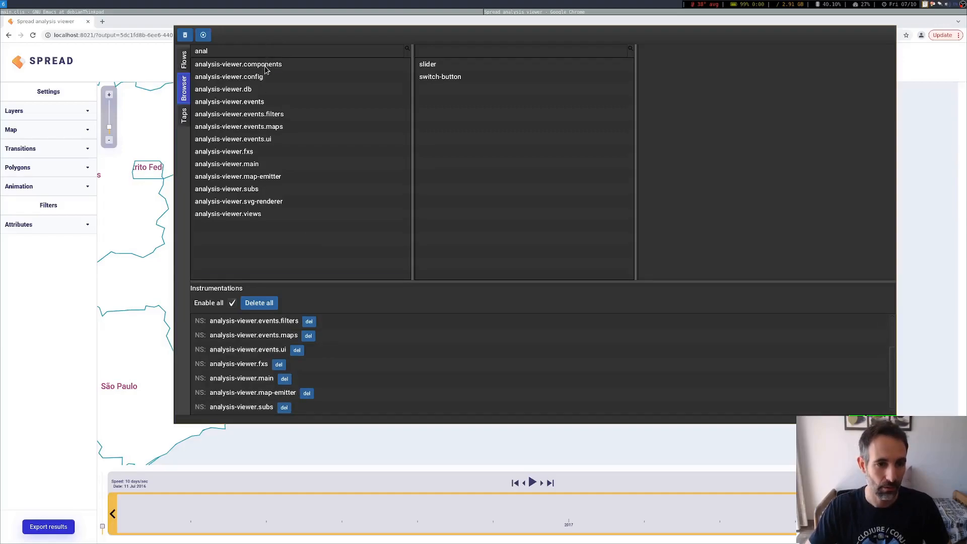
left_click(238, 214)
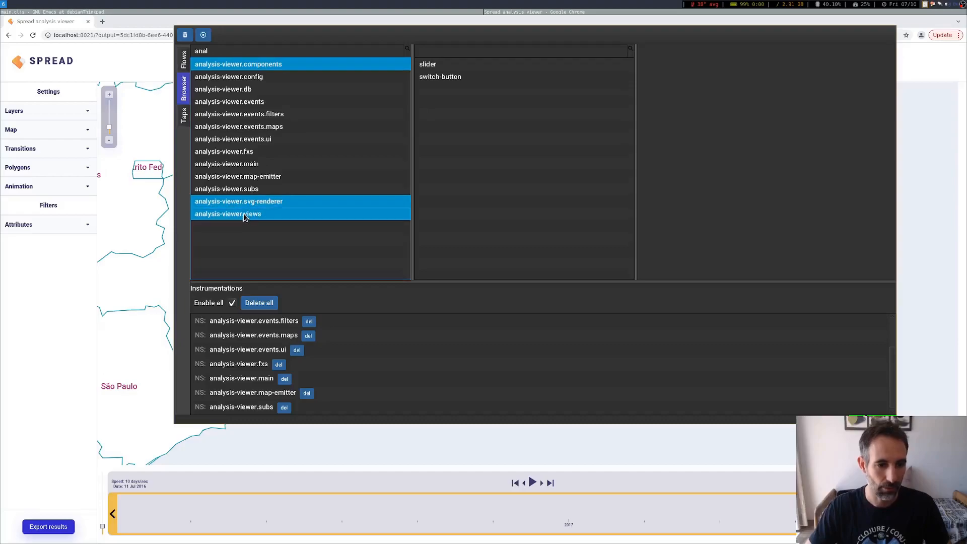
right_click(245, 213)
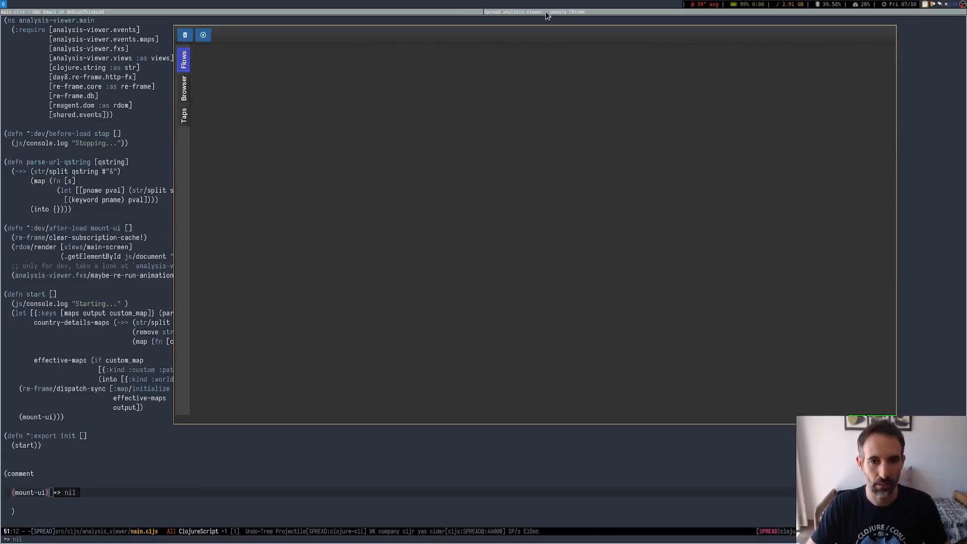
Step: Bring the Chrome window with the SPREAD viewer and debugger to the front
left_click(534, 11)
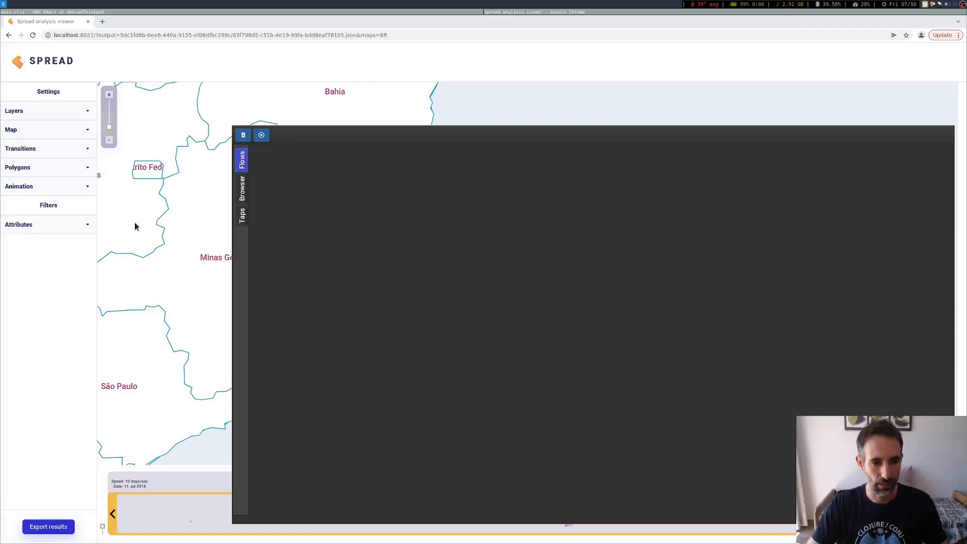
mouse_move(154, 245)
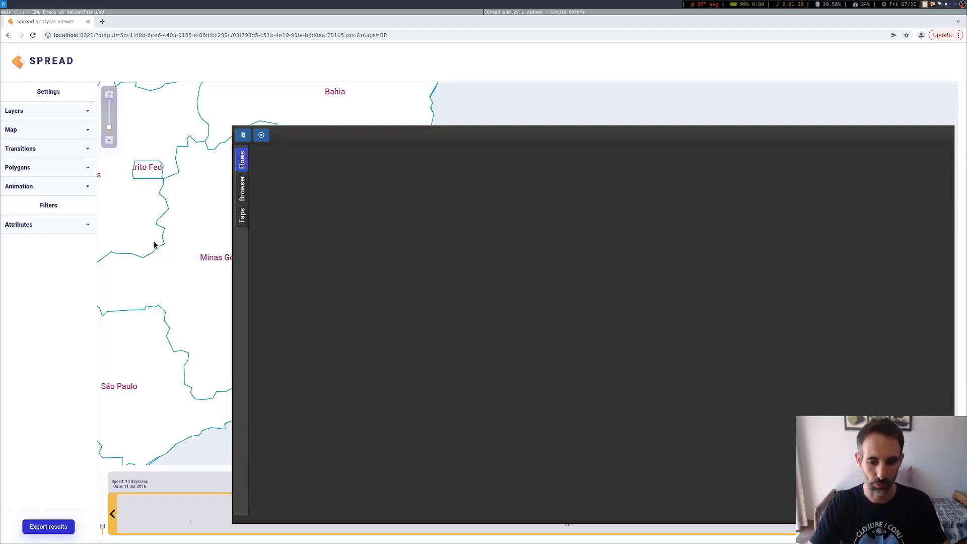
mouse_move(163, 245)
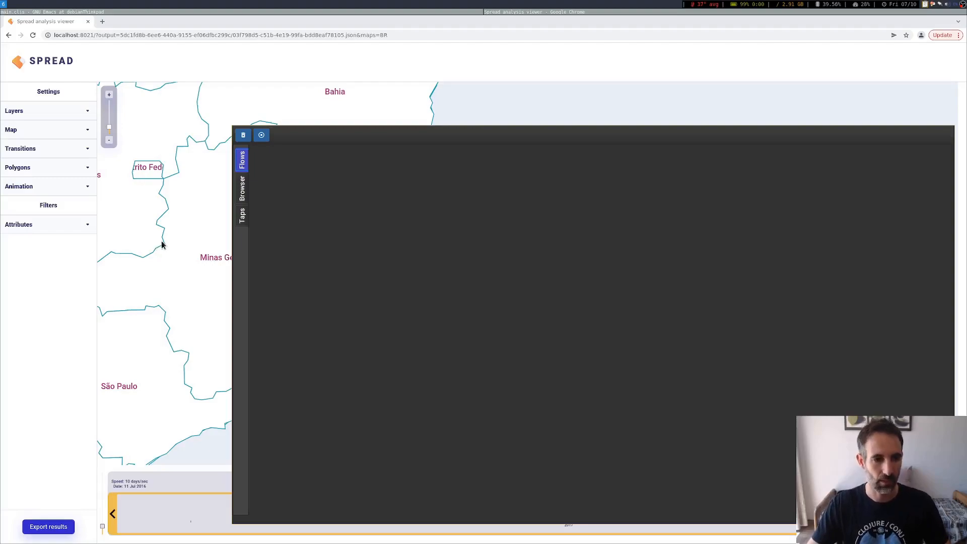
mouse_move(169, 244)
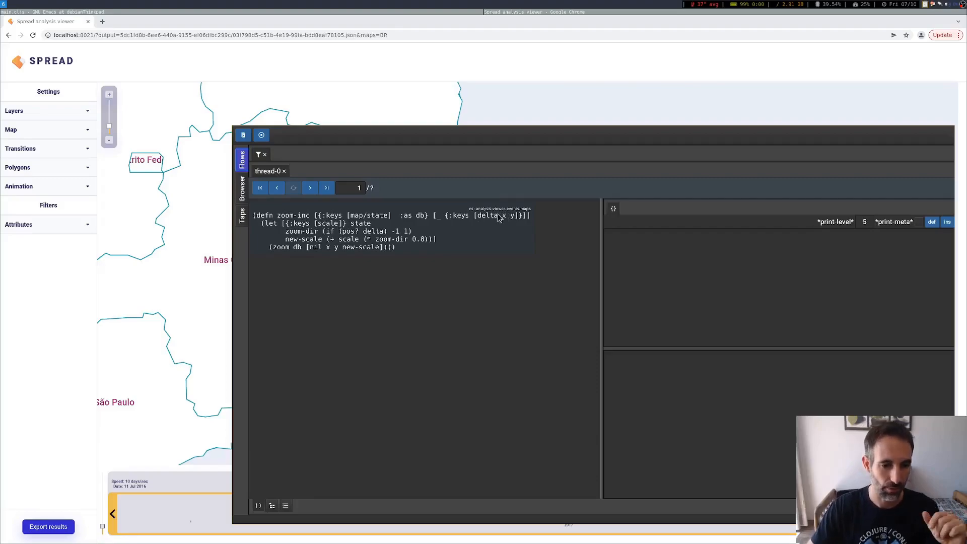
Step: View the thread-0 calls as a tree and inspect zoom-inc's two-element argument vector in a value inspector
left_click(272, 505)
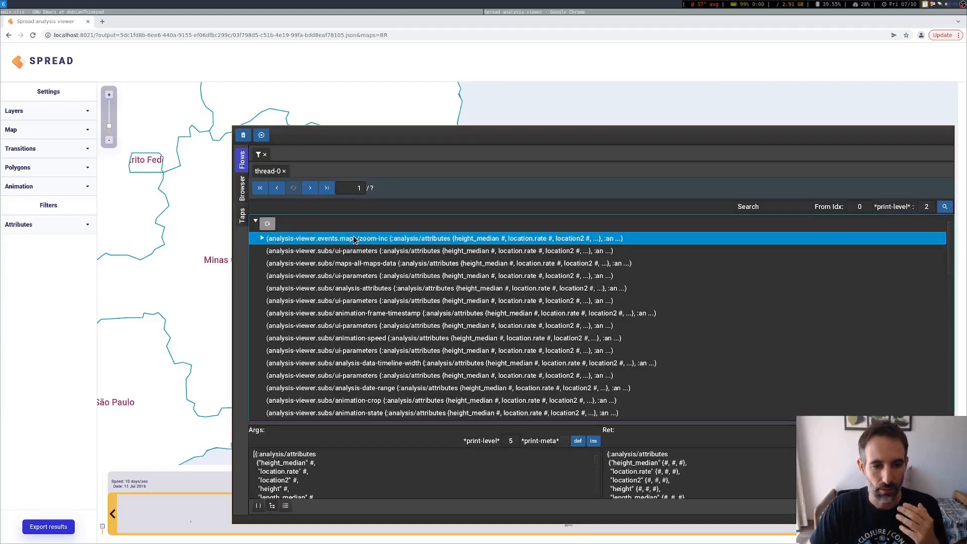
mouse_move(387, 245)
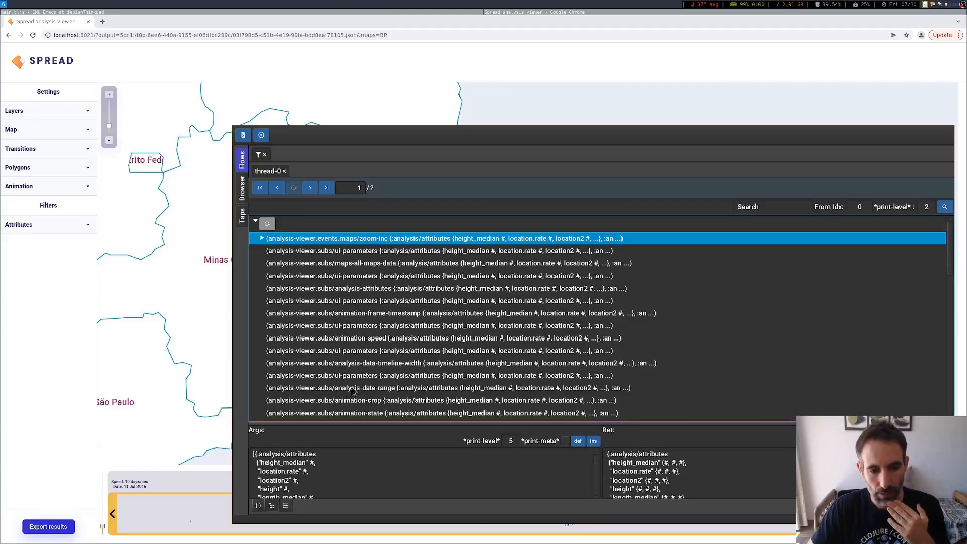
scroll("down", 3)
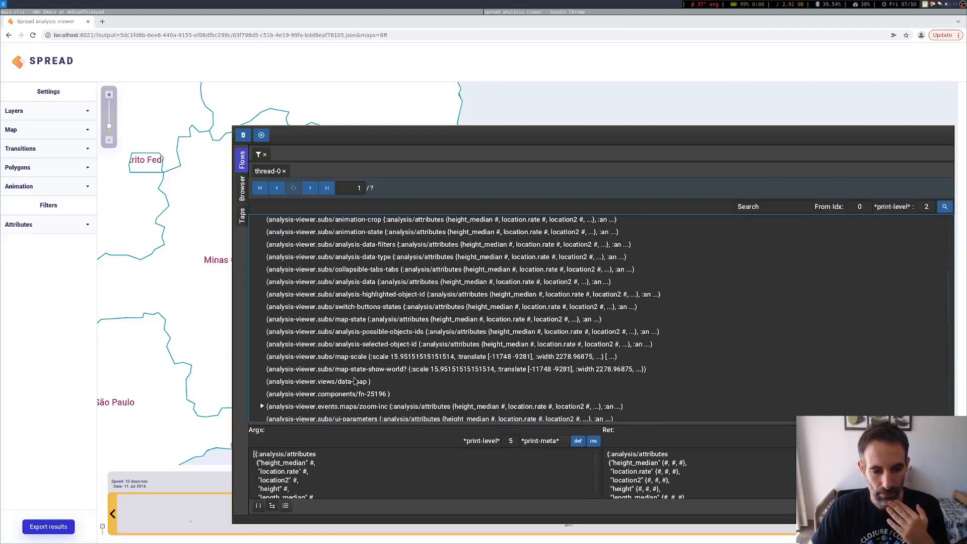
left_click(432, 406)
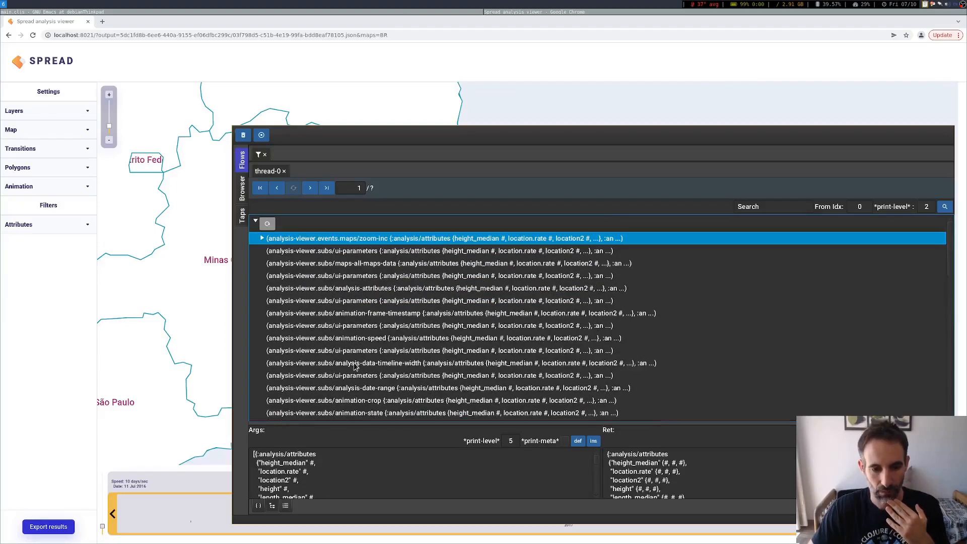
mouse_move(407, 244)
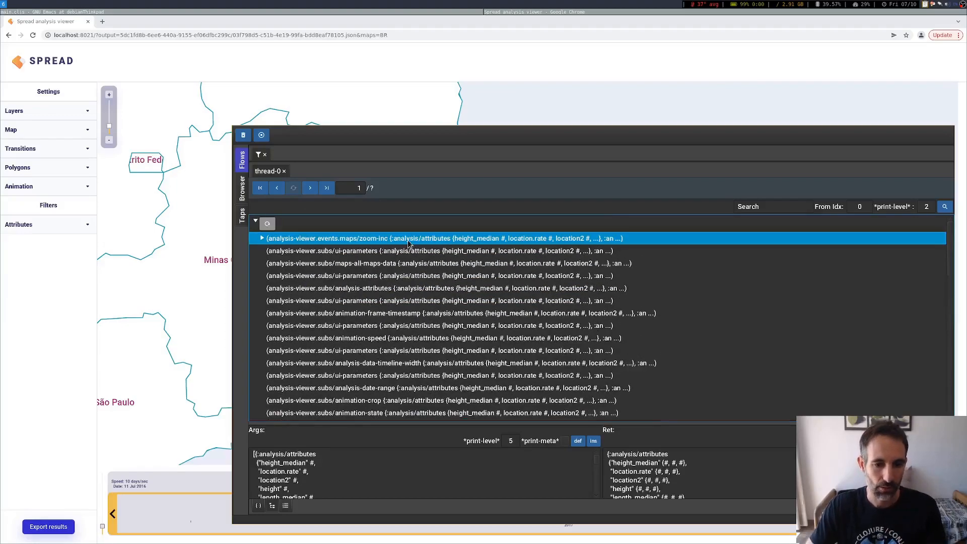
mouse_move(351, 243)
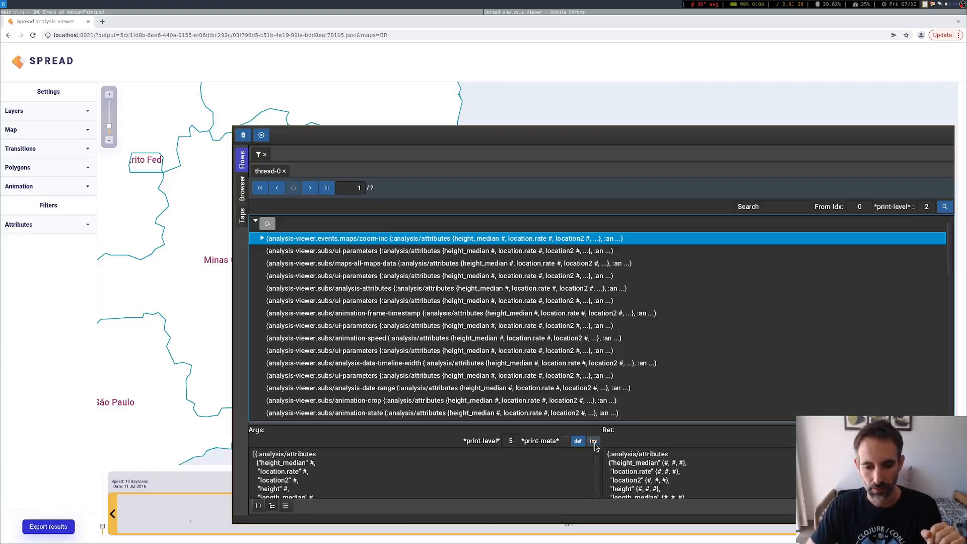
left_click(592, 440)
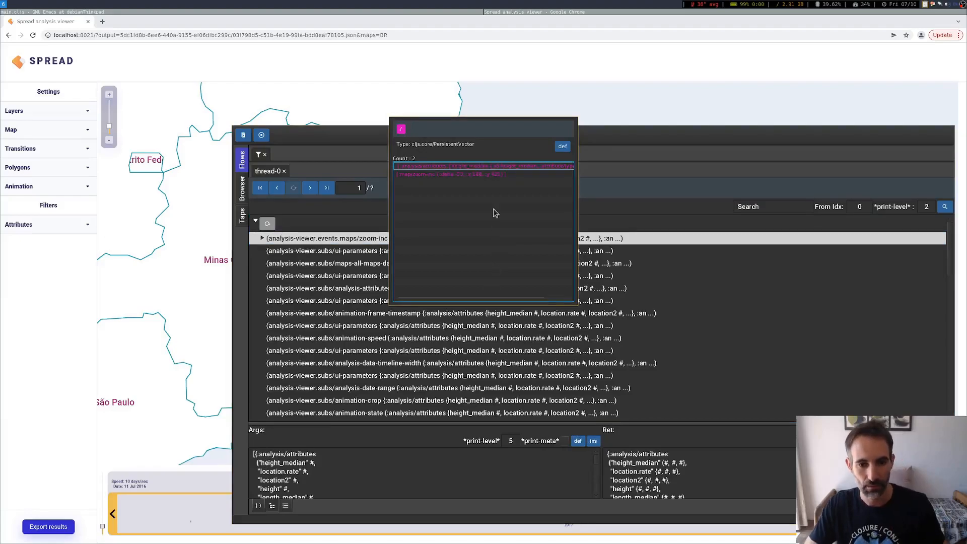
mouse_move(435, 168)
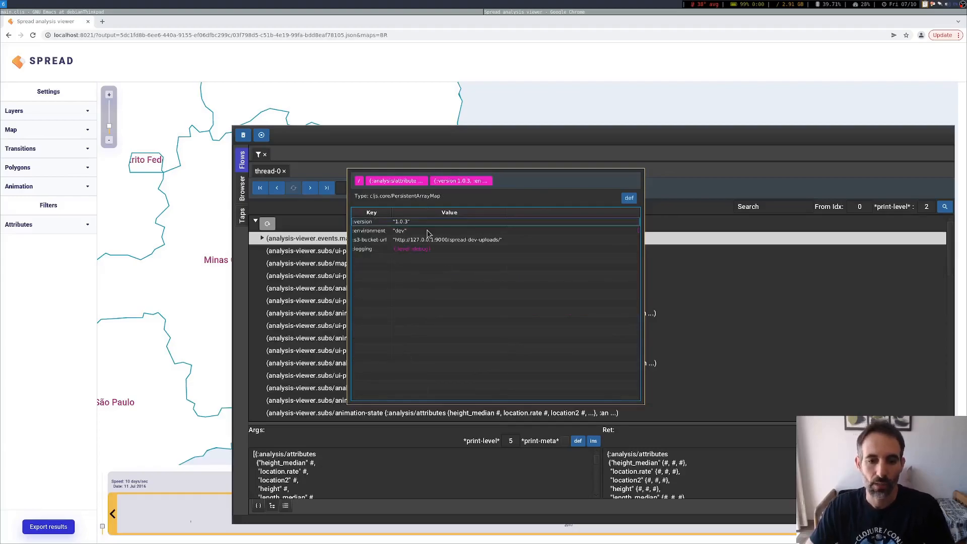
mouse_move(360, 217)
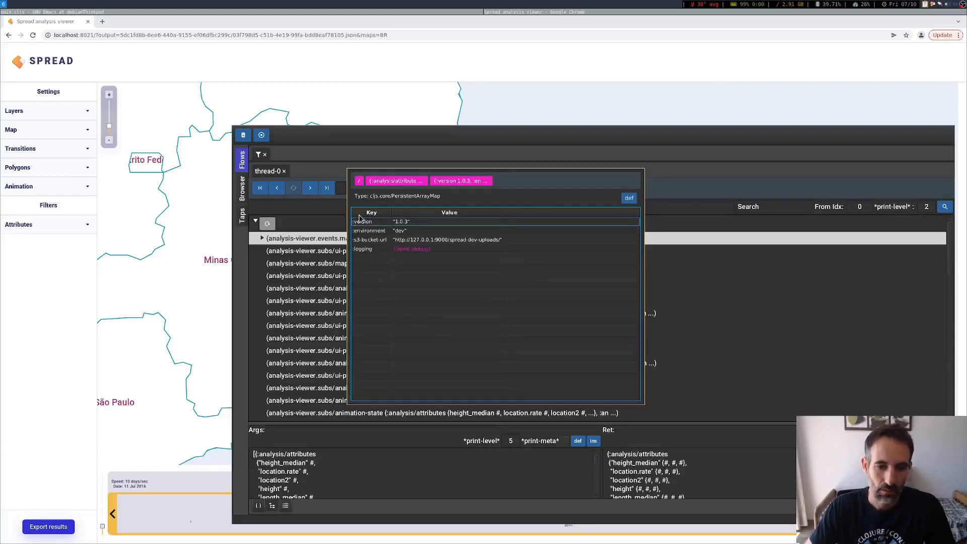
mouse_move(375, 261)
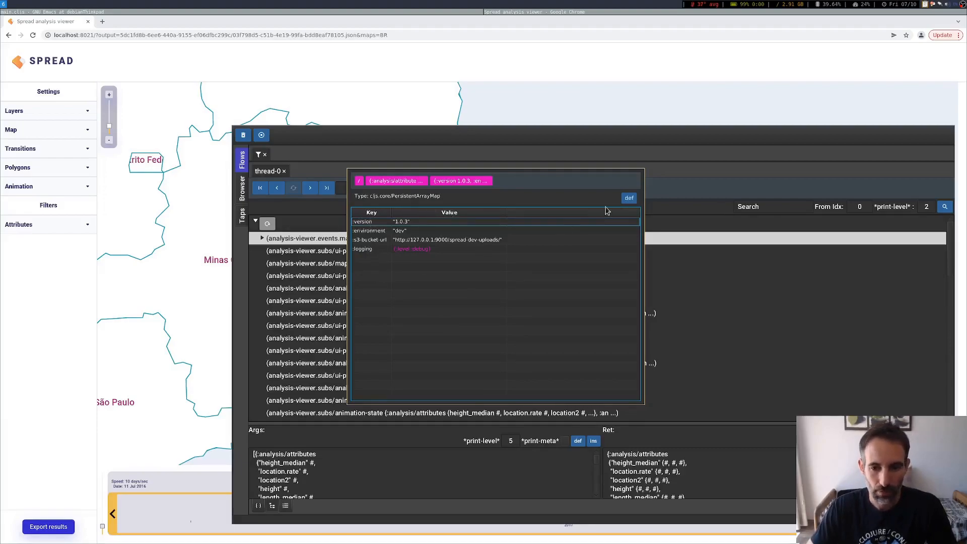
Step: Def the inspected config map (version 1.0.3, dev) as a global var named v
left_click(629, 197)
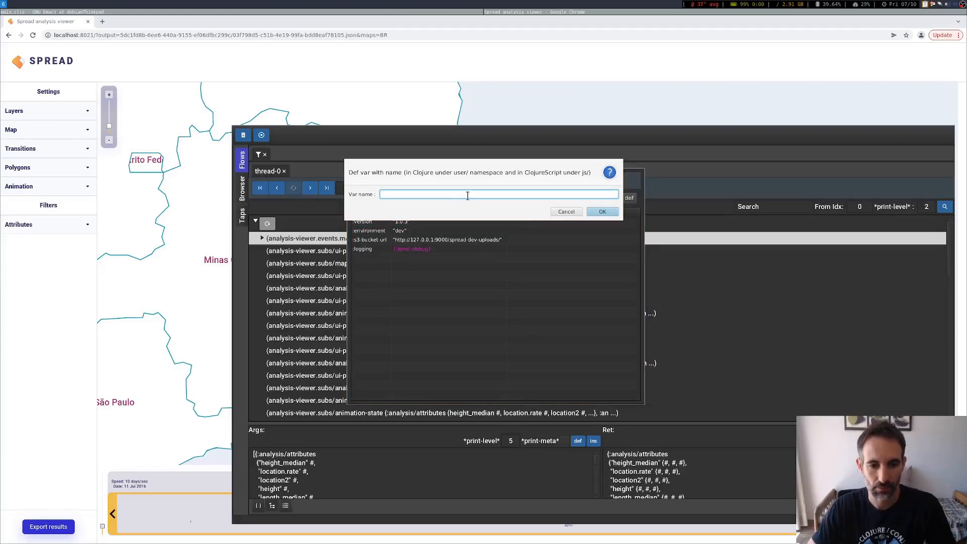
type("v")
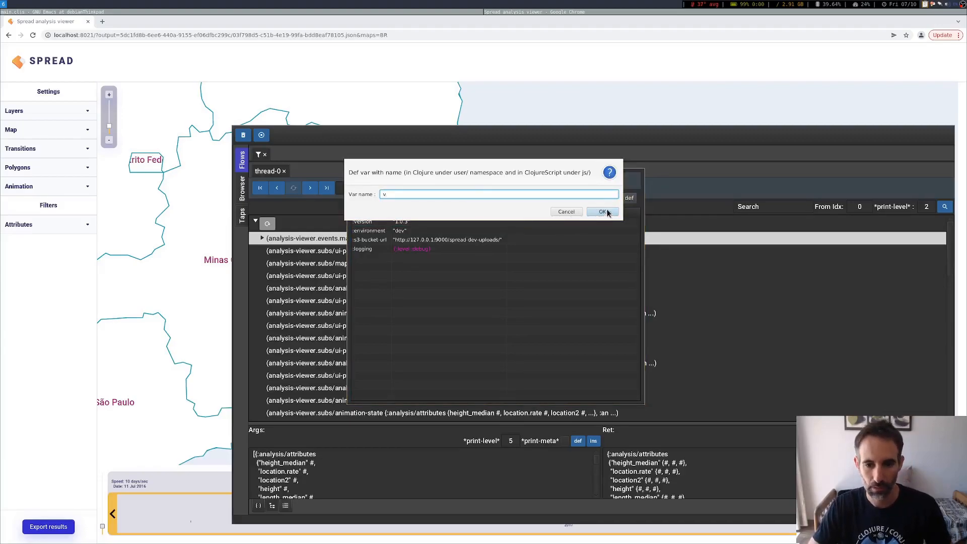
left_click(602, 212)
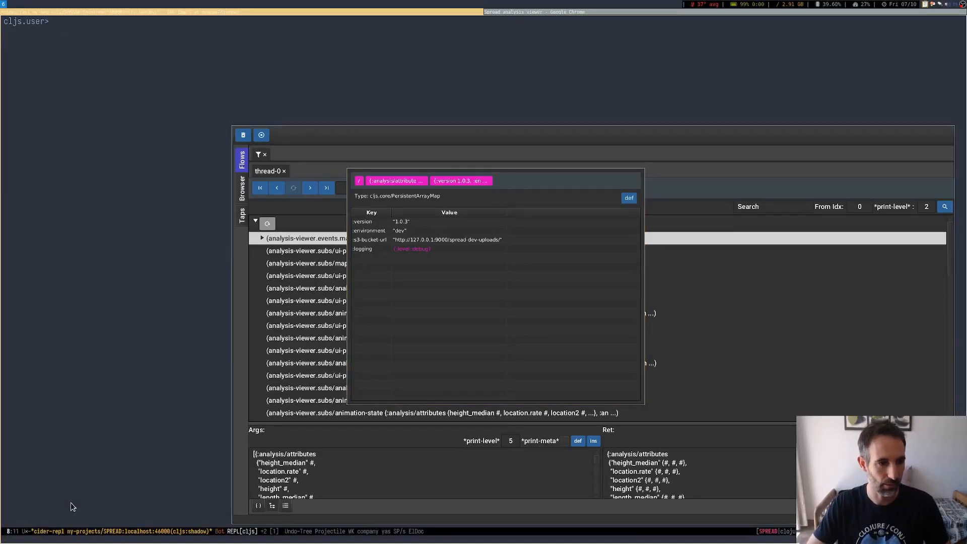
Step: Evaluate js/v in the CIDER ClojureScript REPL
type("js/v")
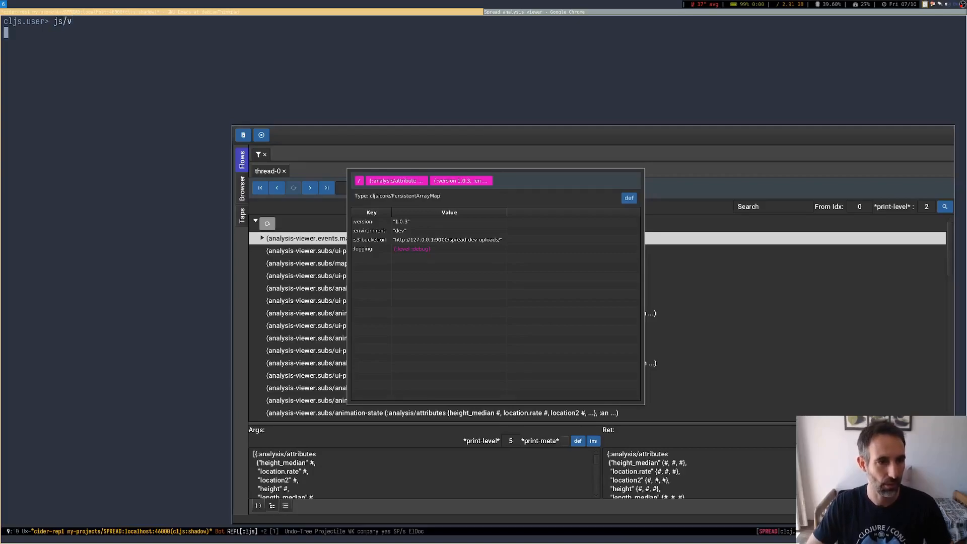
key("Return")
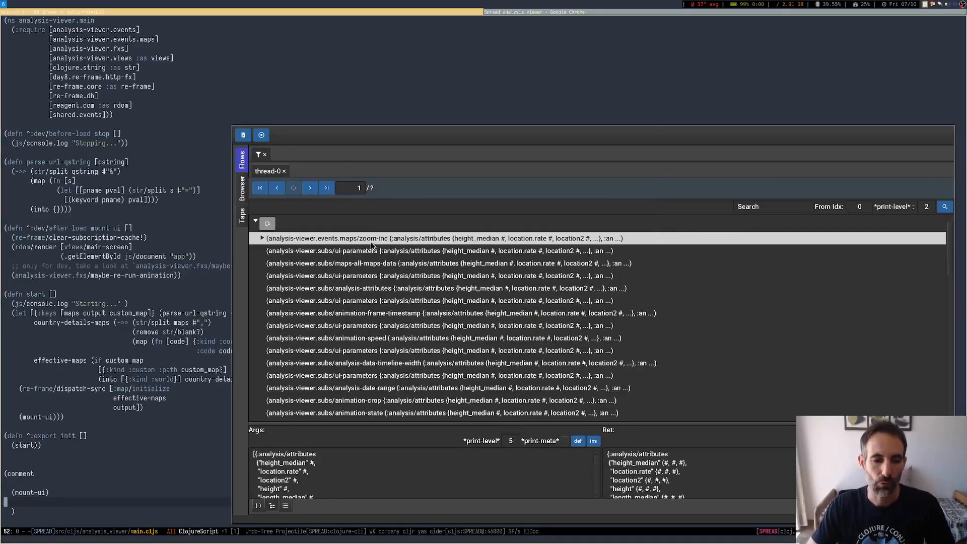
mouse_move(360, 246)
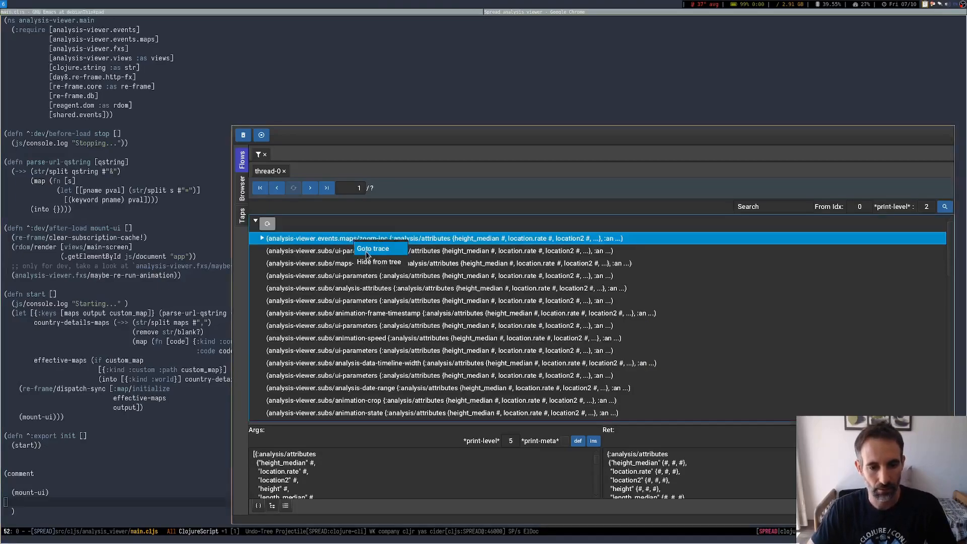
Step: Jump to zoom-inc's code trace and step forward to see delta, zoom-dir and new-scale
left_click(373, 248)
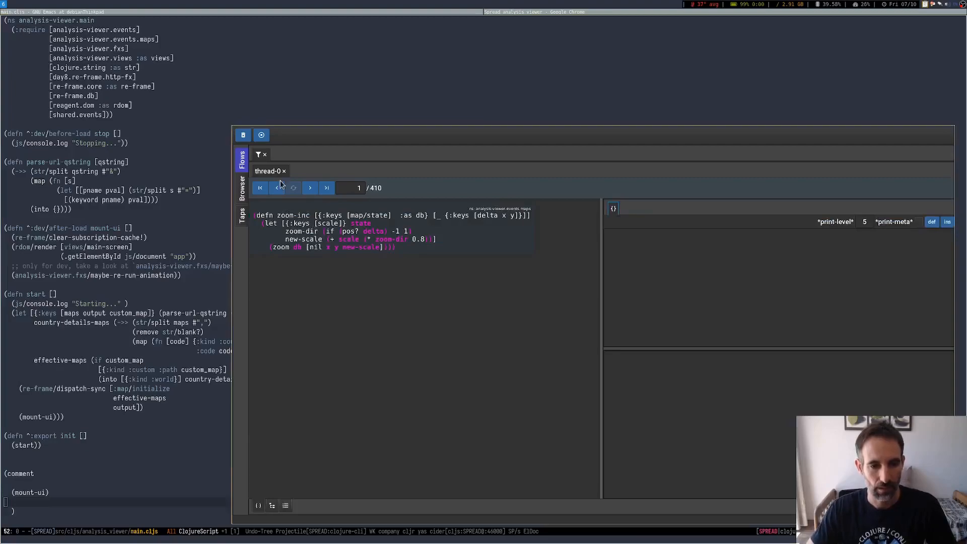
left_click(309, 187)
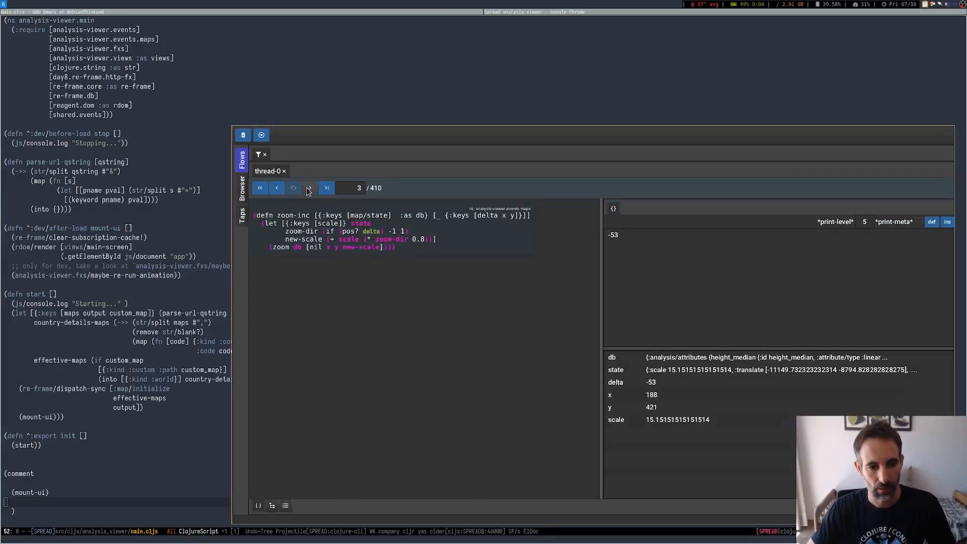
left_click(325, 188)
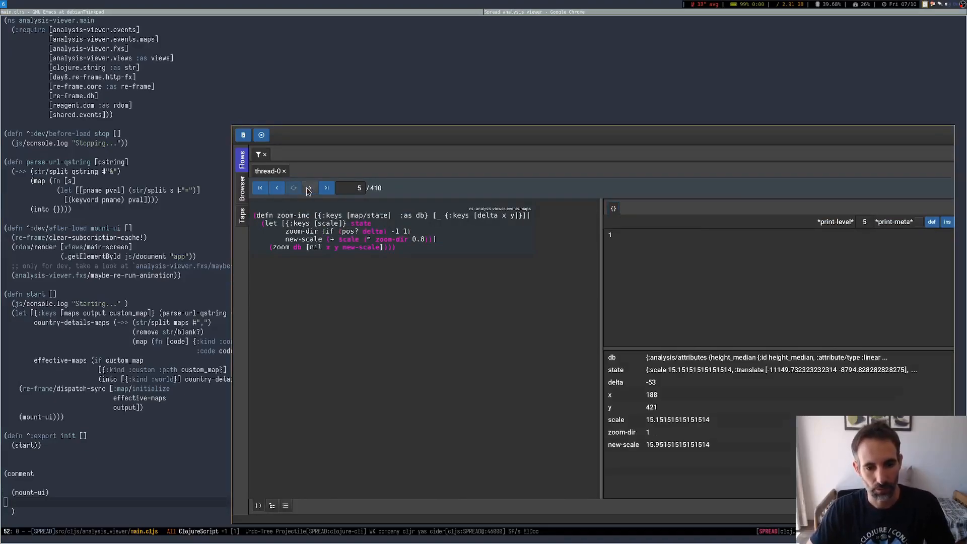
left_click(309, 188)
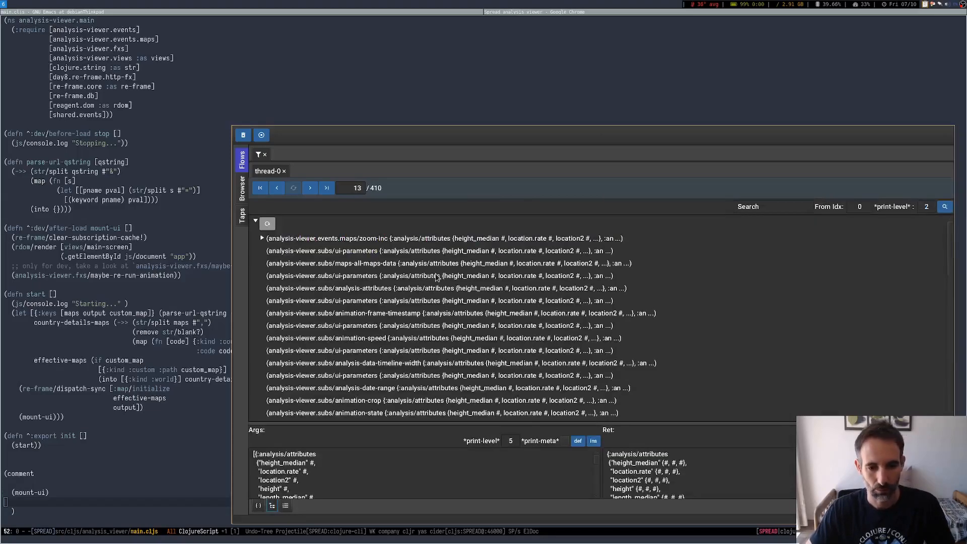
mouse_move(354, 277)
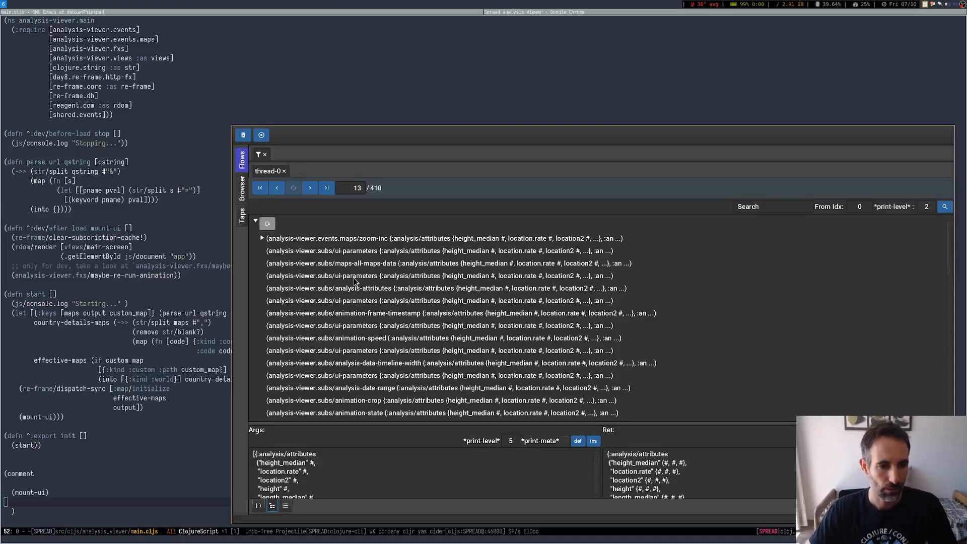
mouse_move(326, 164)
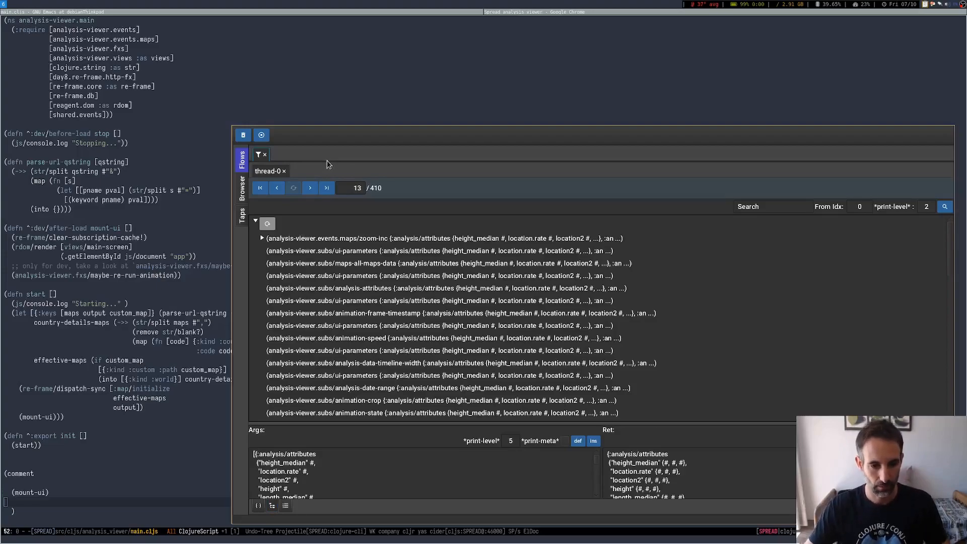
Step: Close the thread-0 flow and delete all analysis-viewer namespace instrumentations from the Browser
left_click(264, 153)
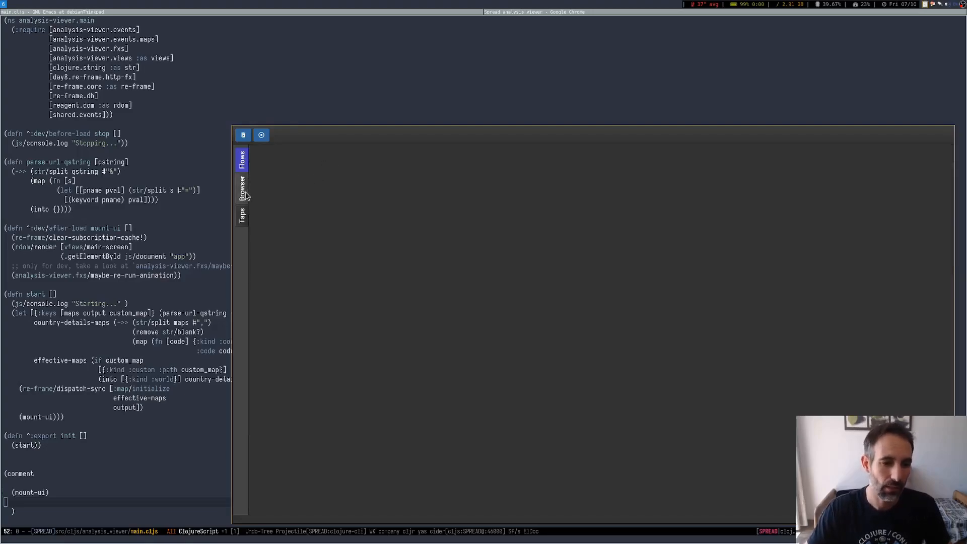
left_click(243, 187)
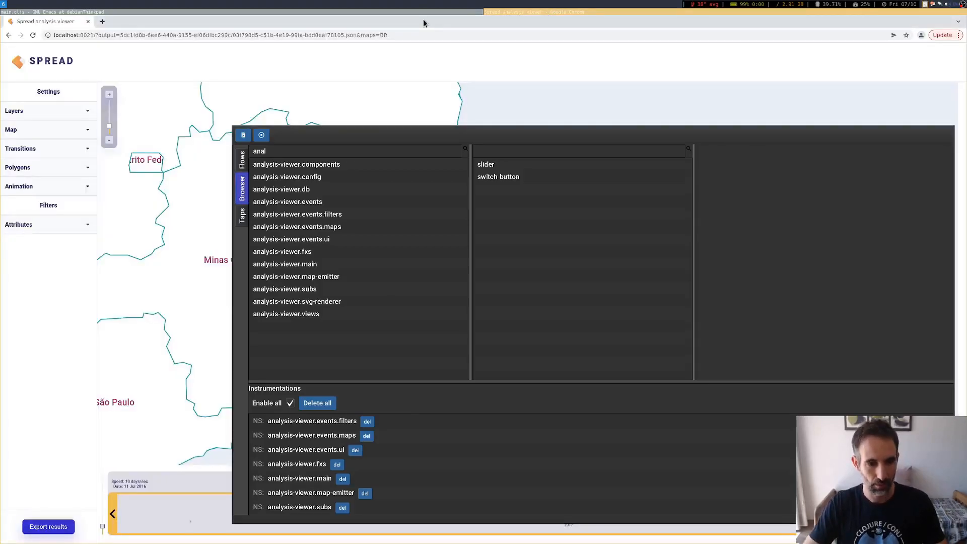
left_click(317, 402)
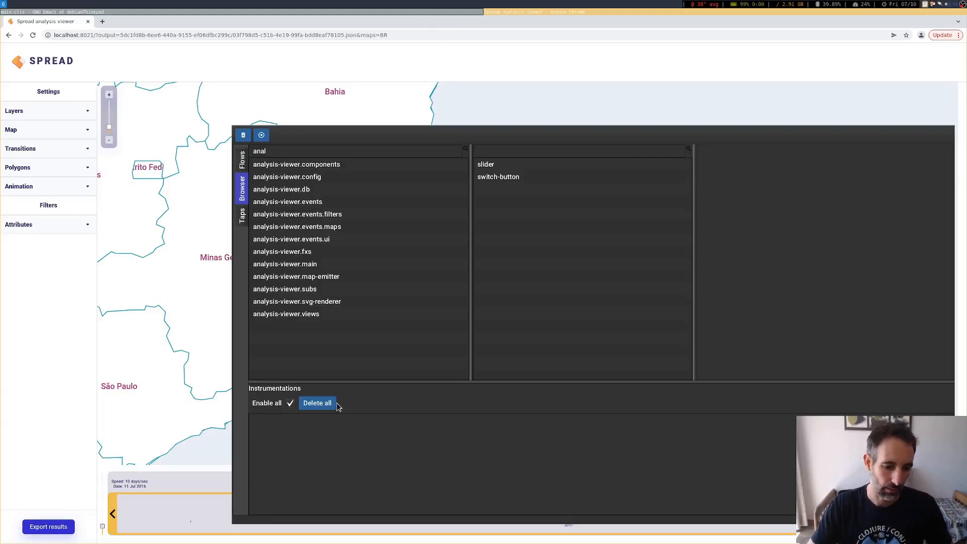
mouse_move(349, 443)
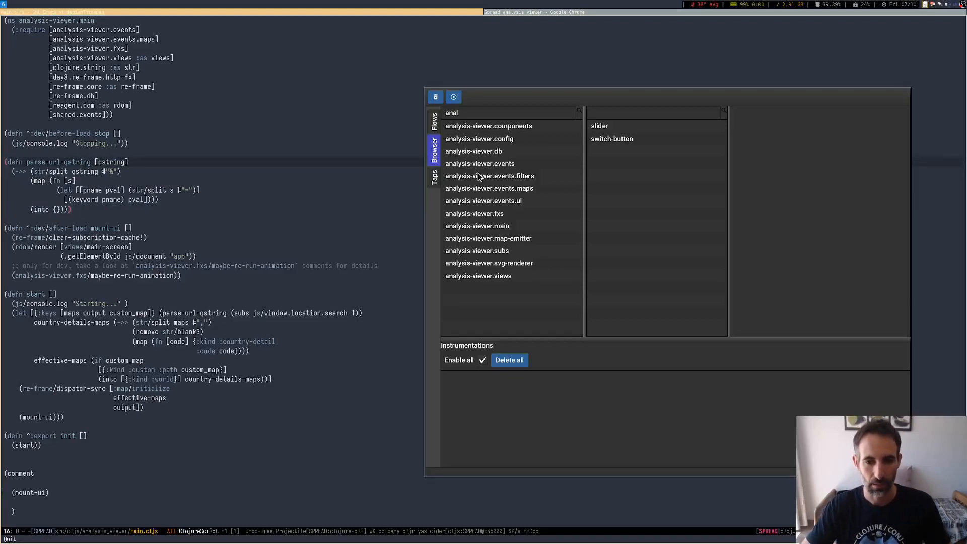
mouse_move(402, 202)
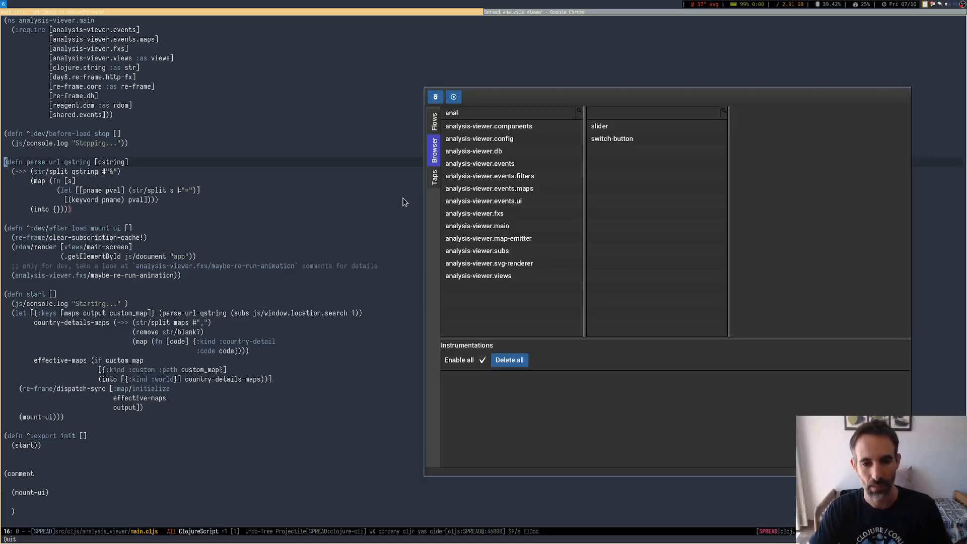
mouse_move(102, 123)
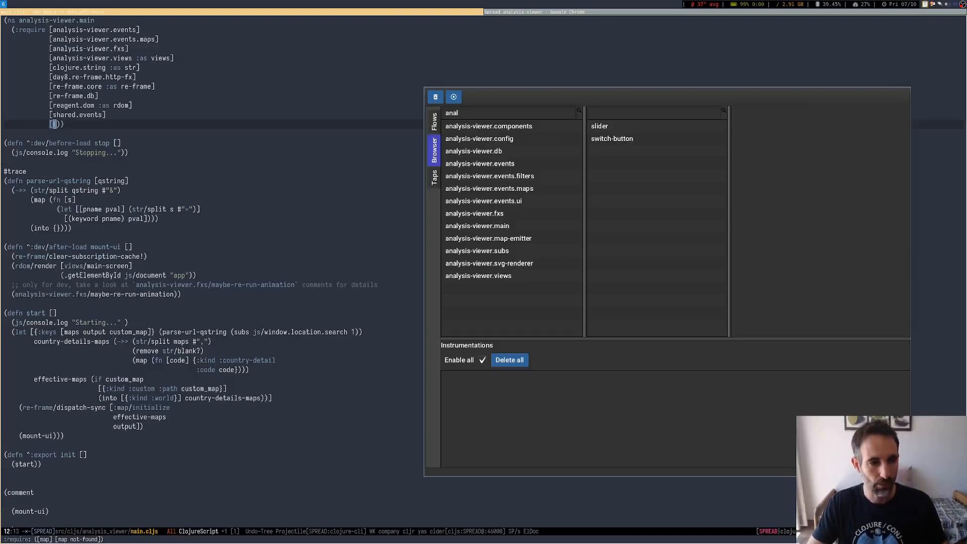
Step: Add flow-storm.api to main.cljs's ns requires
type("flow-storm.api")
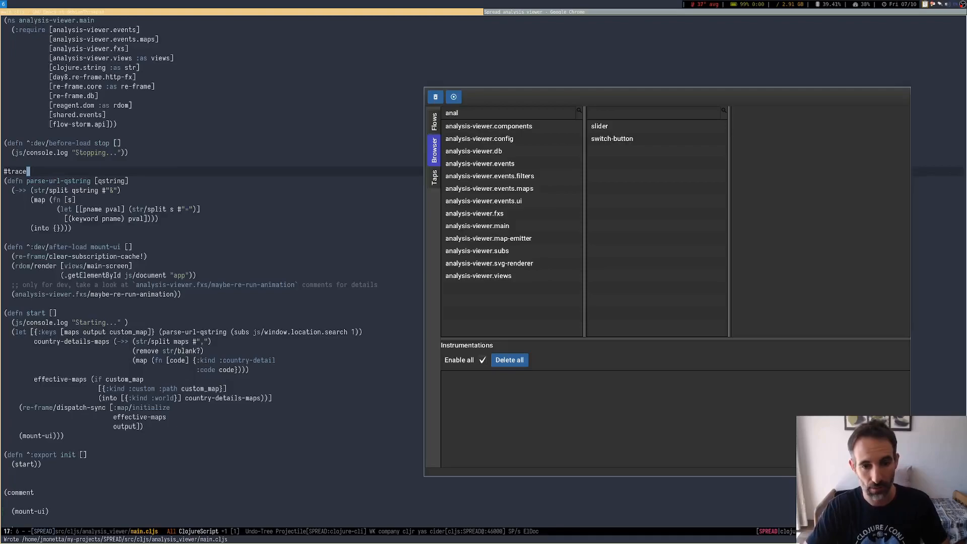
mouse_move(85, 181)
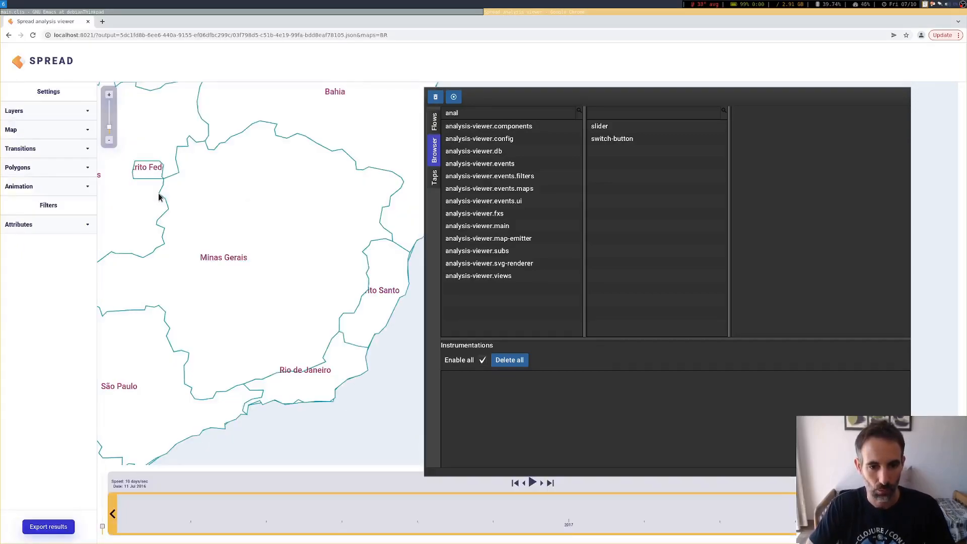
Step: Step the parse-url-qstring trace from step 2 to 7 of 22, revealing s, pname and pval bindings
left_click(436, 123)
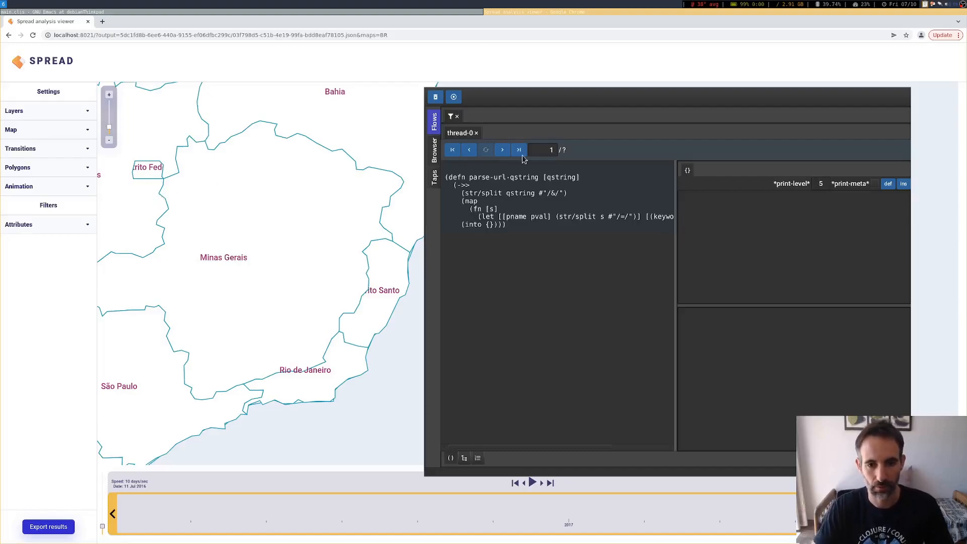
left_click(502, 149)
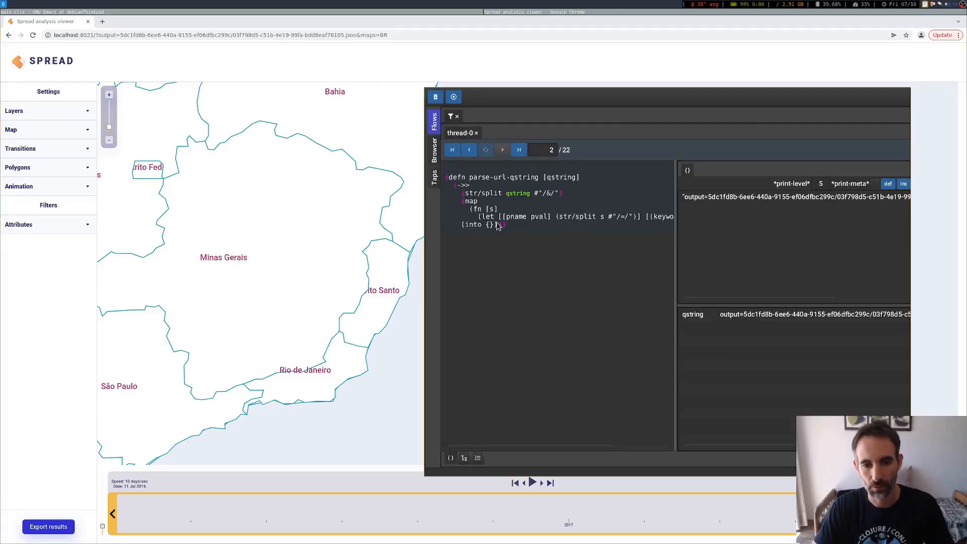
left_click(501, 150)
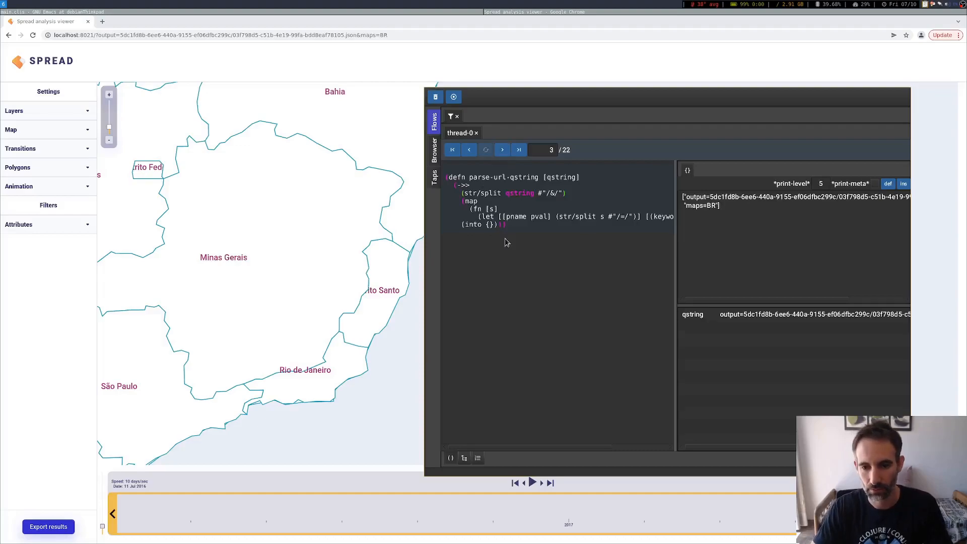
left_click(502, 149)
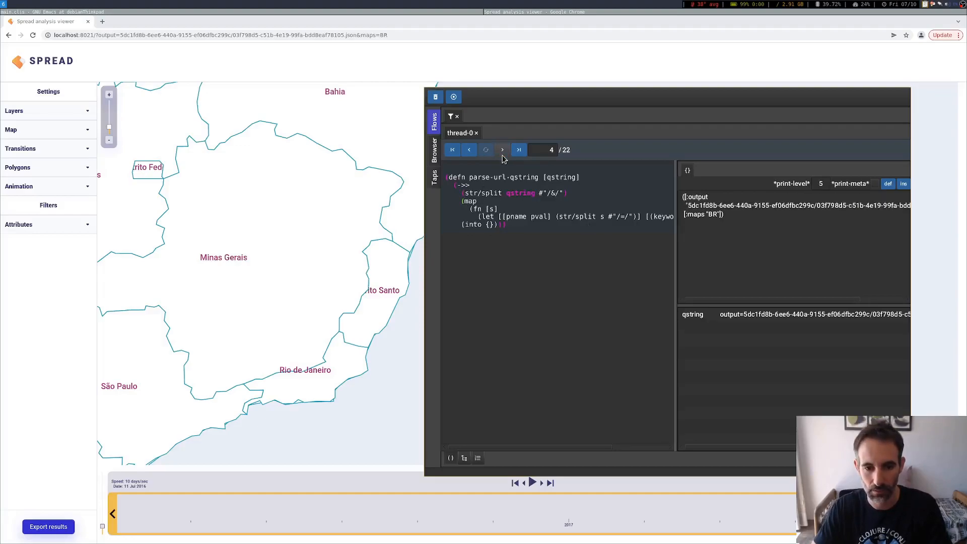
left_click(501, 149)
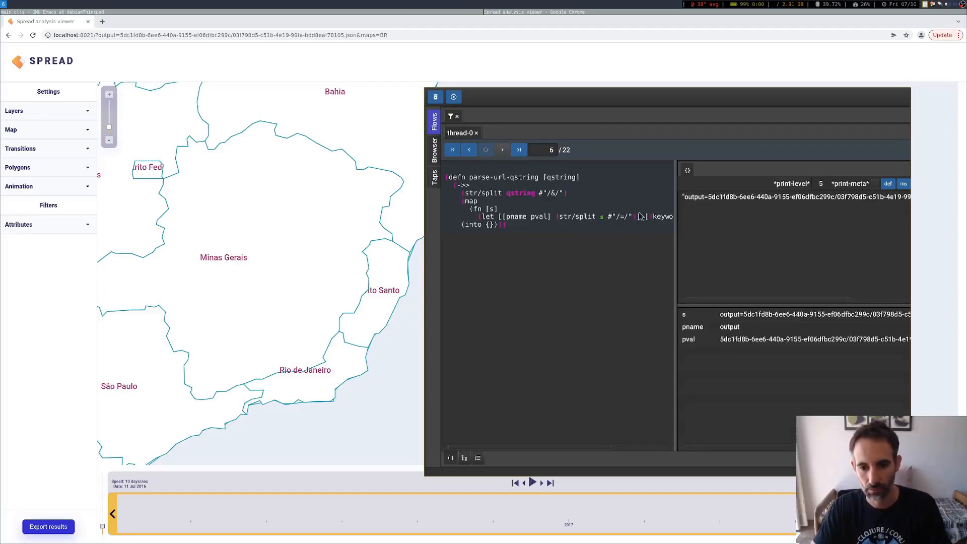
left_click(501, 149)
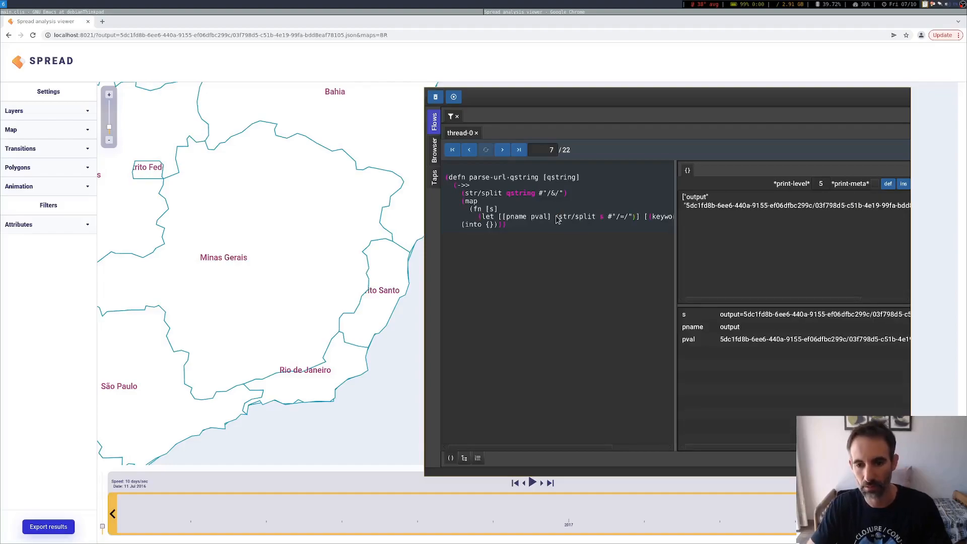
mouse_move(783, 218)
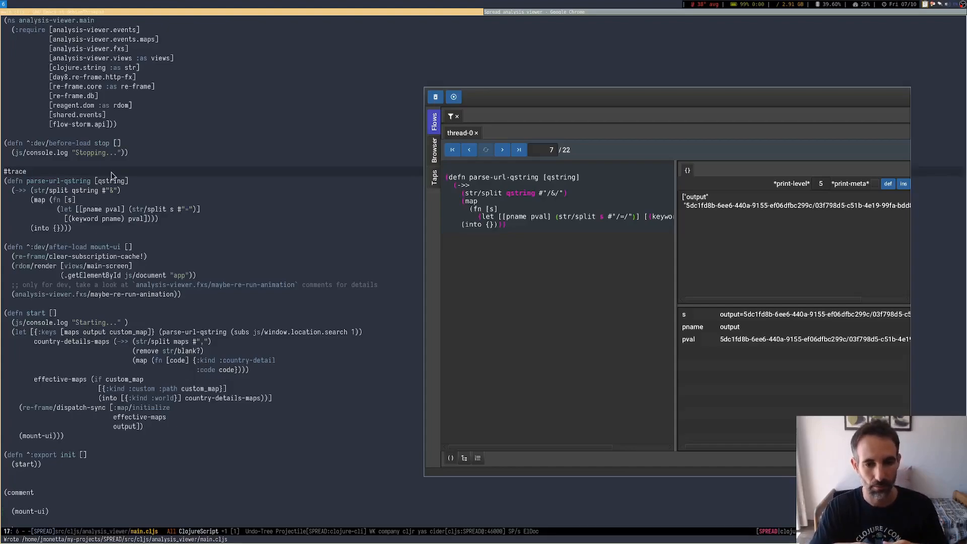
Step: Check the instrumented namespaces in Browser, return to Flows, then show the empty Taps list
left_click(433, 147)
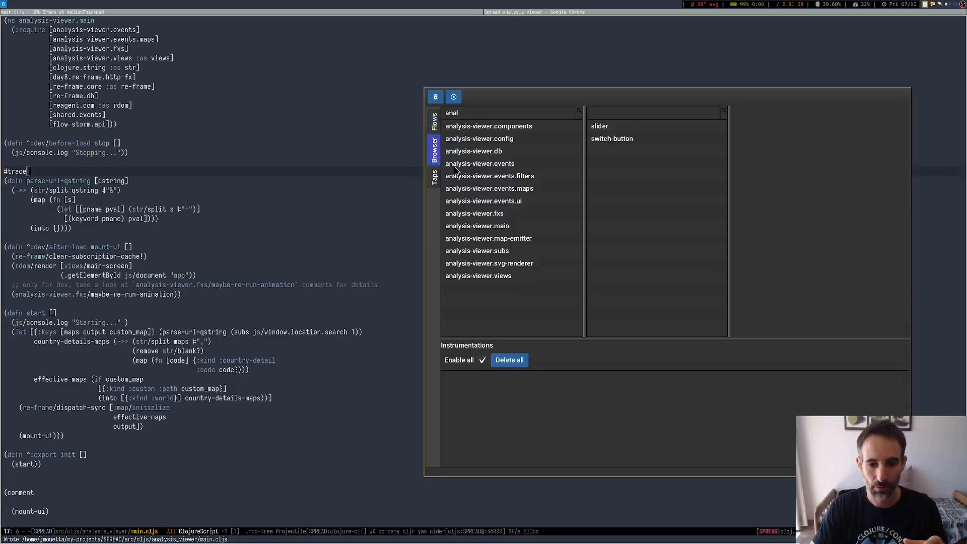
mouse_move(386, 209)
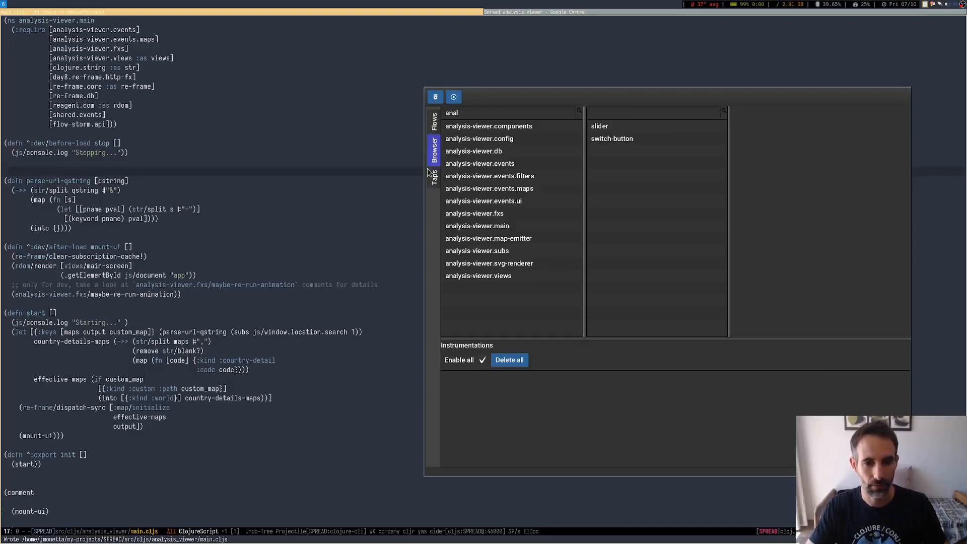
left_click(434, 119)
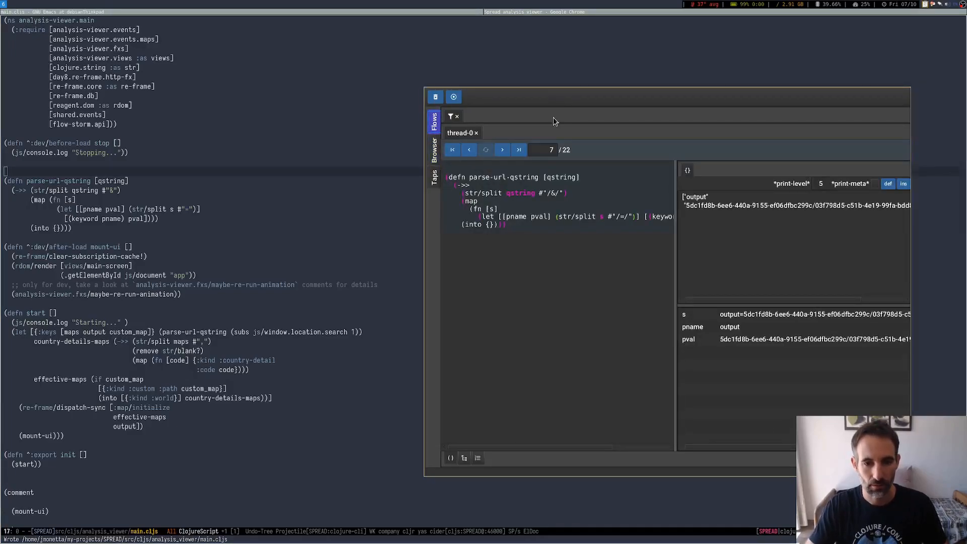
left_click(433, 177)
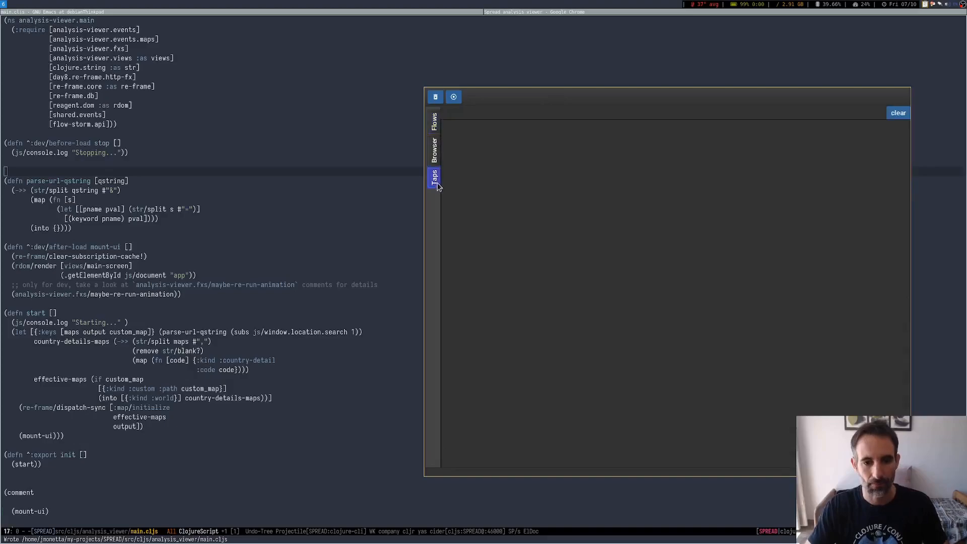
mouse_move(422, 224)
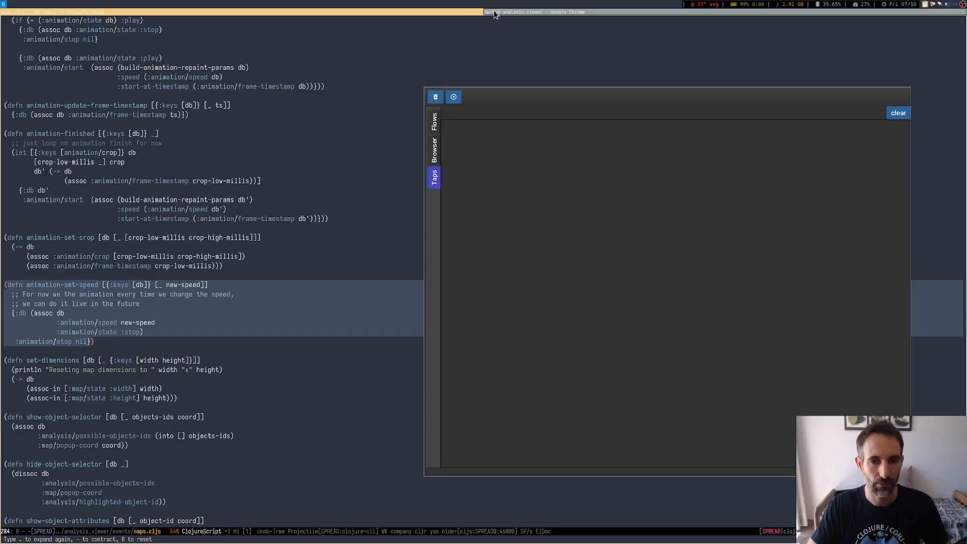
Step: Bring the SPREAD viewer forward and play, speed up and pause the map animation
left_click(534, 11)
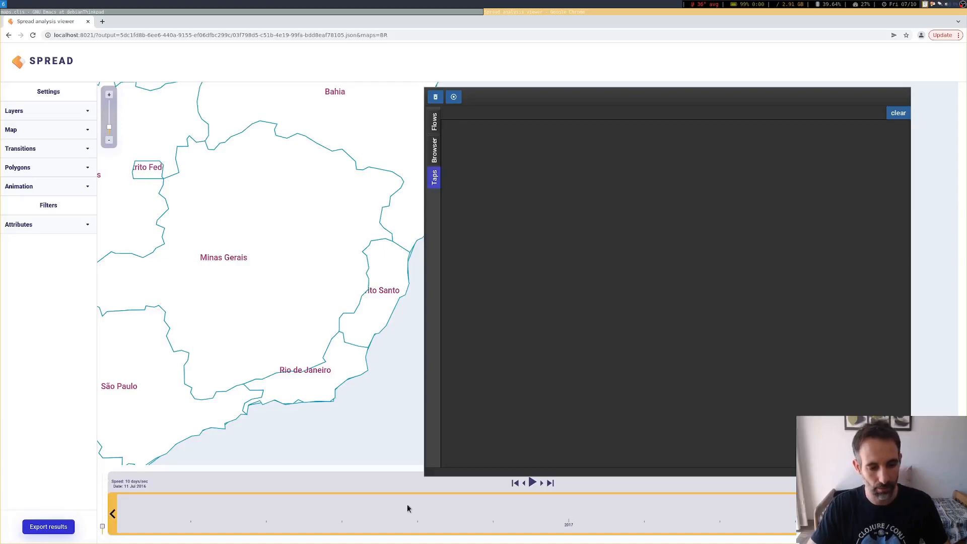
left_click(531, 483)
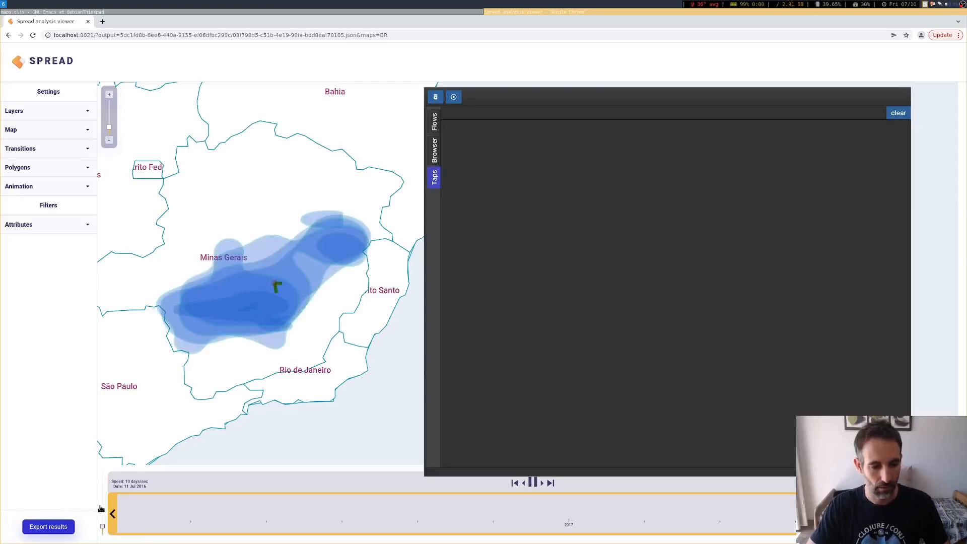
left_click(532, 482)
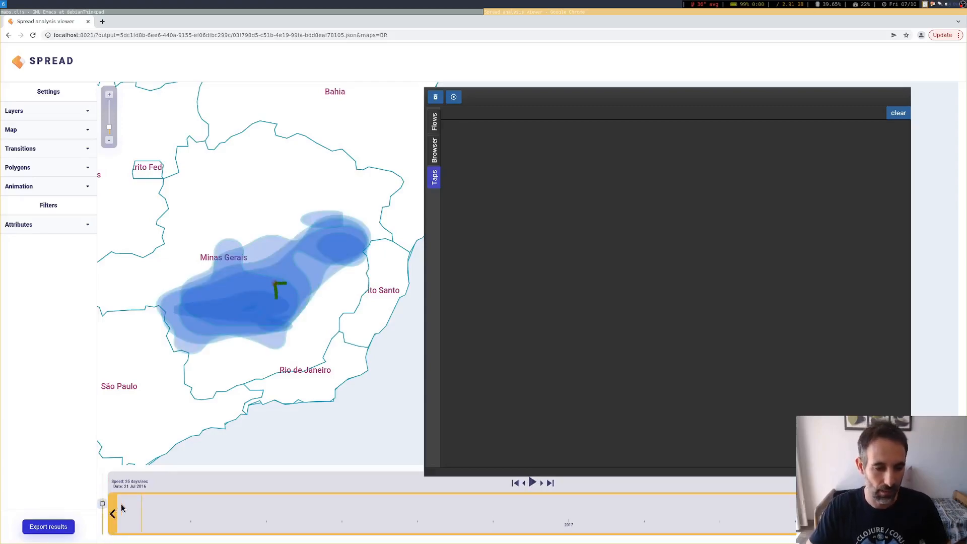
left_click(532, 483)
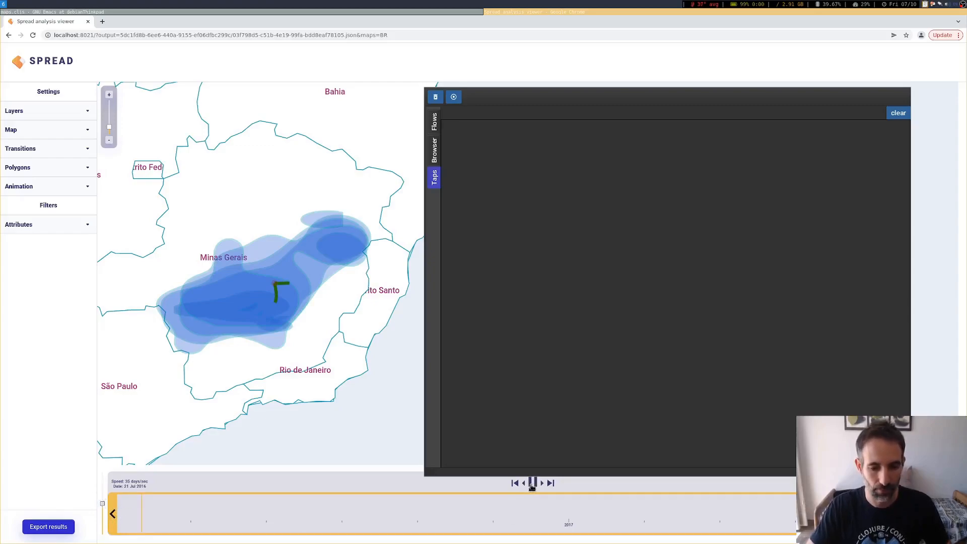
left_click(532, 482)
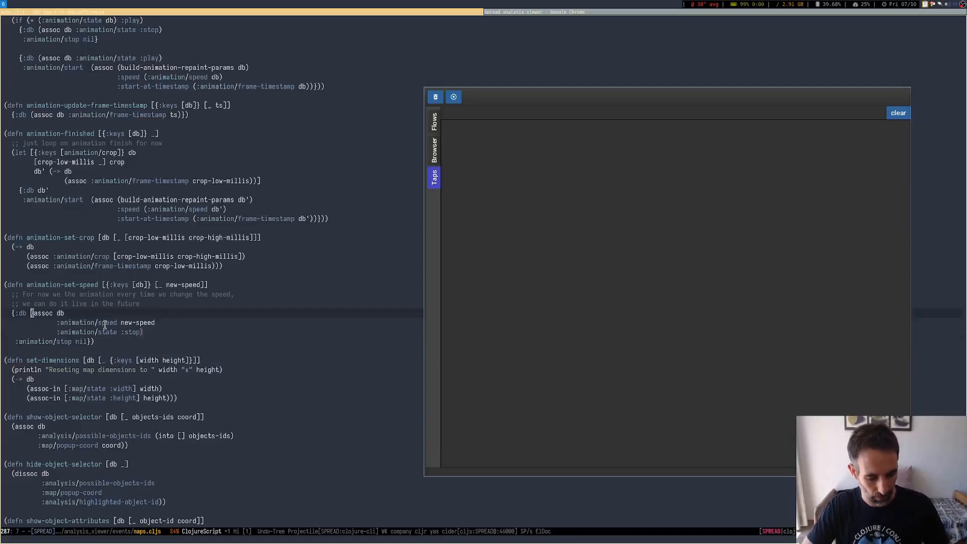
Step: Tag animation-set-speed's (assoc db ...) with #tap in maps.cljs and return to the viewer
type("#tap")
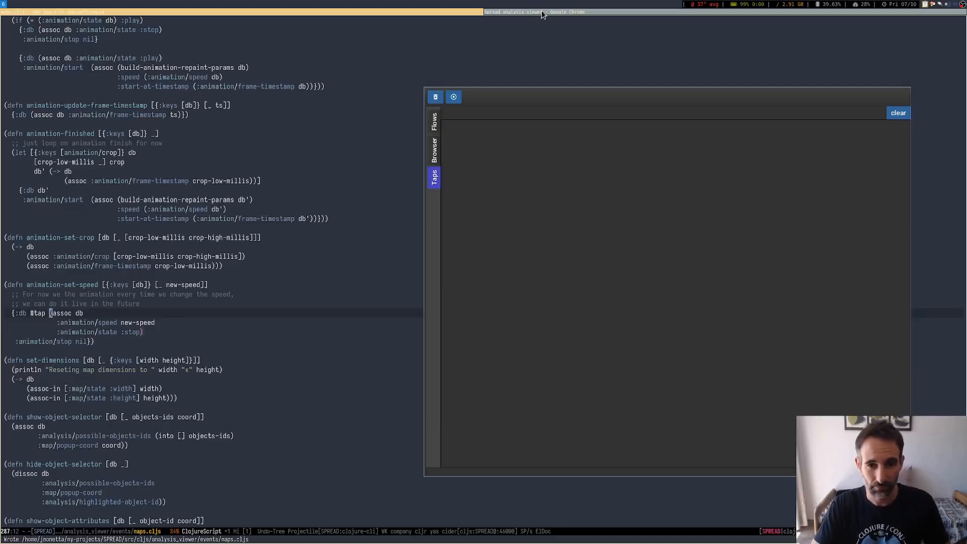
left_click(532, 11)
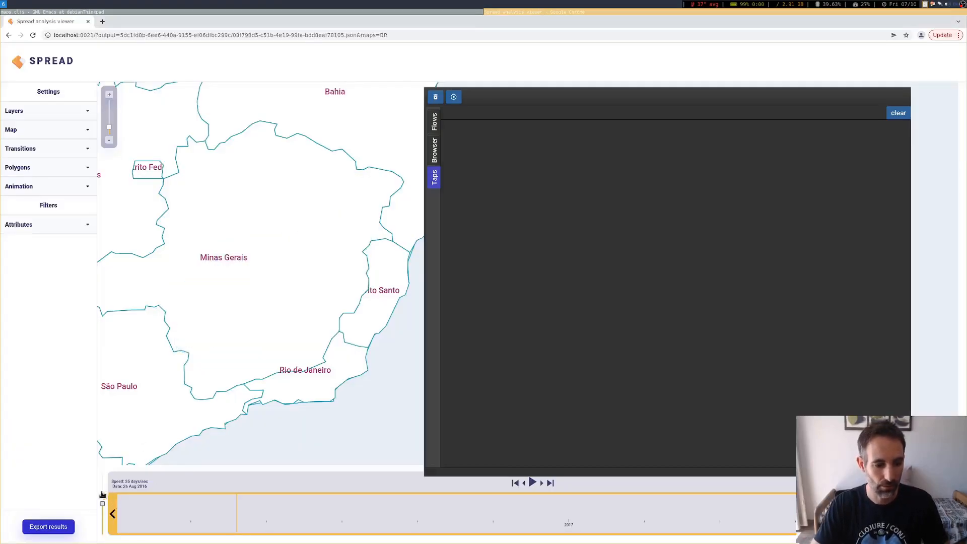
Step: Trigger a tap by changing animation speed, then inspect a tapped app-db map showing animation/speed 43.957
left_click(435, 96)
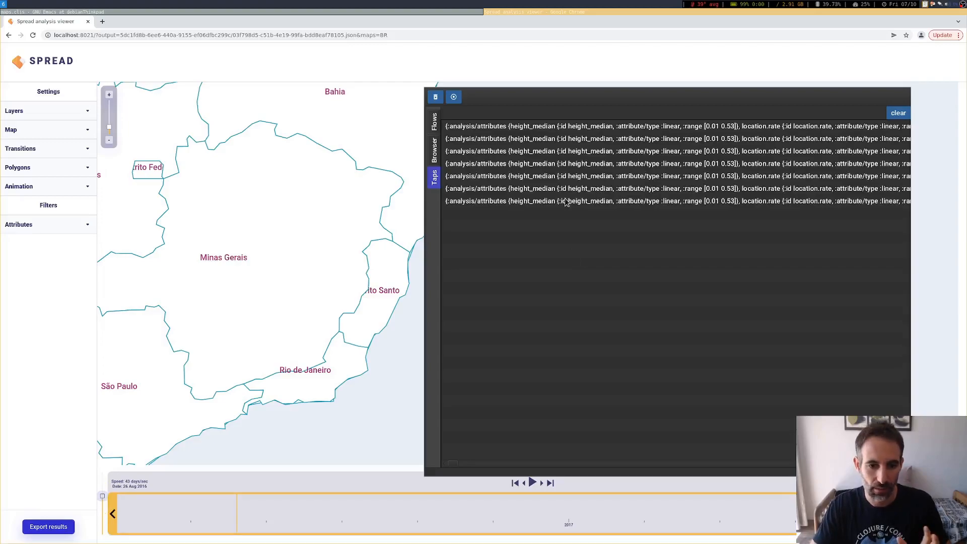
mouse_move(554, 205)
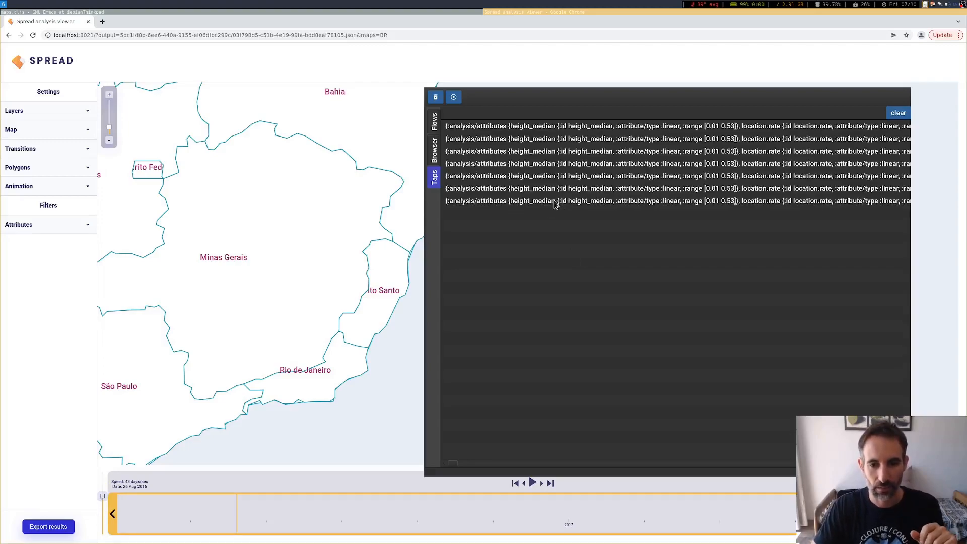
left_click(555, 188)
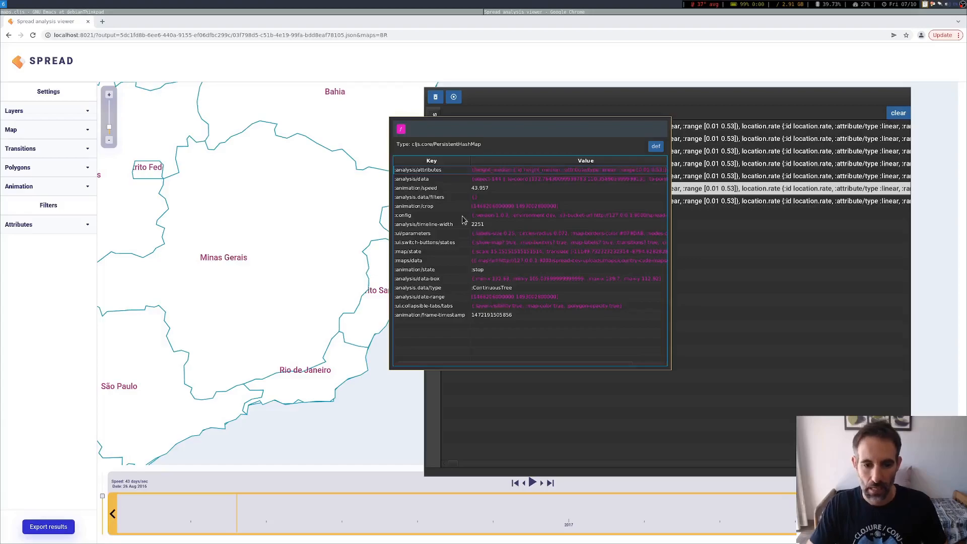
mouse_move(491, 292)
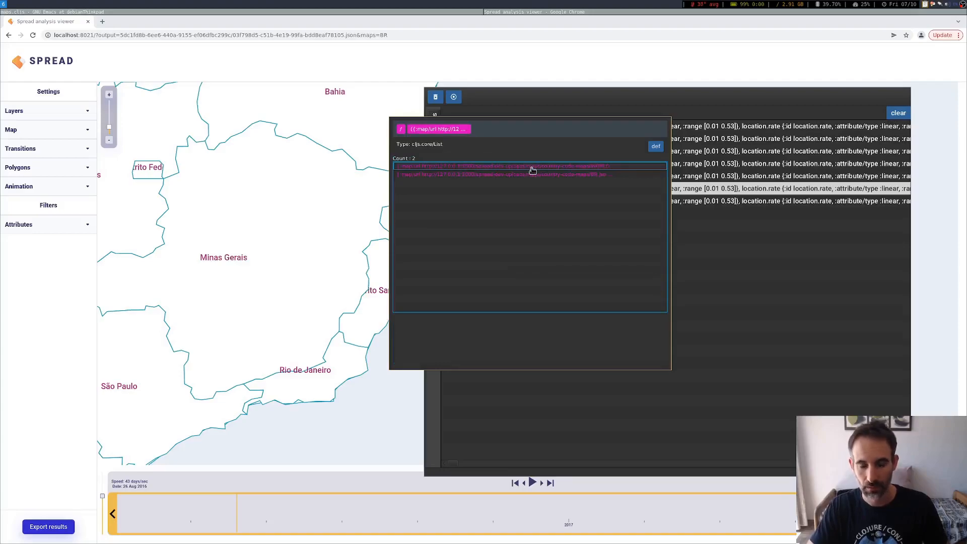
mouse_move(406, 136)
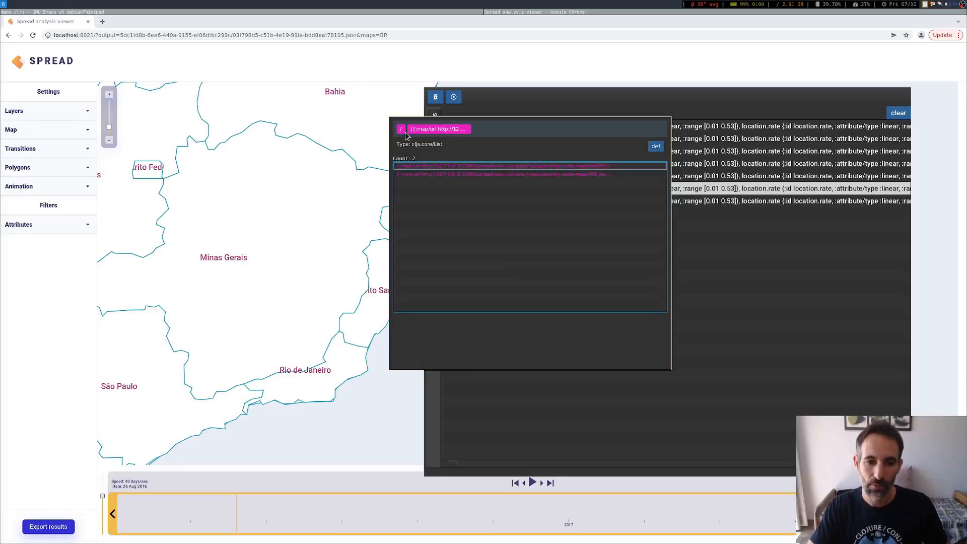
left_click(529, 165)
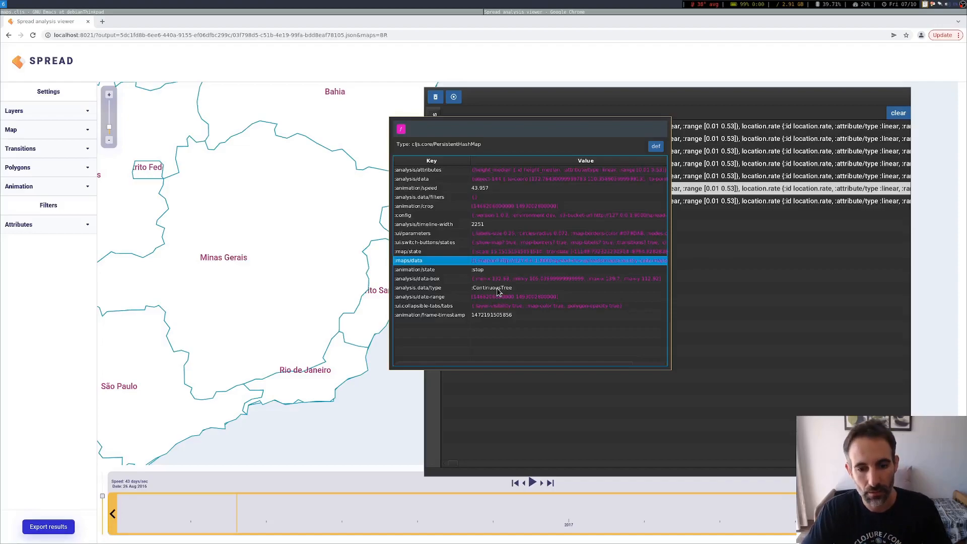
mouse_move(459, 18)
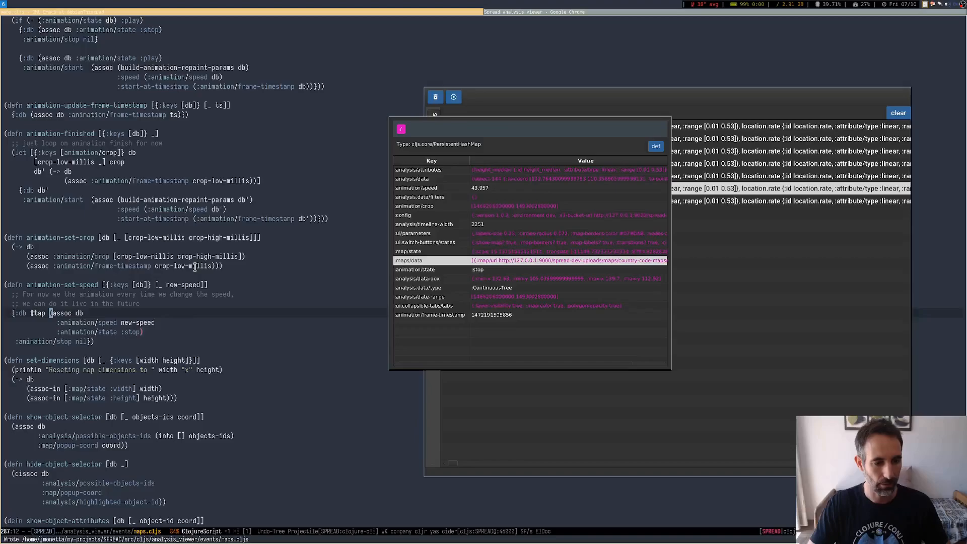
mouse_move(179, 256)
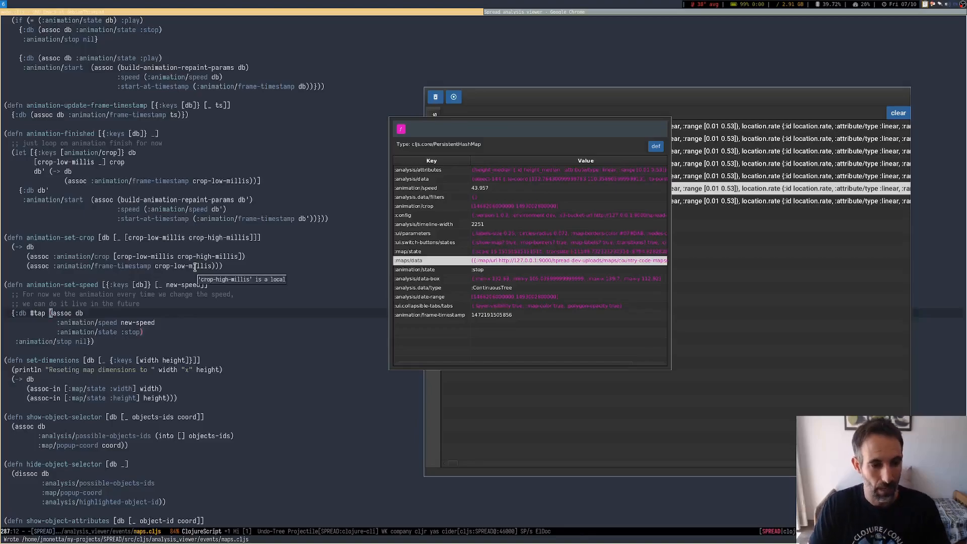